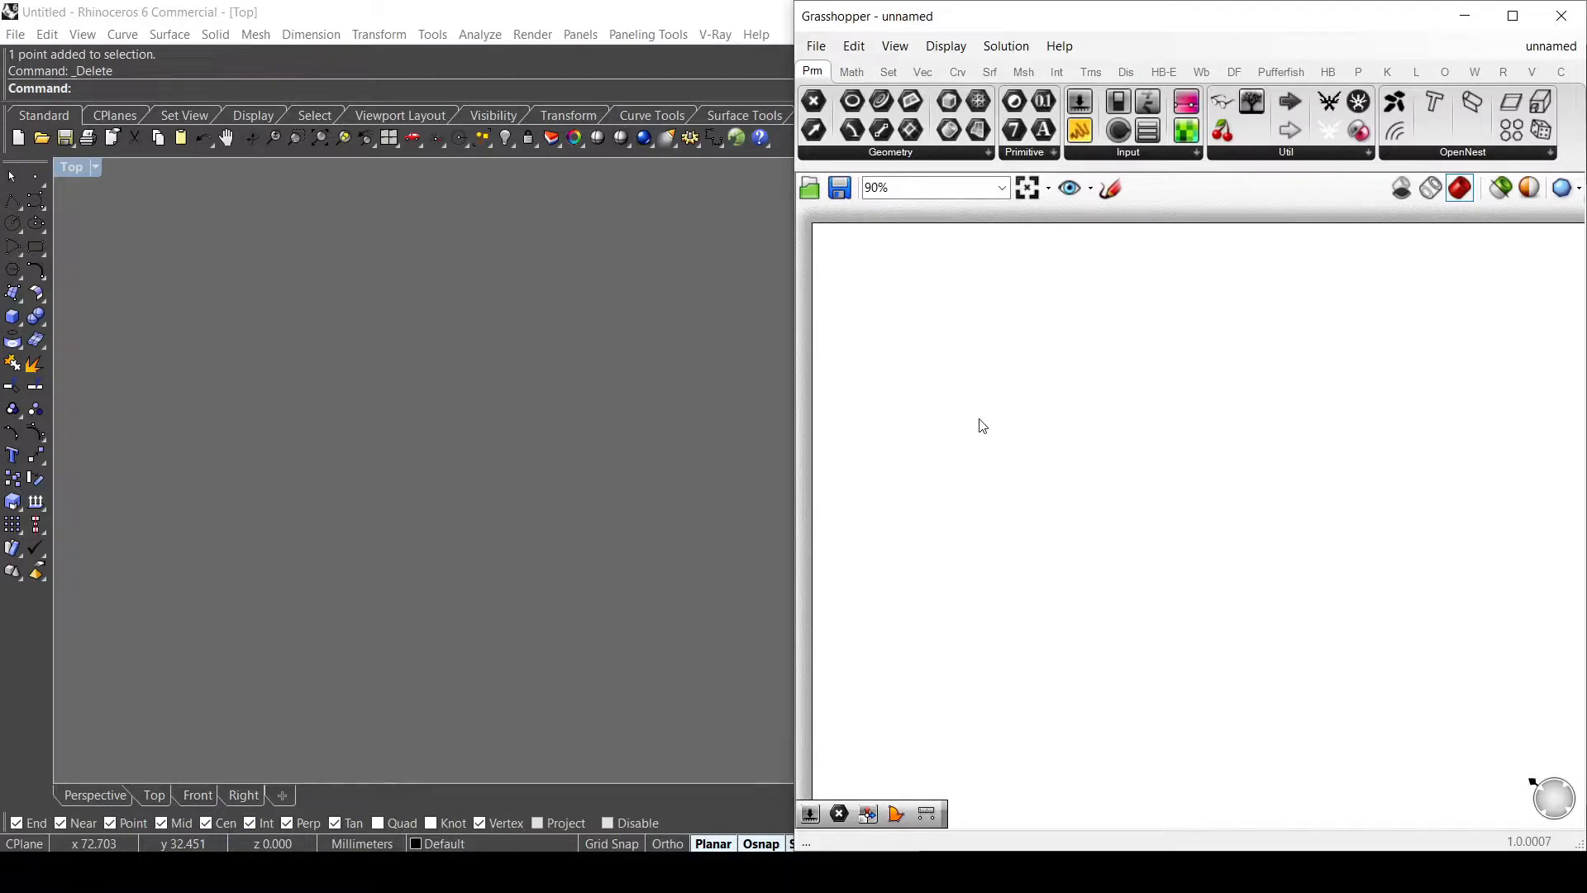
Step: Add a Square grid from the Vector tab with extents 20 by 20 and a size slider of 3
left_click(921, 71)
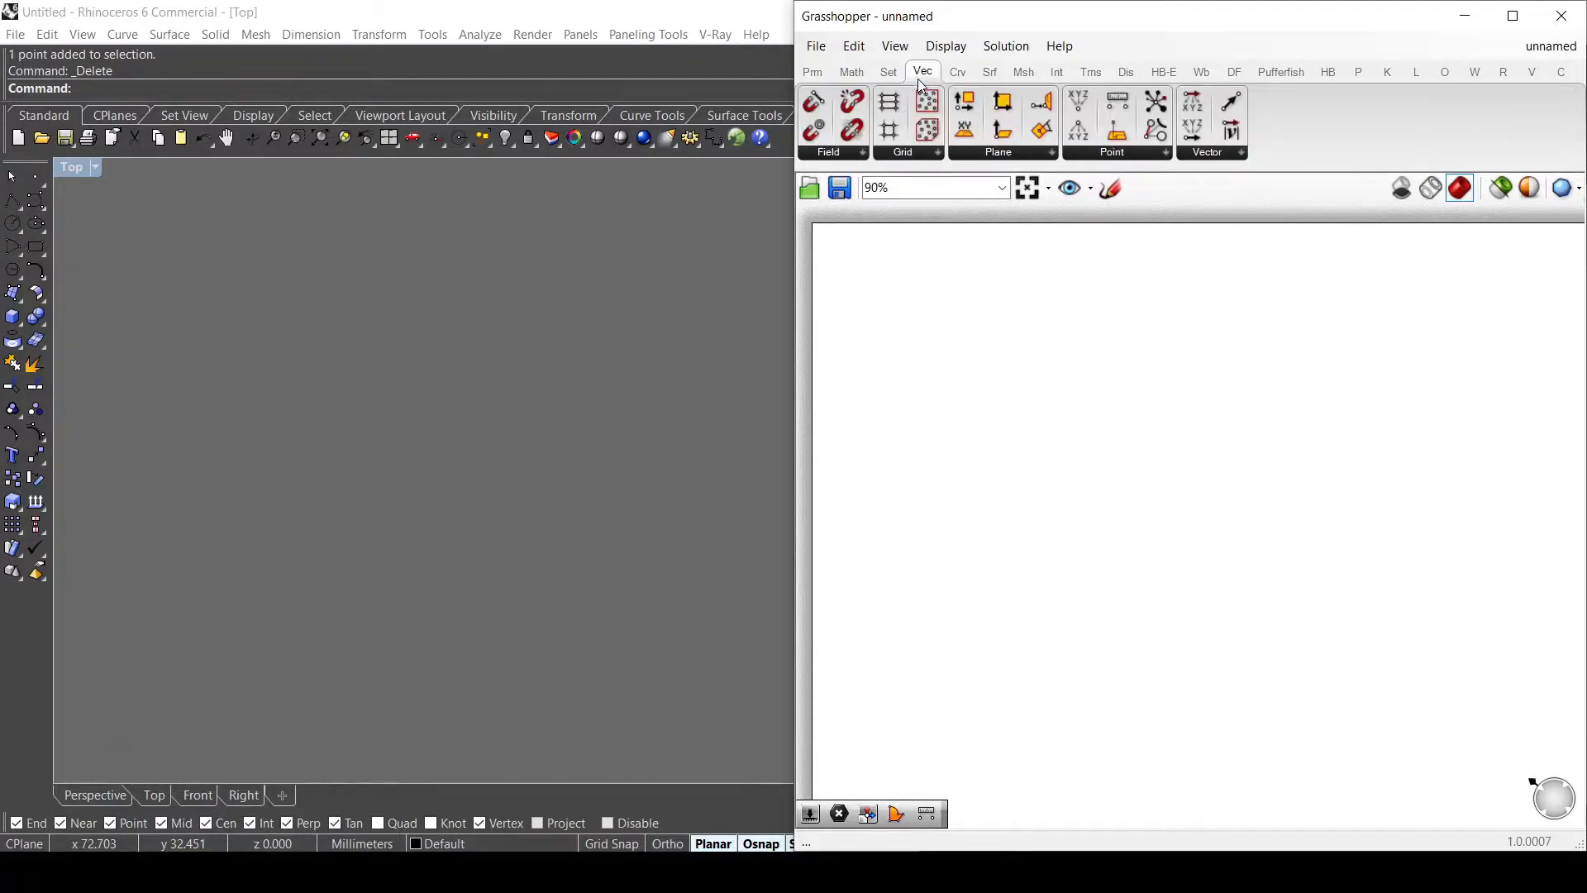
left_click(937, 152)
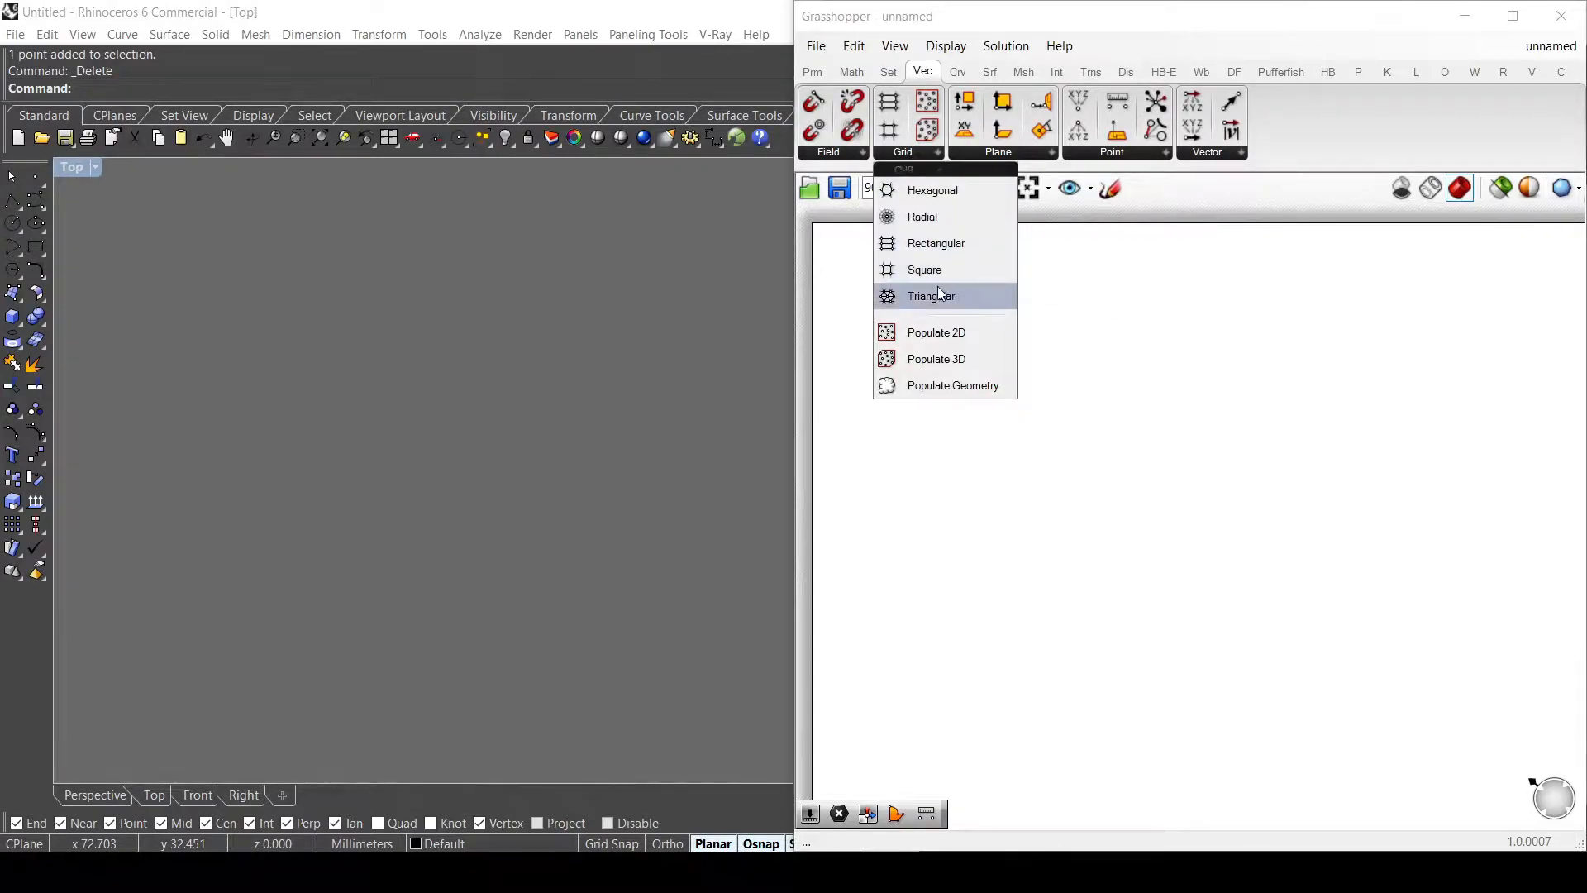
left_click(924, 270)
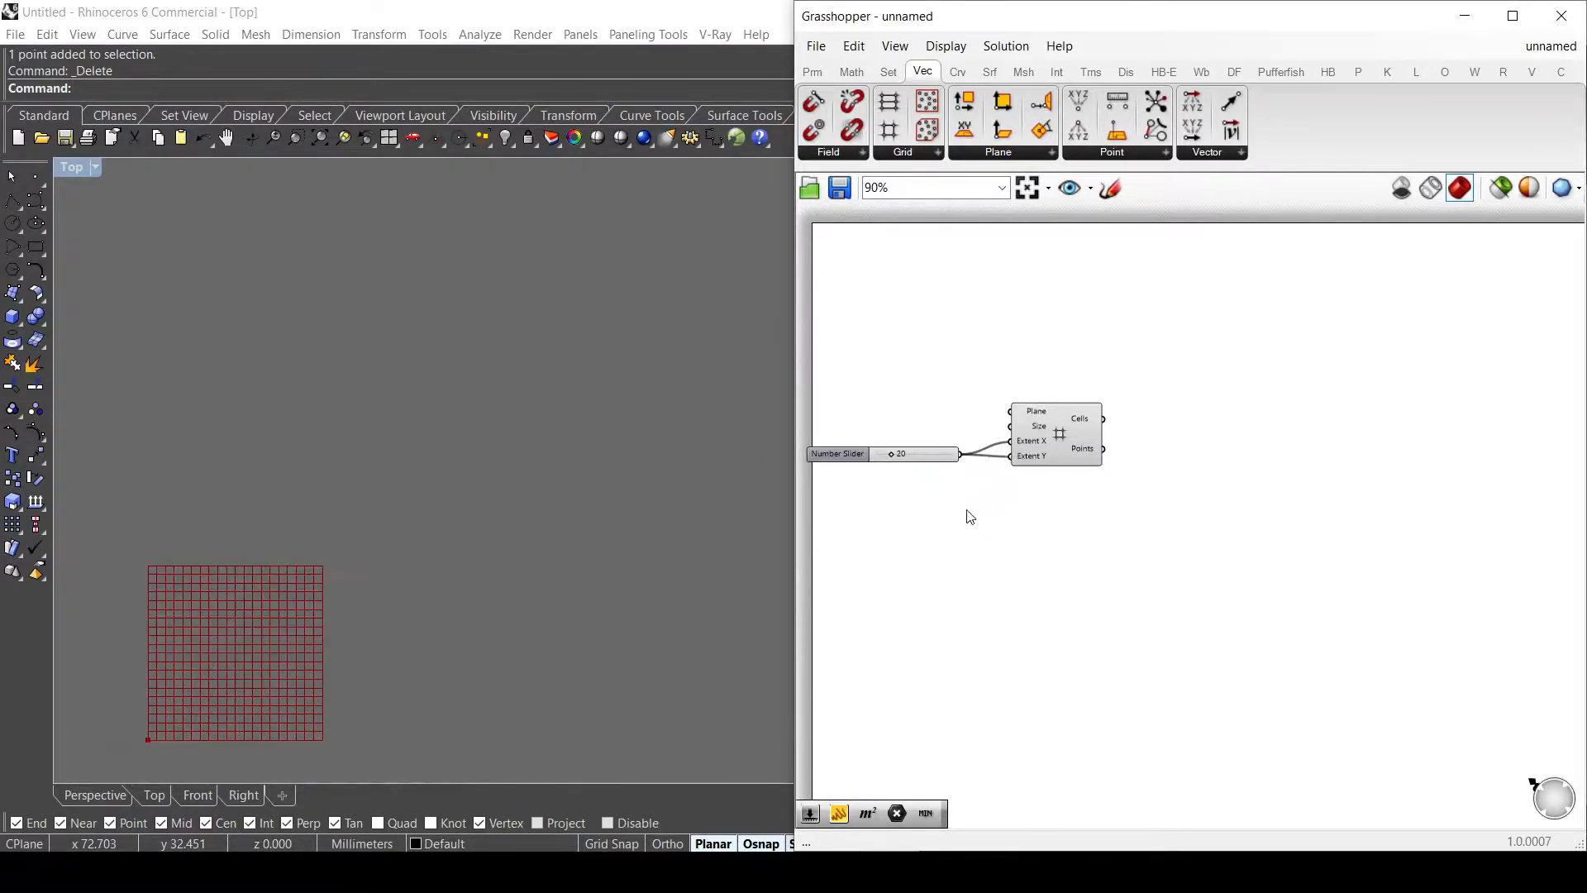
double_click(899, 453)
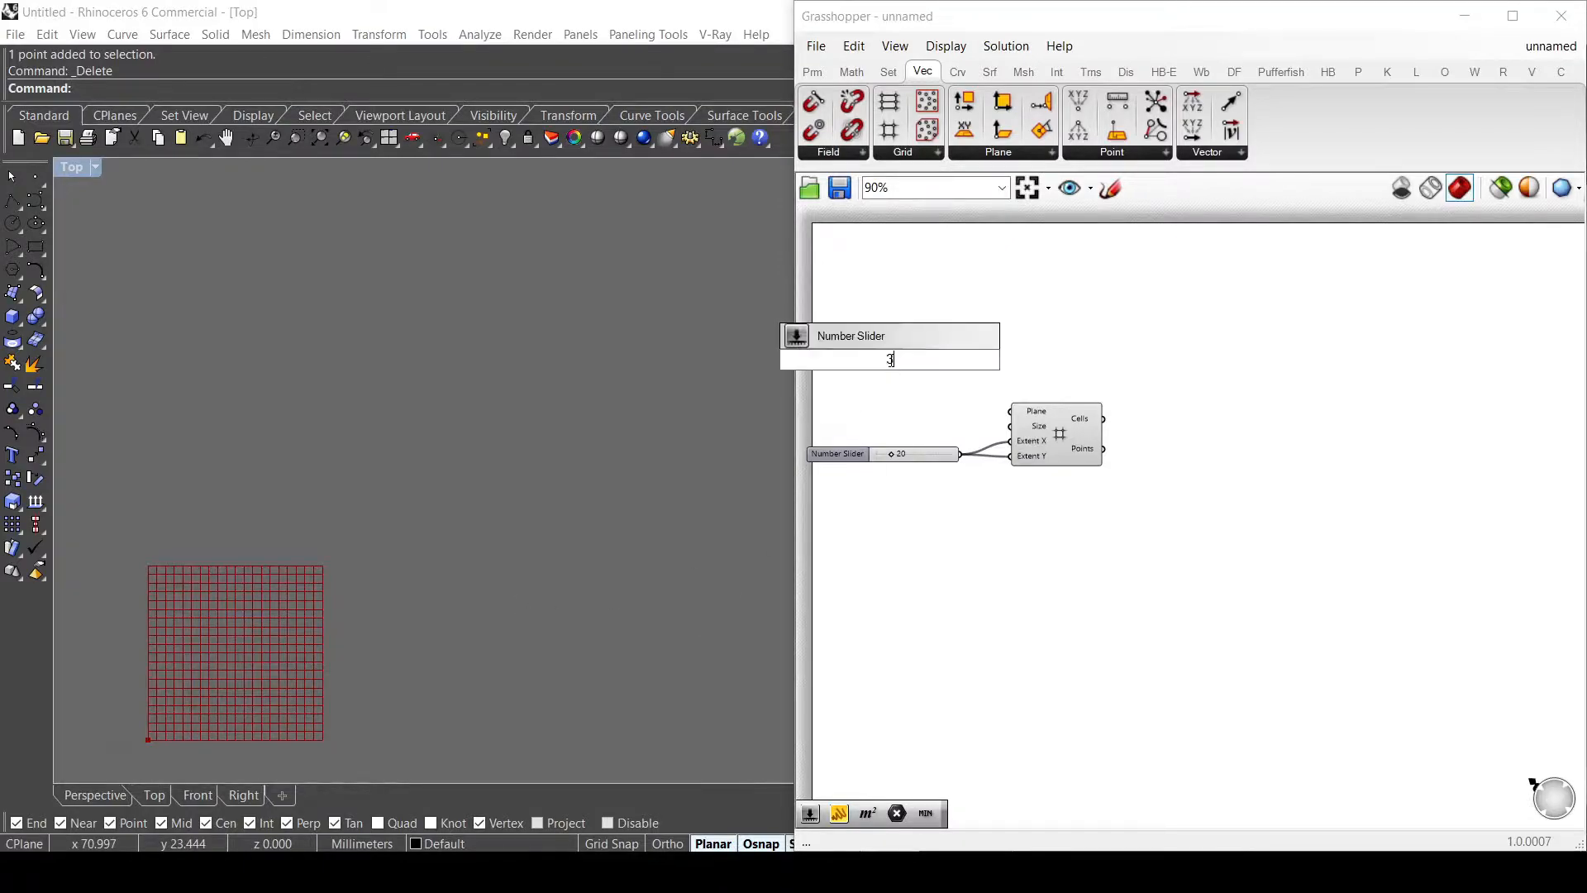
key("Return")
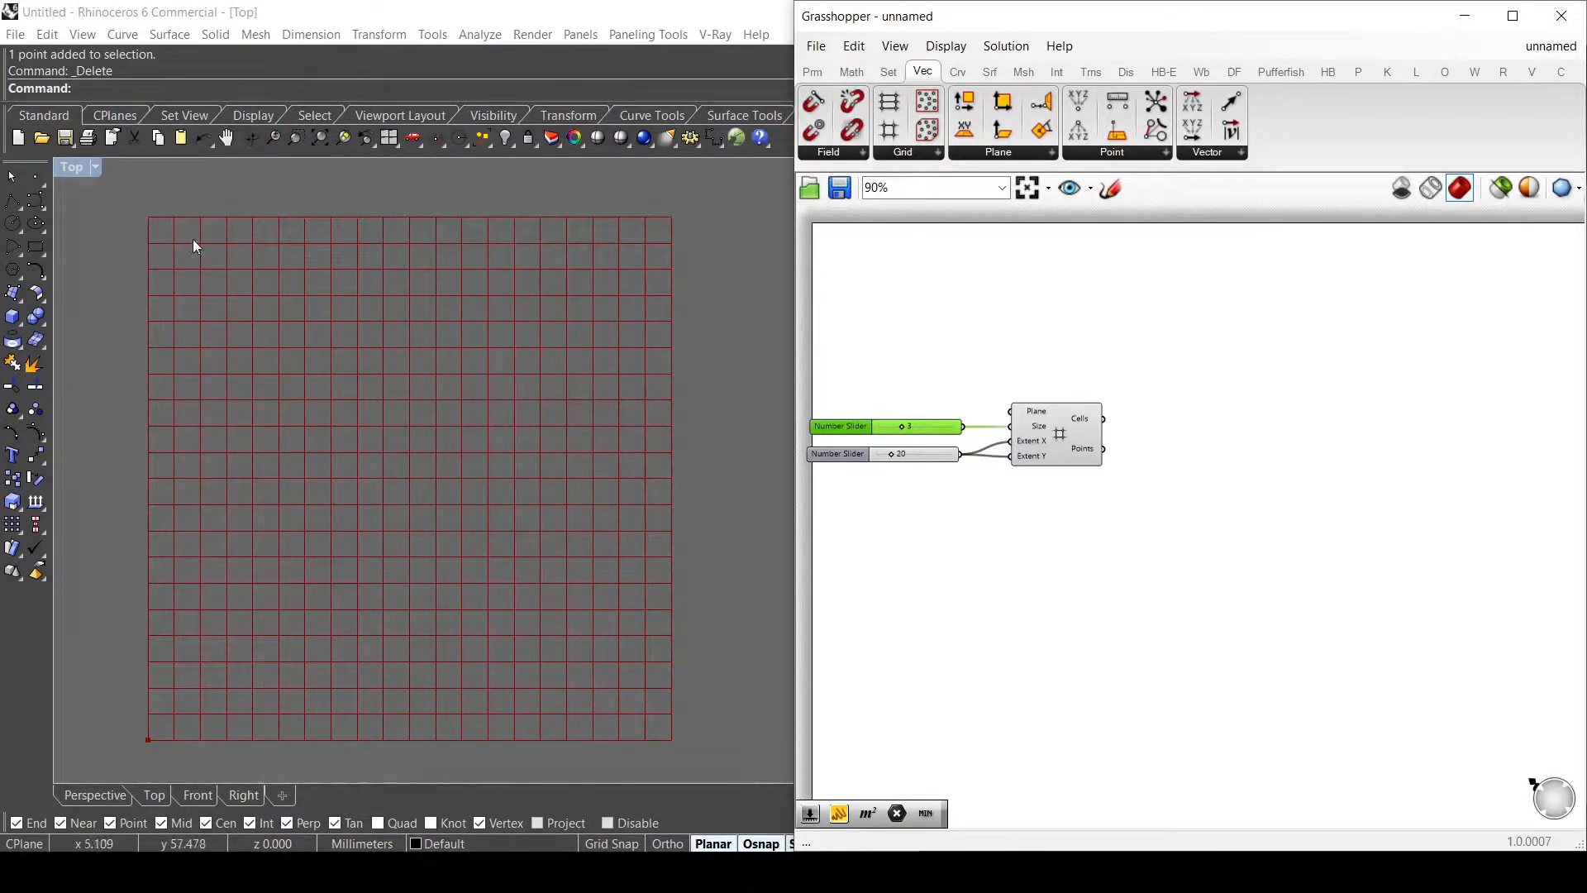
Step: Feed the grid cells into an Area component whose centroids drive a Circle component
left_click(1165, 431)
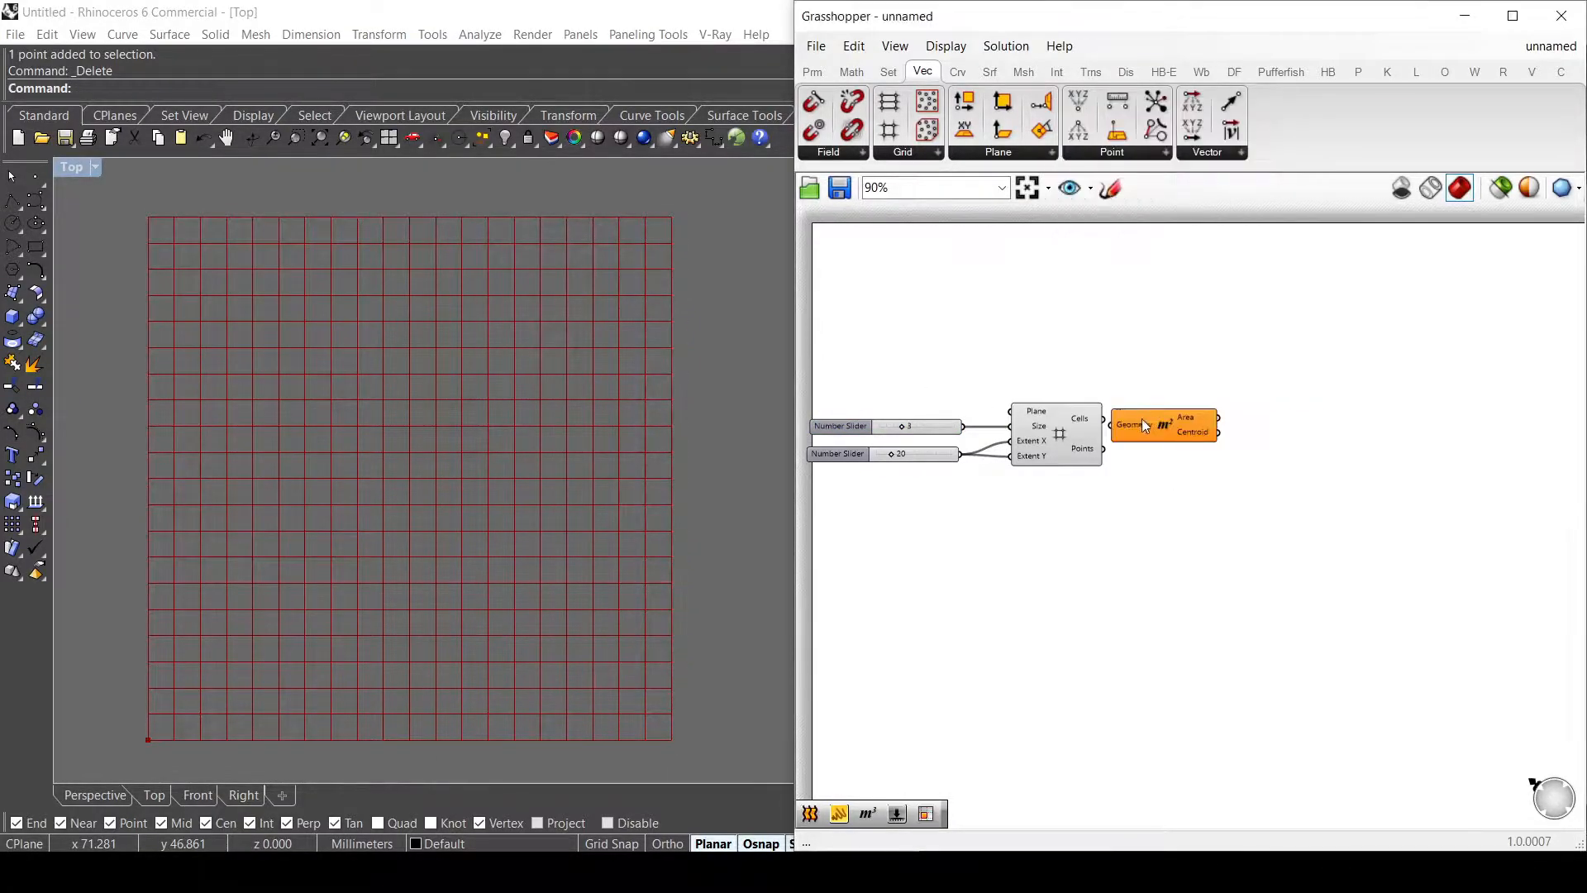
left_click(1164, 420)
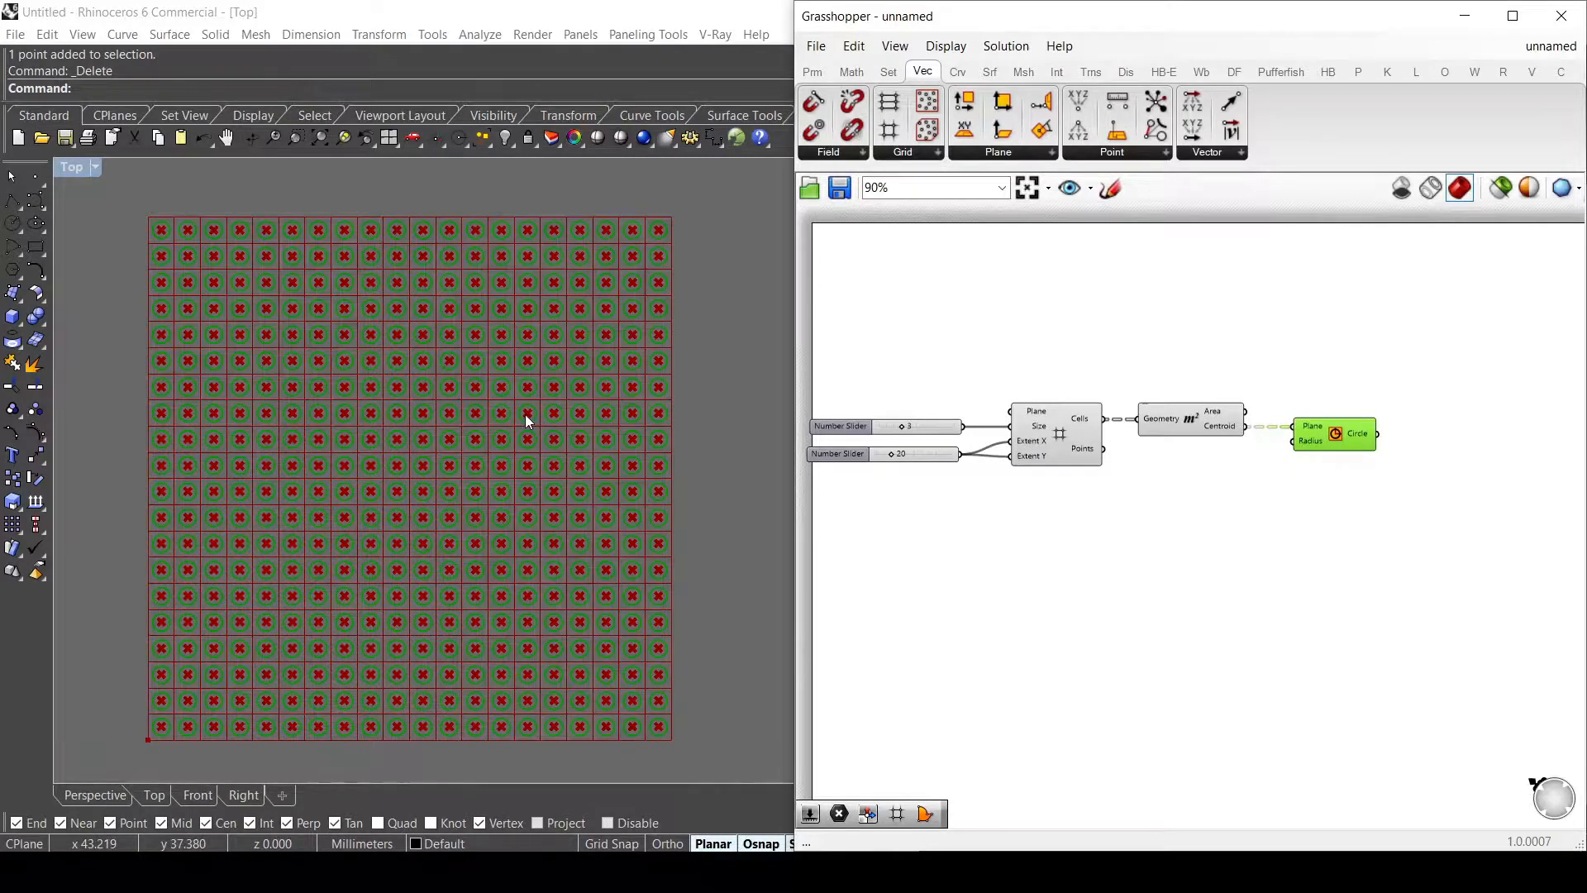
mouse_move(215, 648)
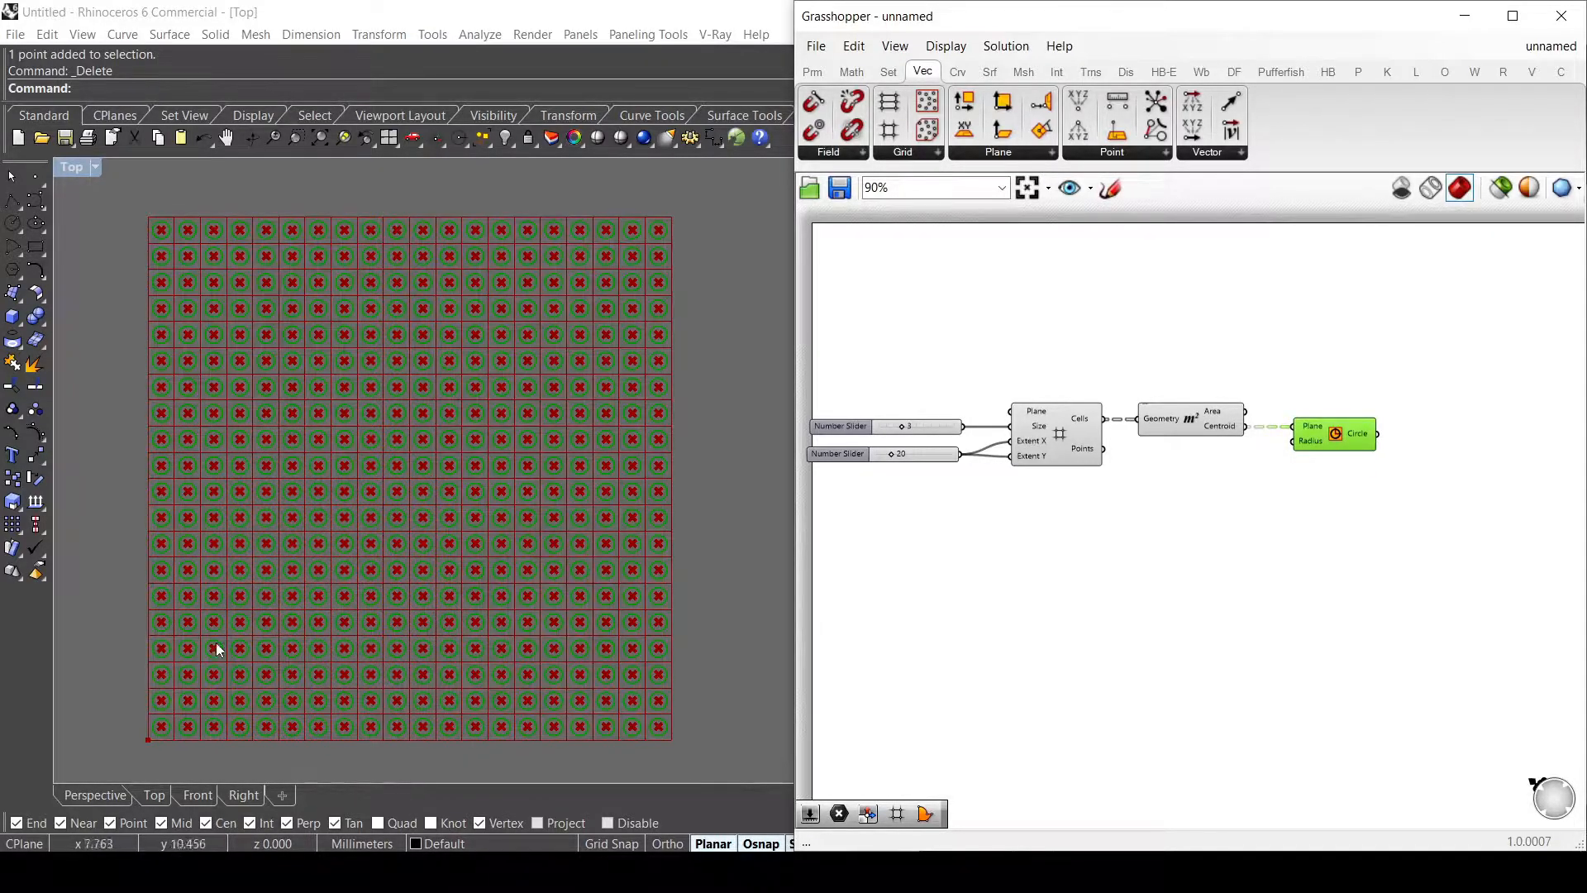
mouse_move(417, 516)
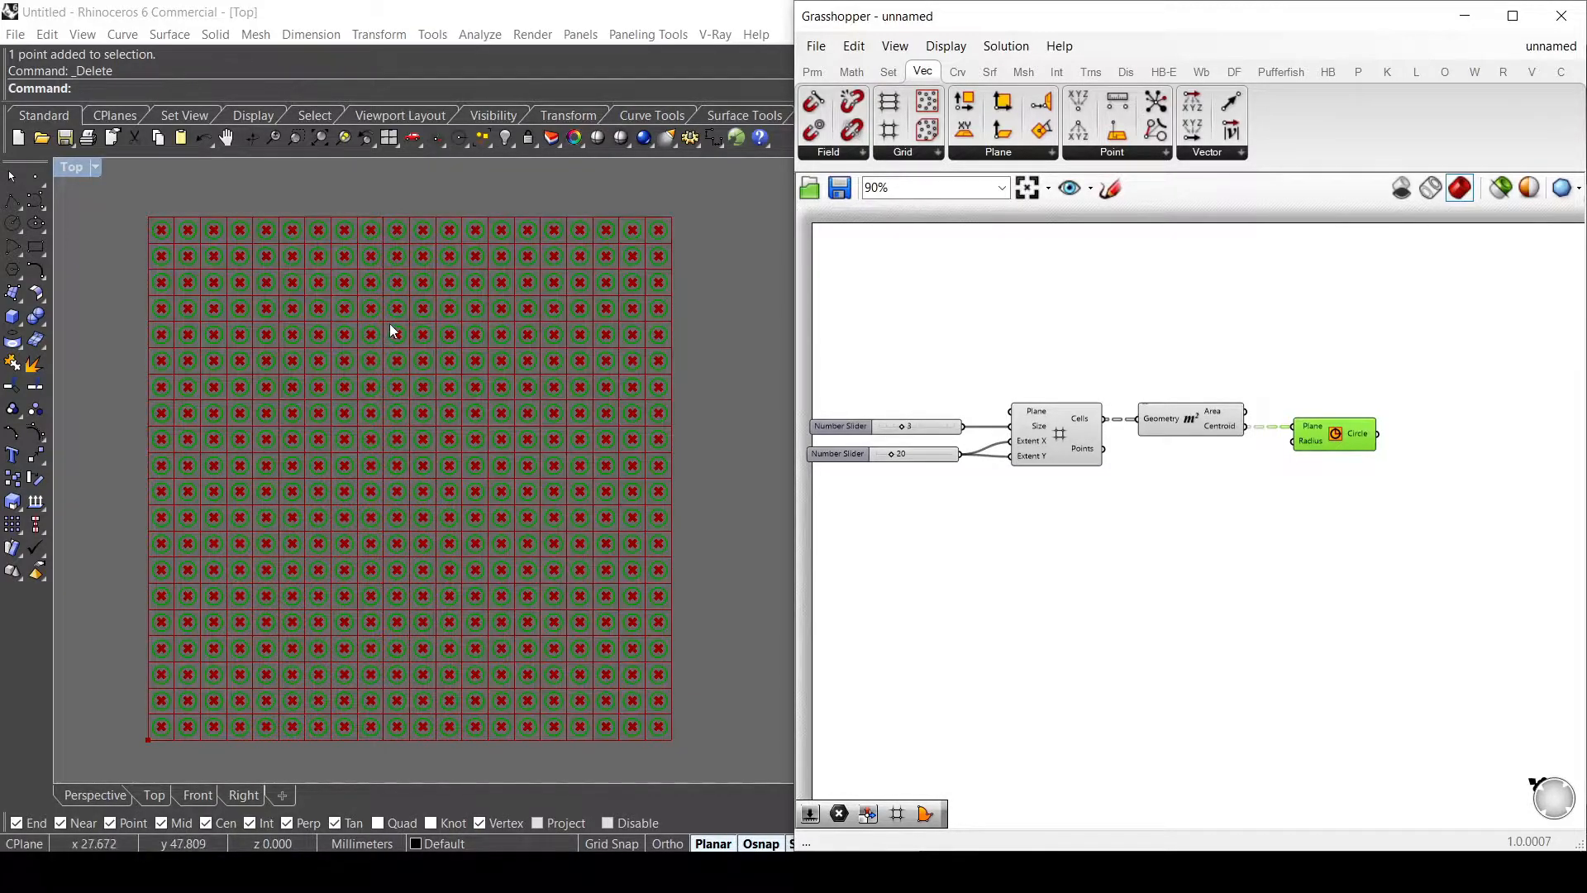
mouse_move(405, 474)
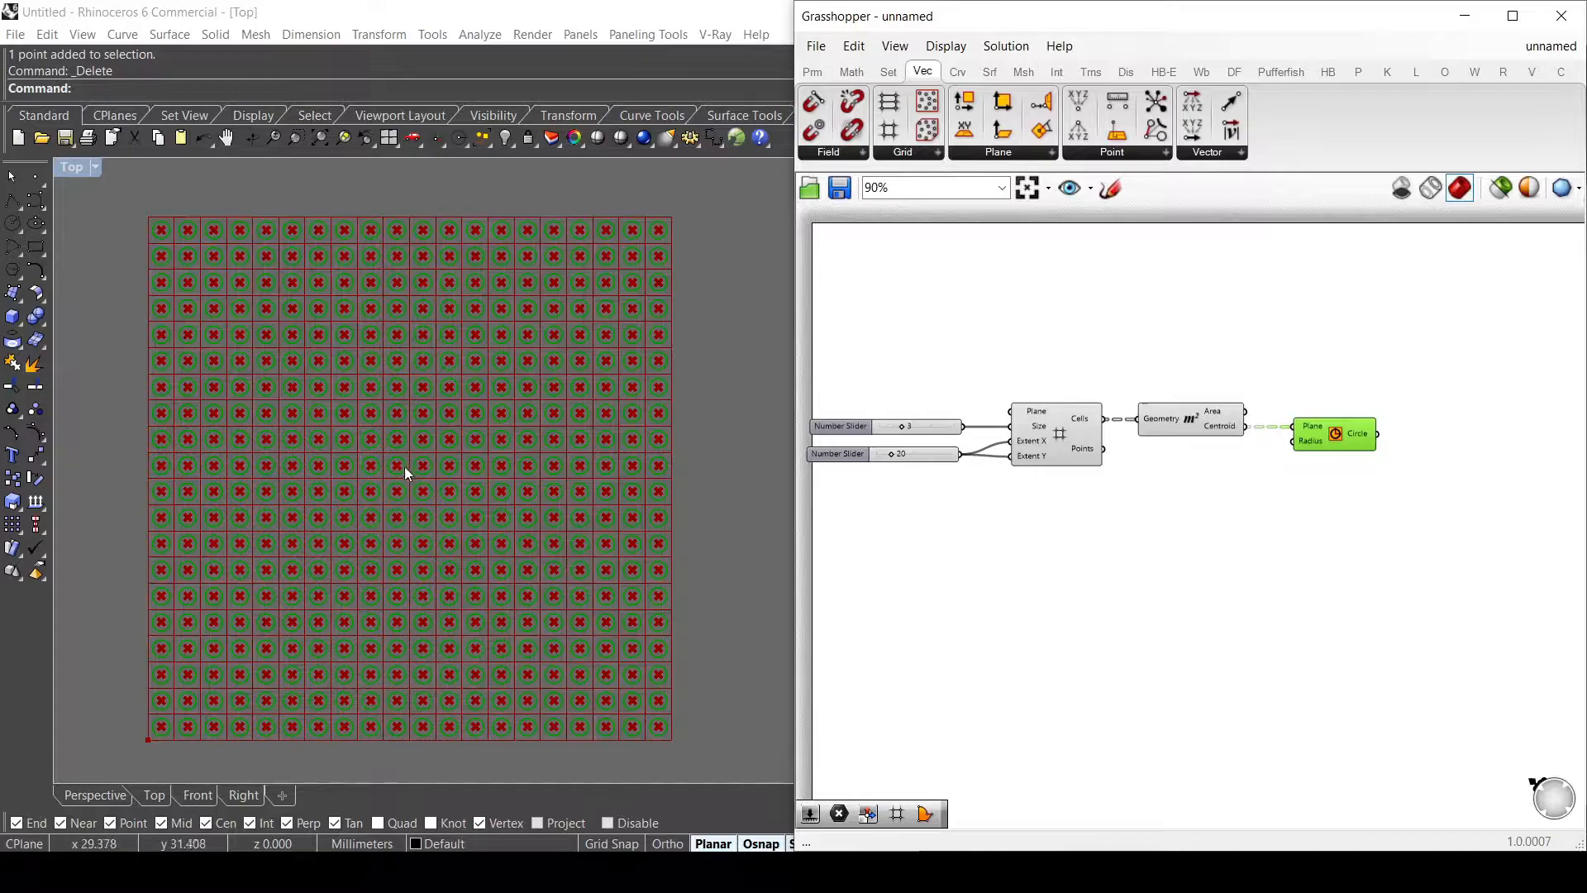
mouse_move(993, 466)
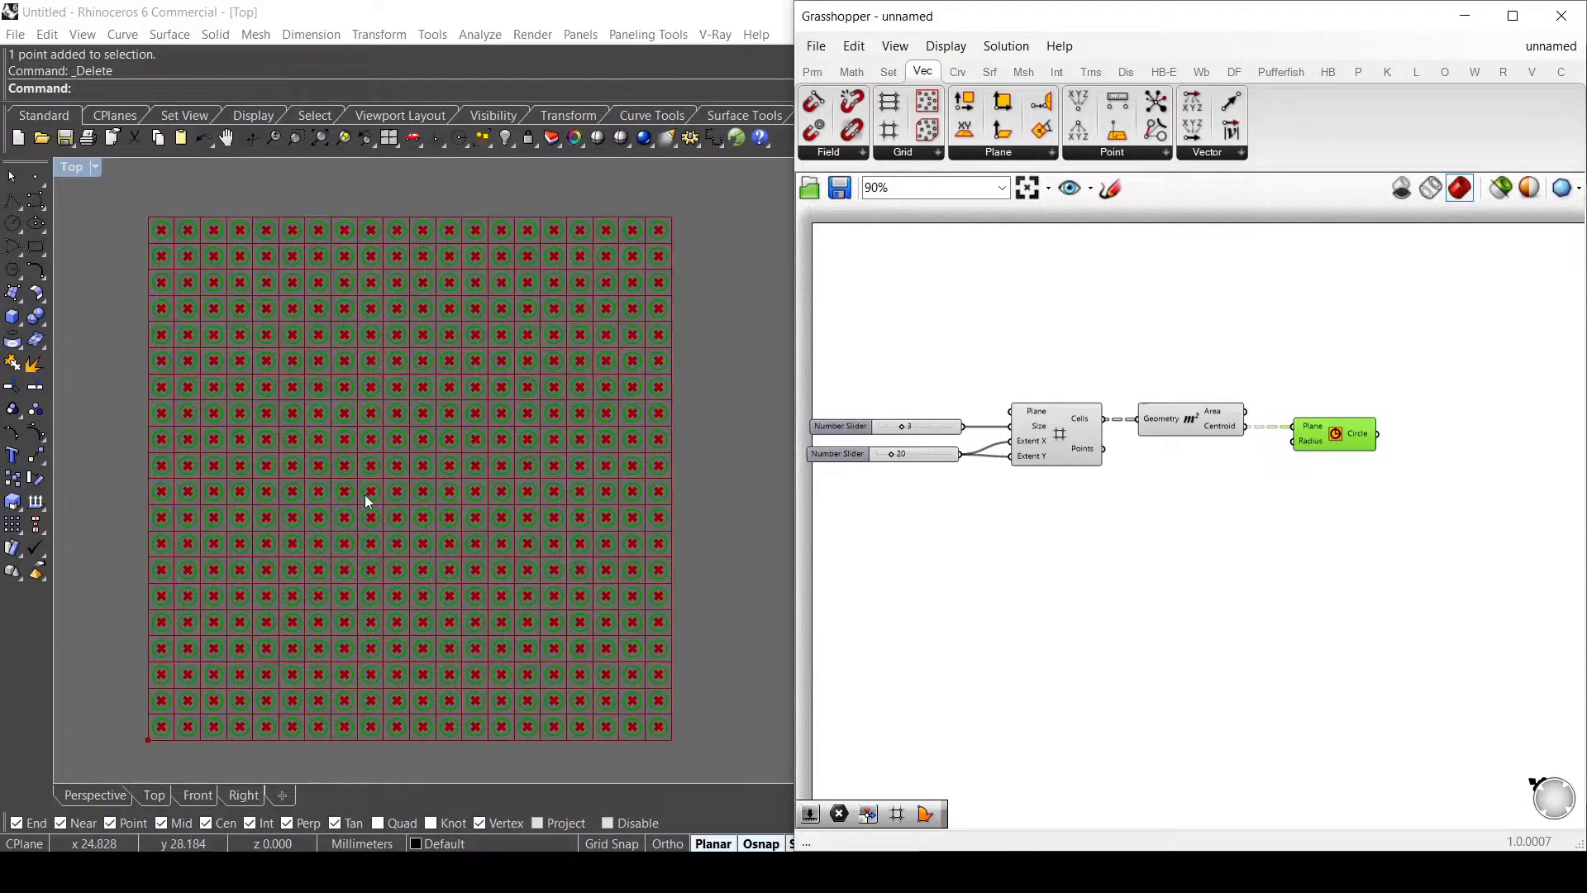
mouse_move(1152, 349)
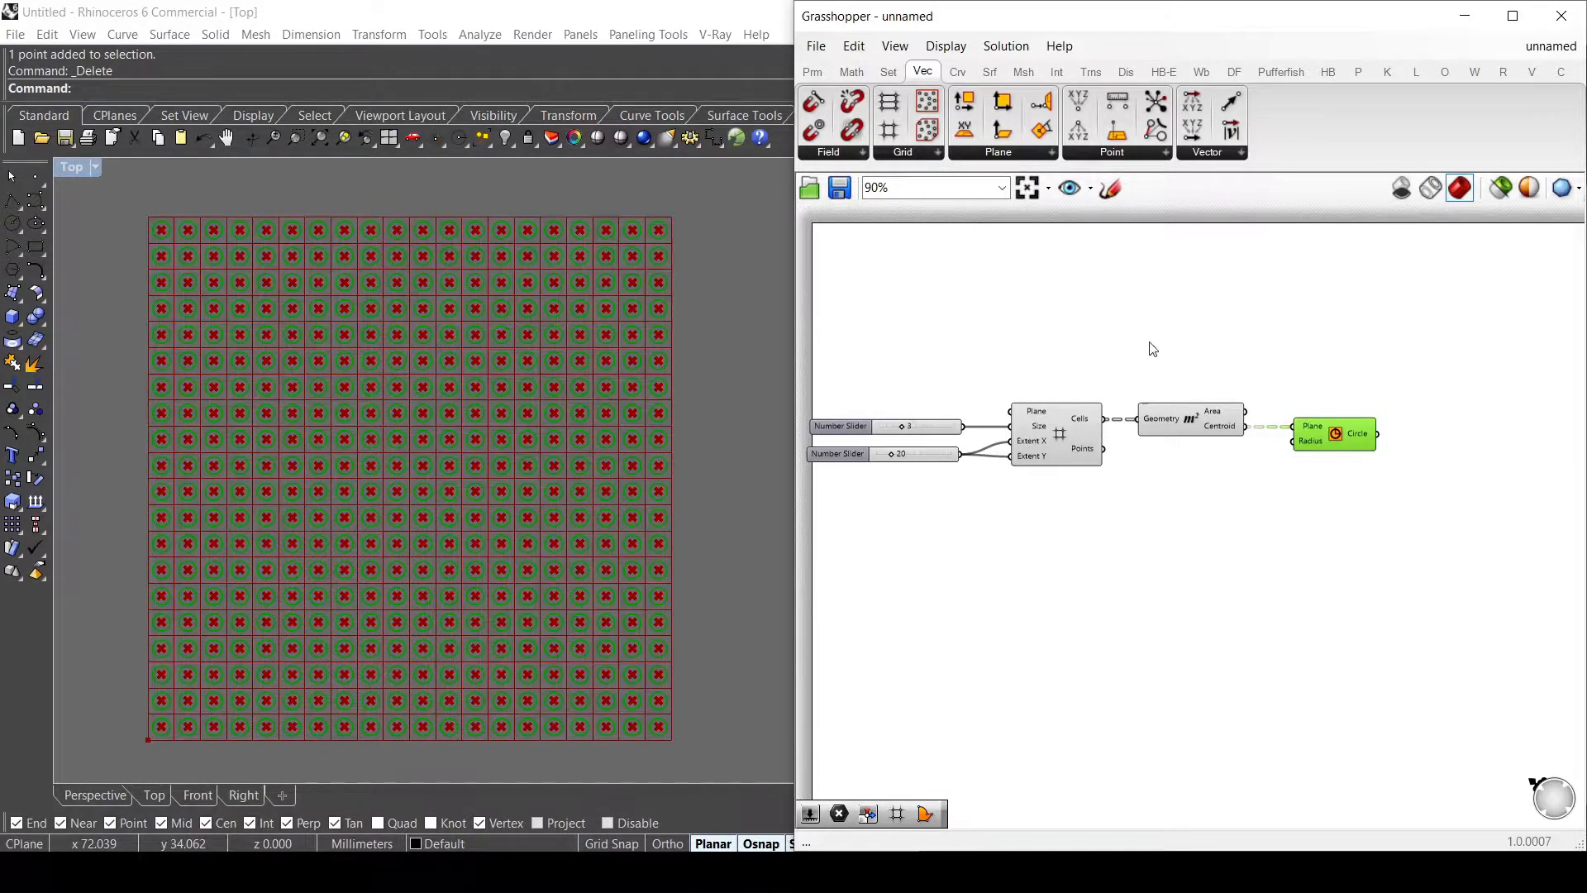
Step: Add a Convex Hull component fed by the grid points
double_click(1152, 349)
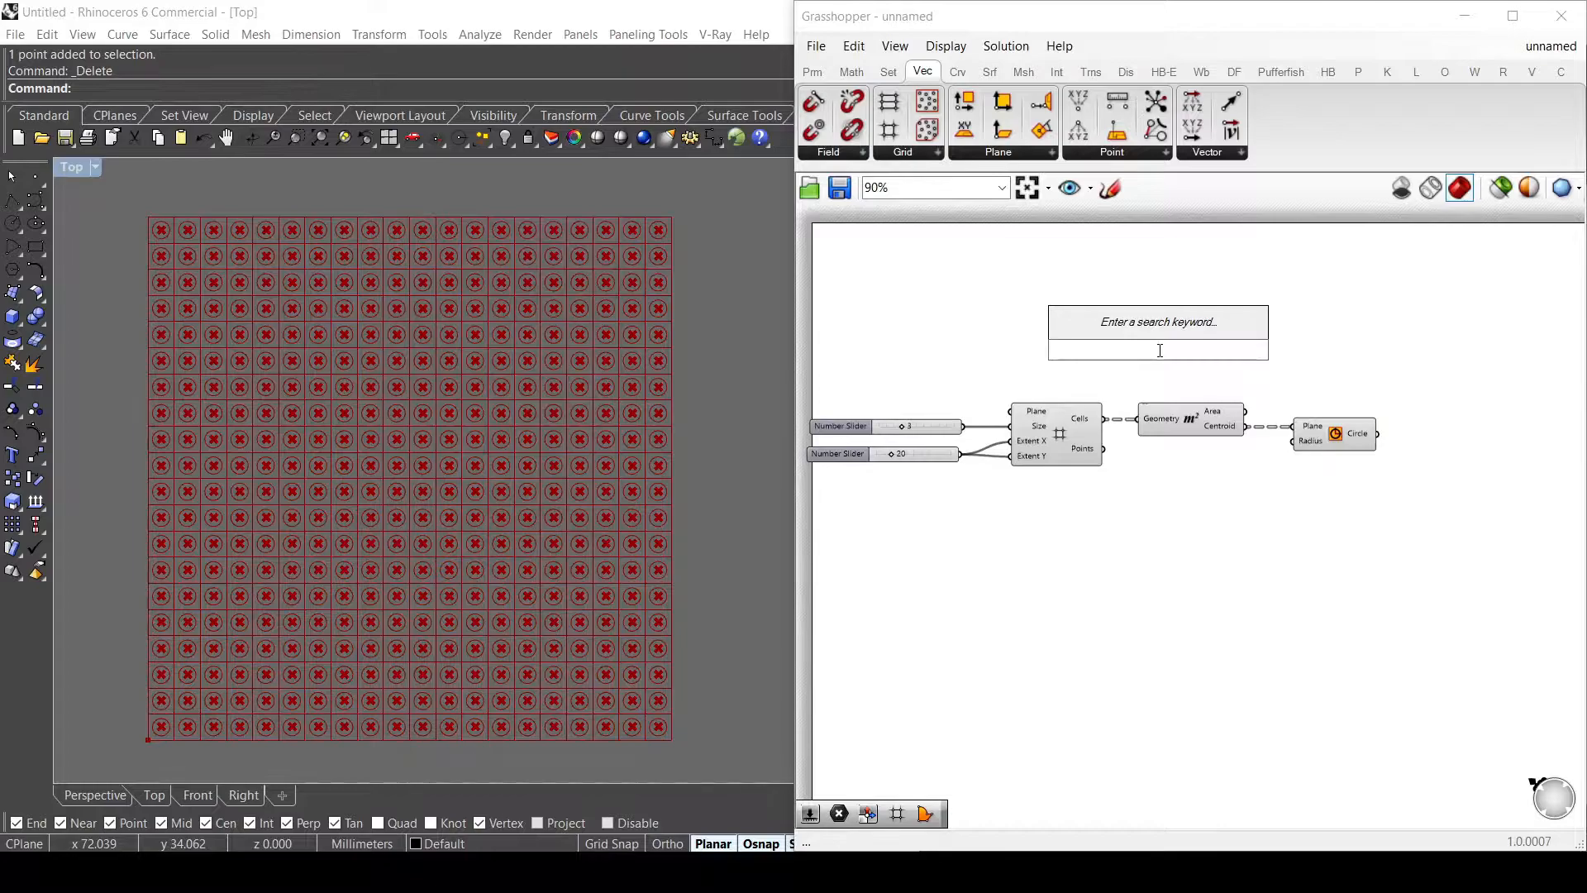
type("convex")
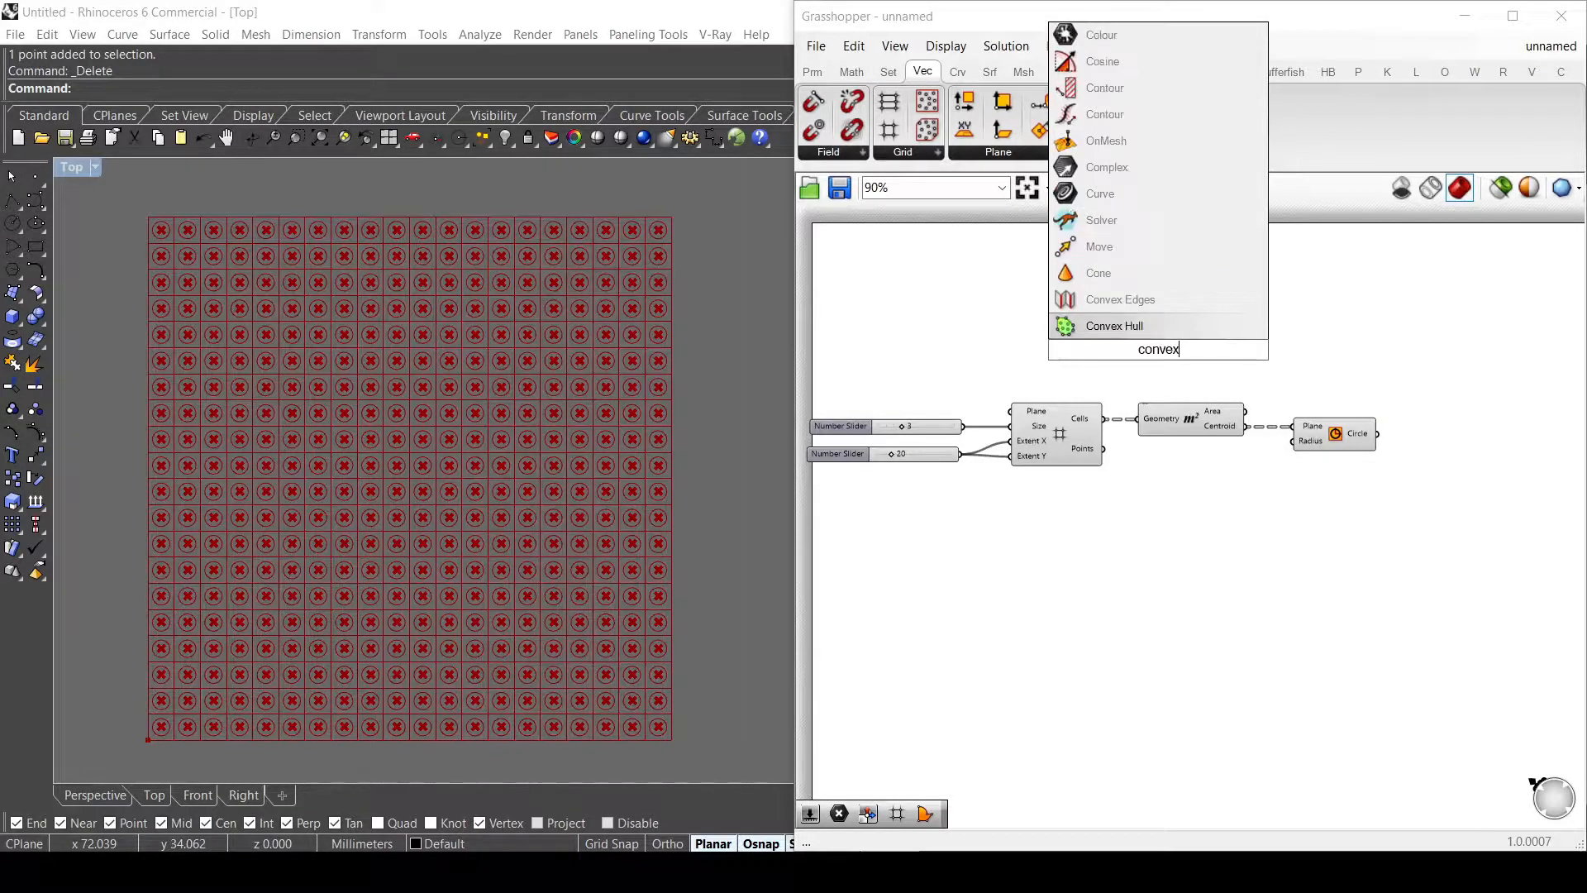
left_click(1113, 326)
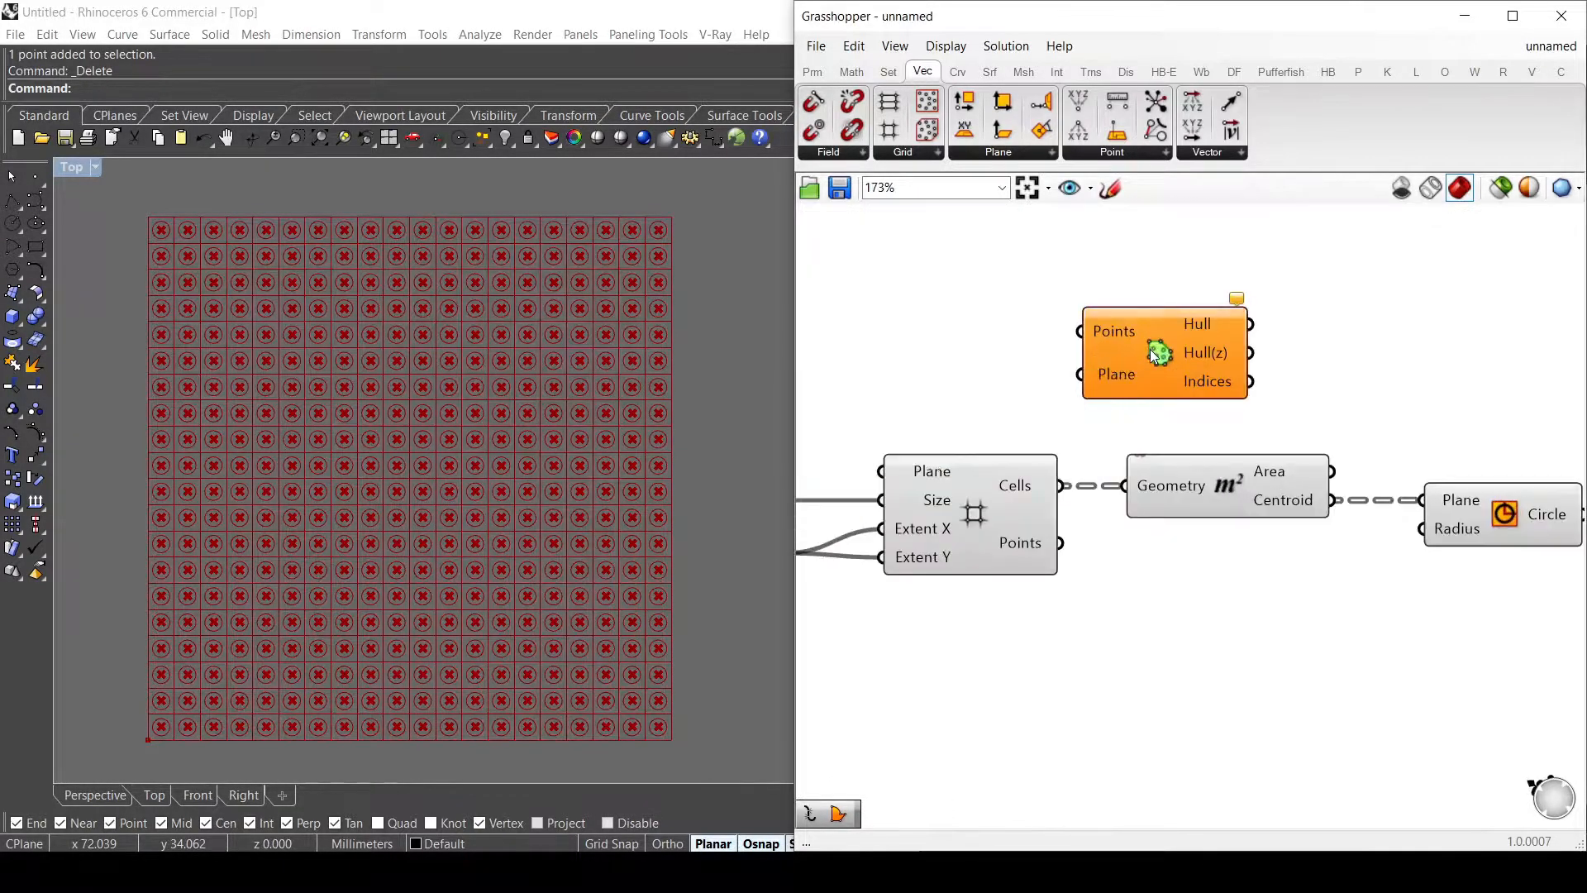
scroll("up", 3)
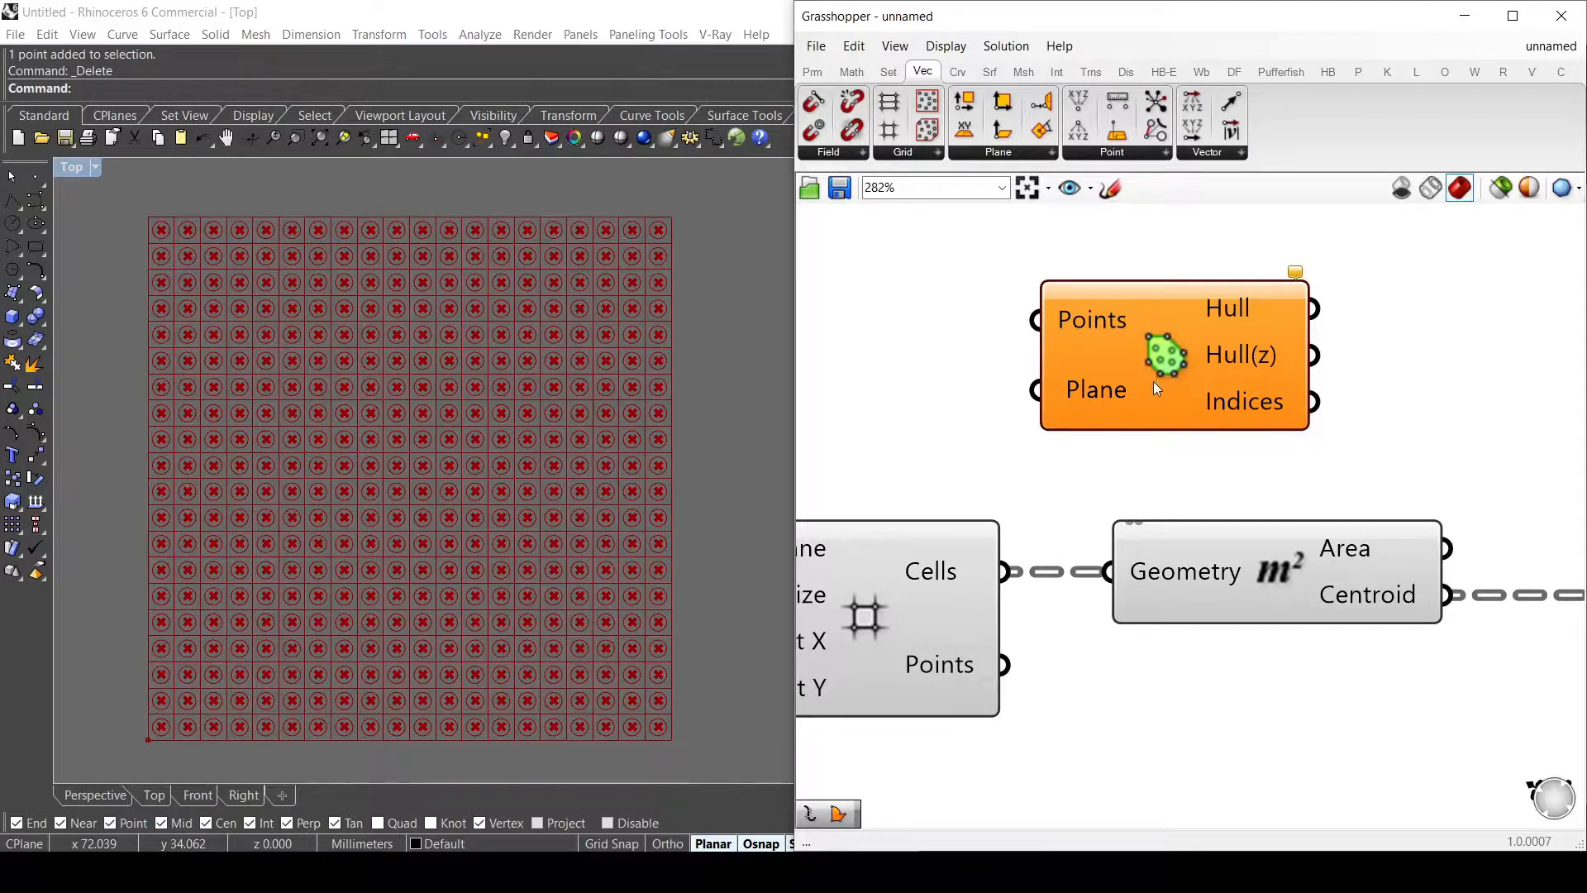
mouse_move(1181, 347)
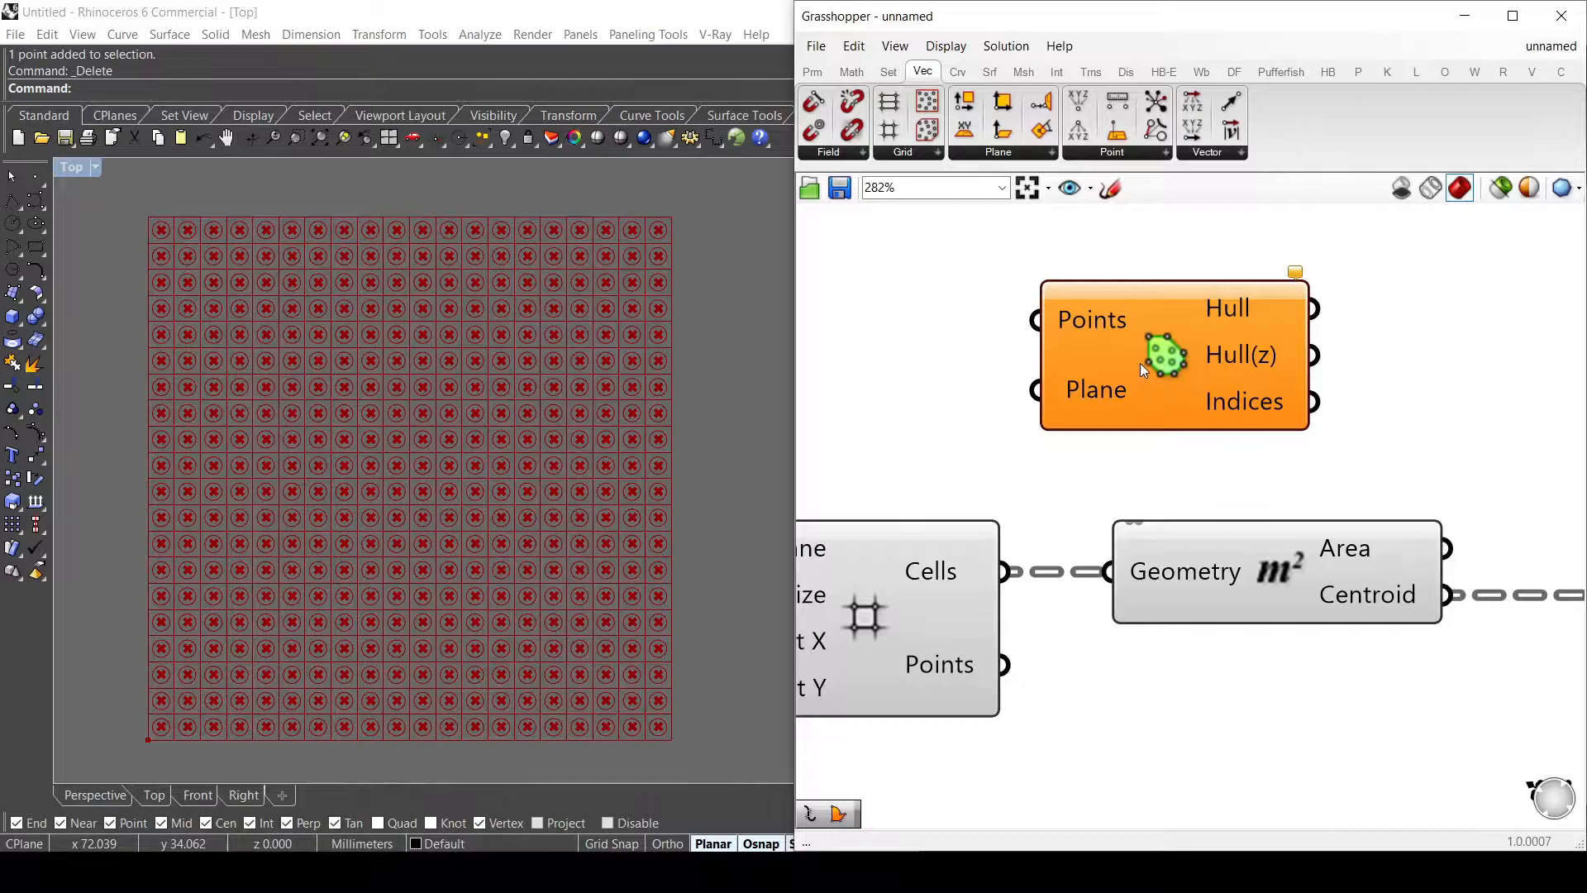
mouse_move(1147, 393)
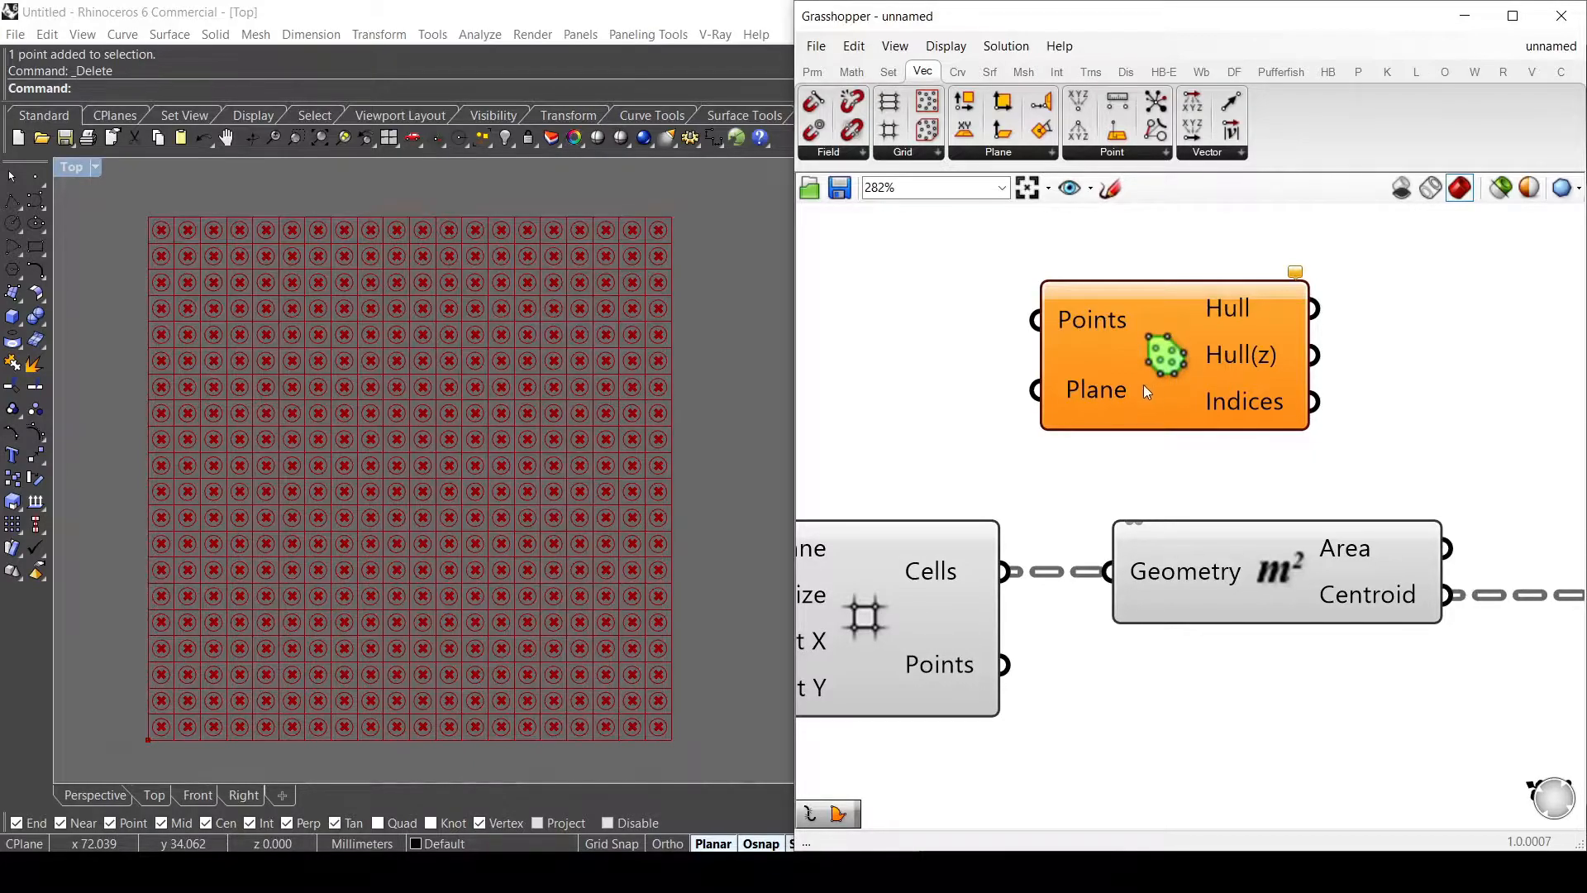
mouse_move(1143, 393)
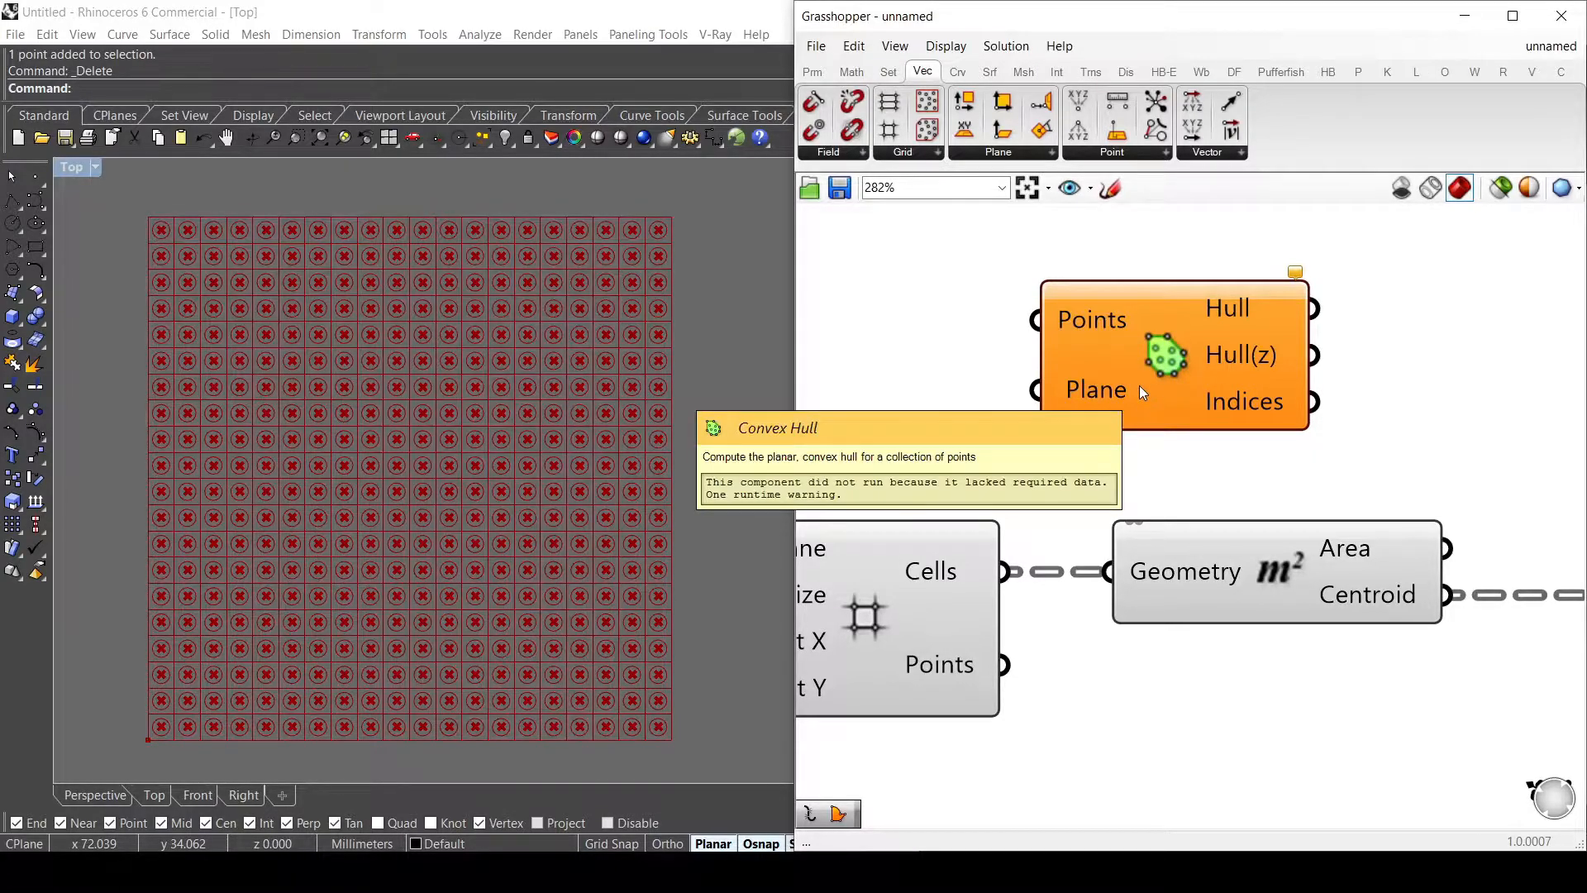
Step: Add a Boundary Surfaces component filling the hull outline
scroll("up", 3)
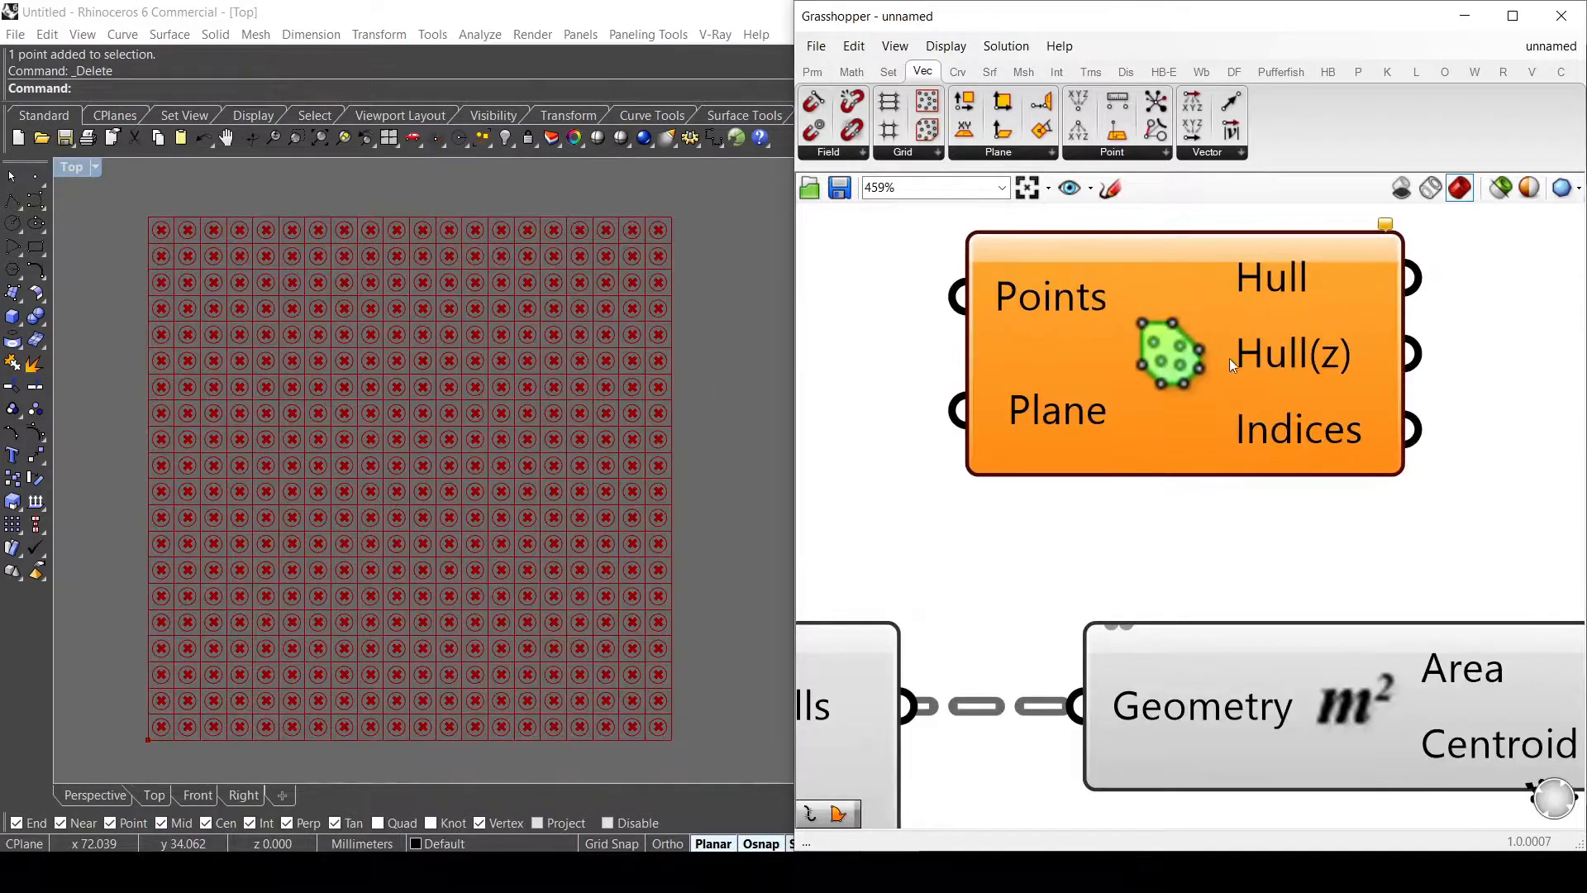
scroll("down", 3)
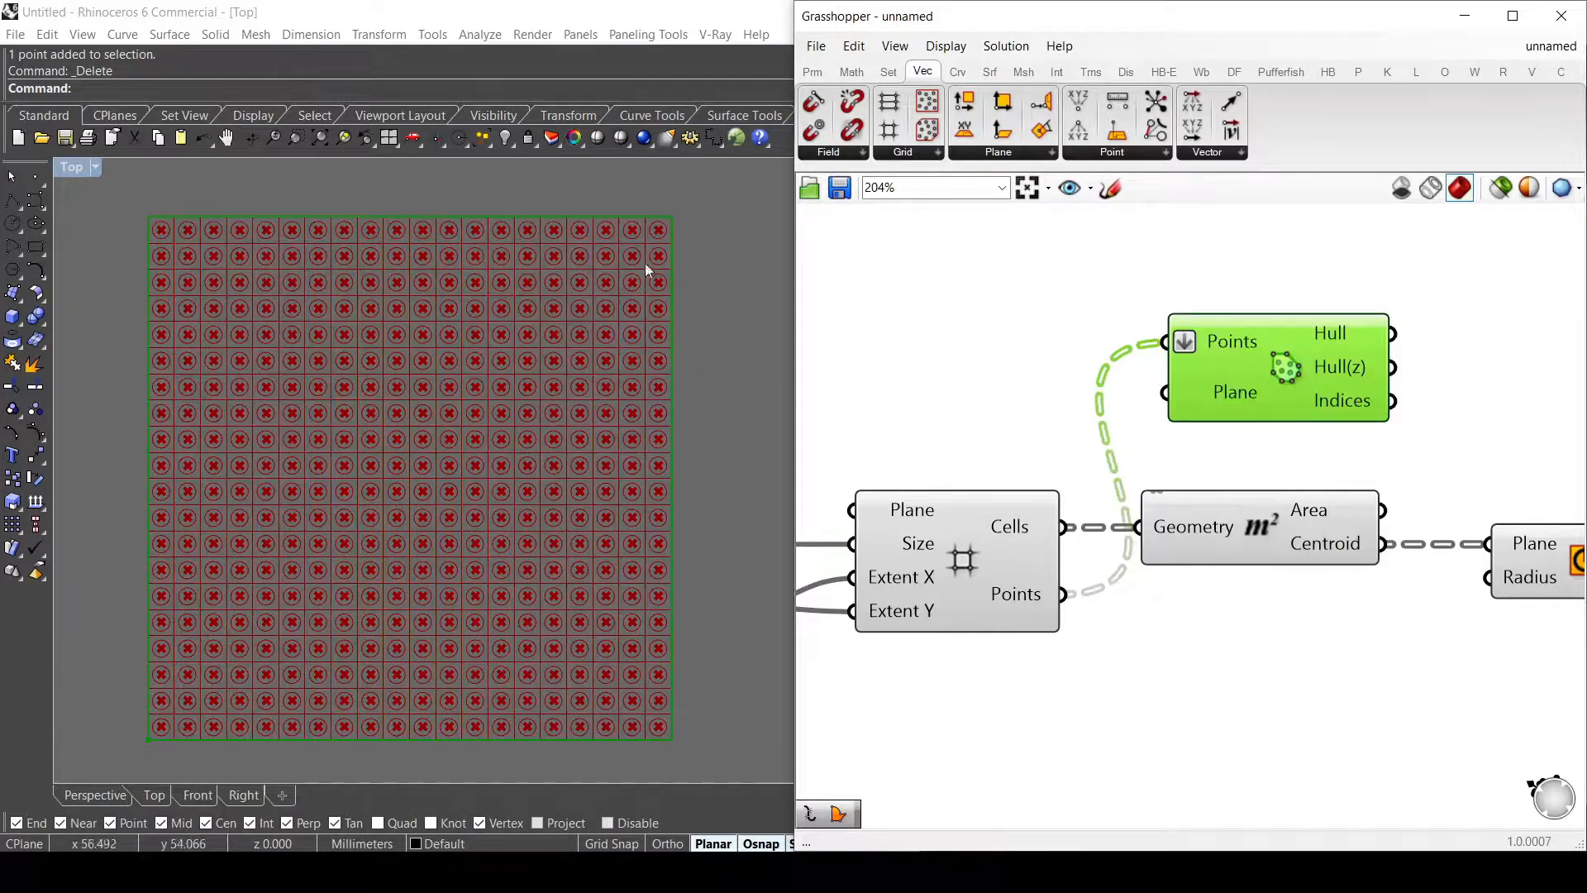
mouse_move(1197, 390)
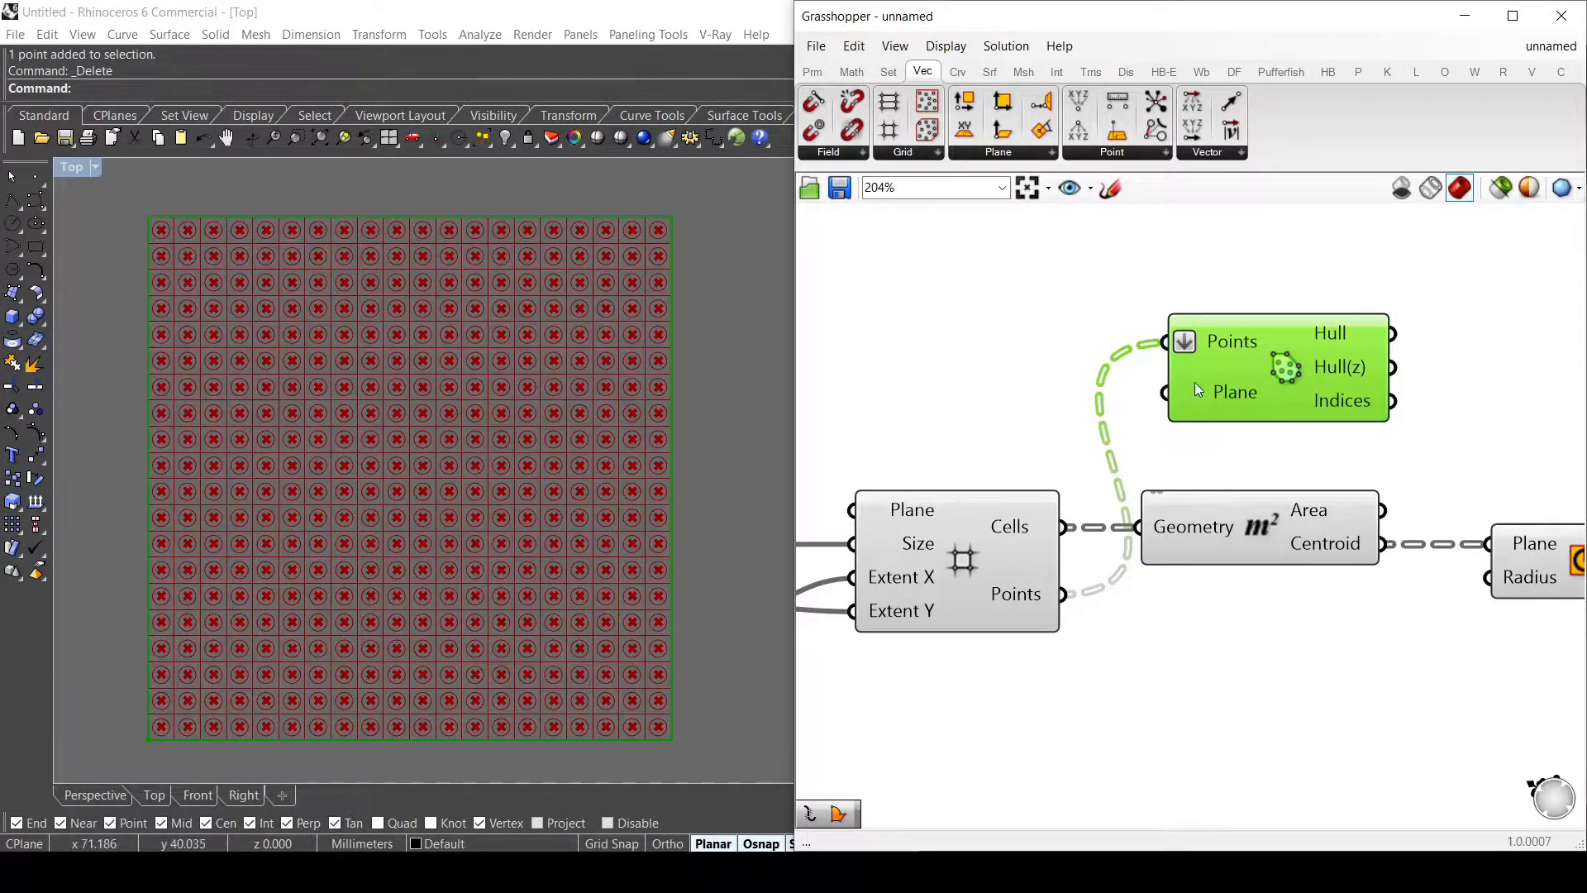
scroll("down", 3)
type("boun")
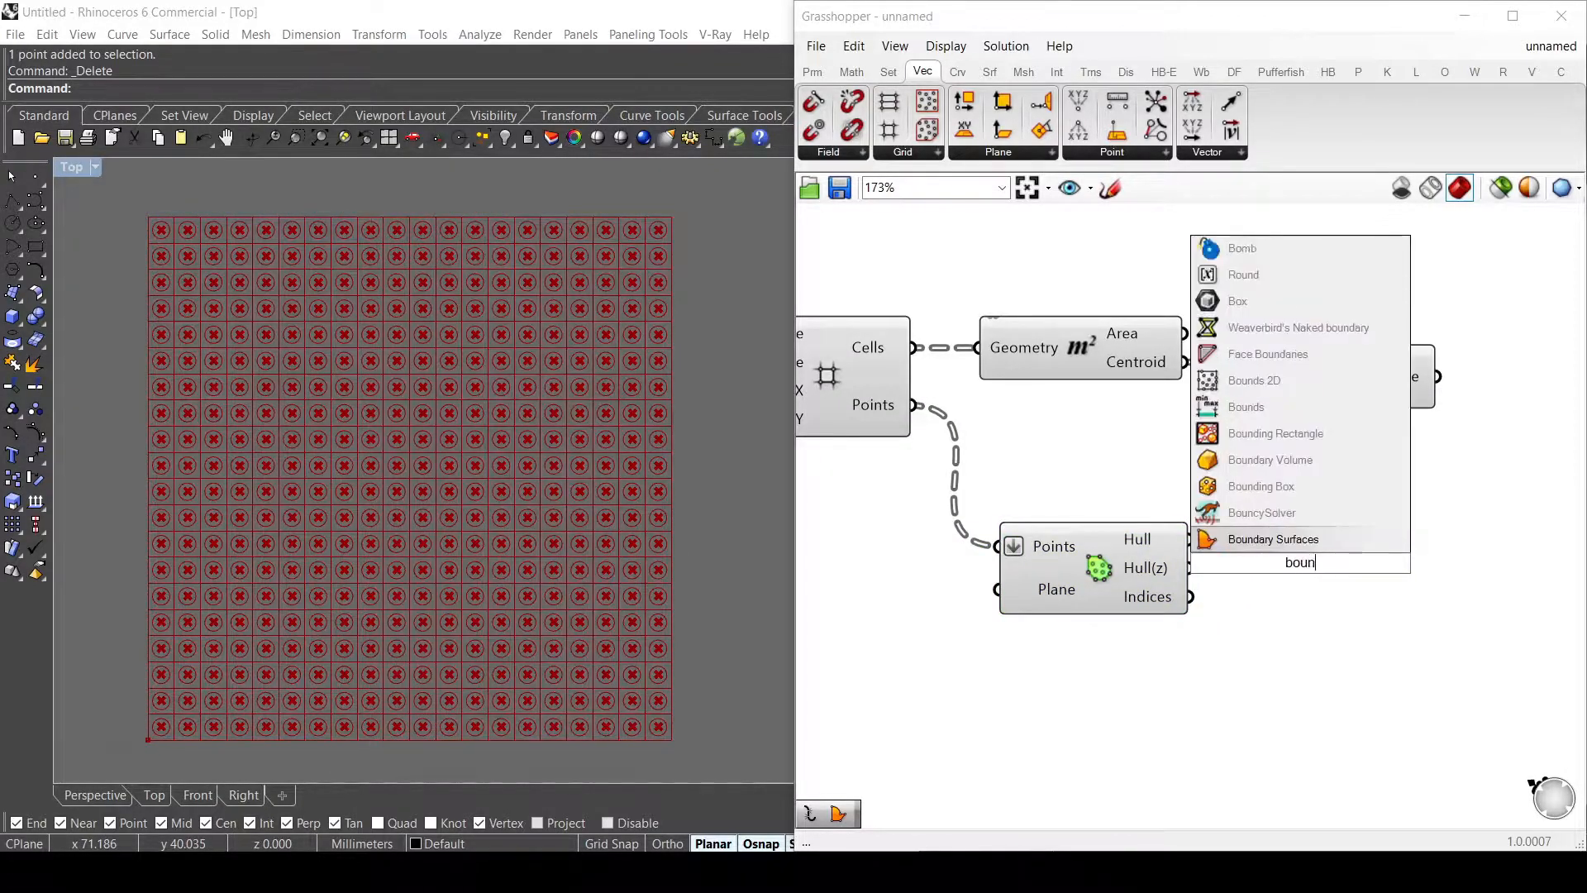
left_click(1273, 539)
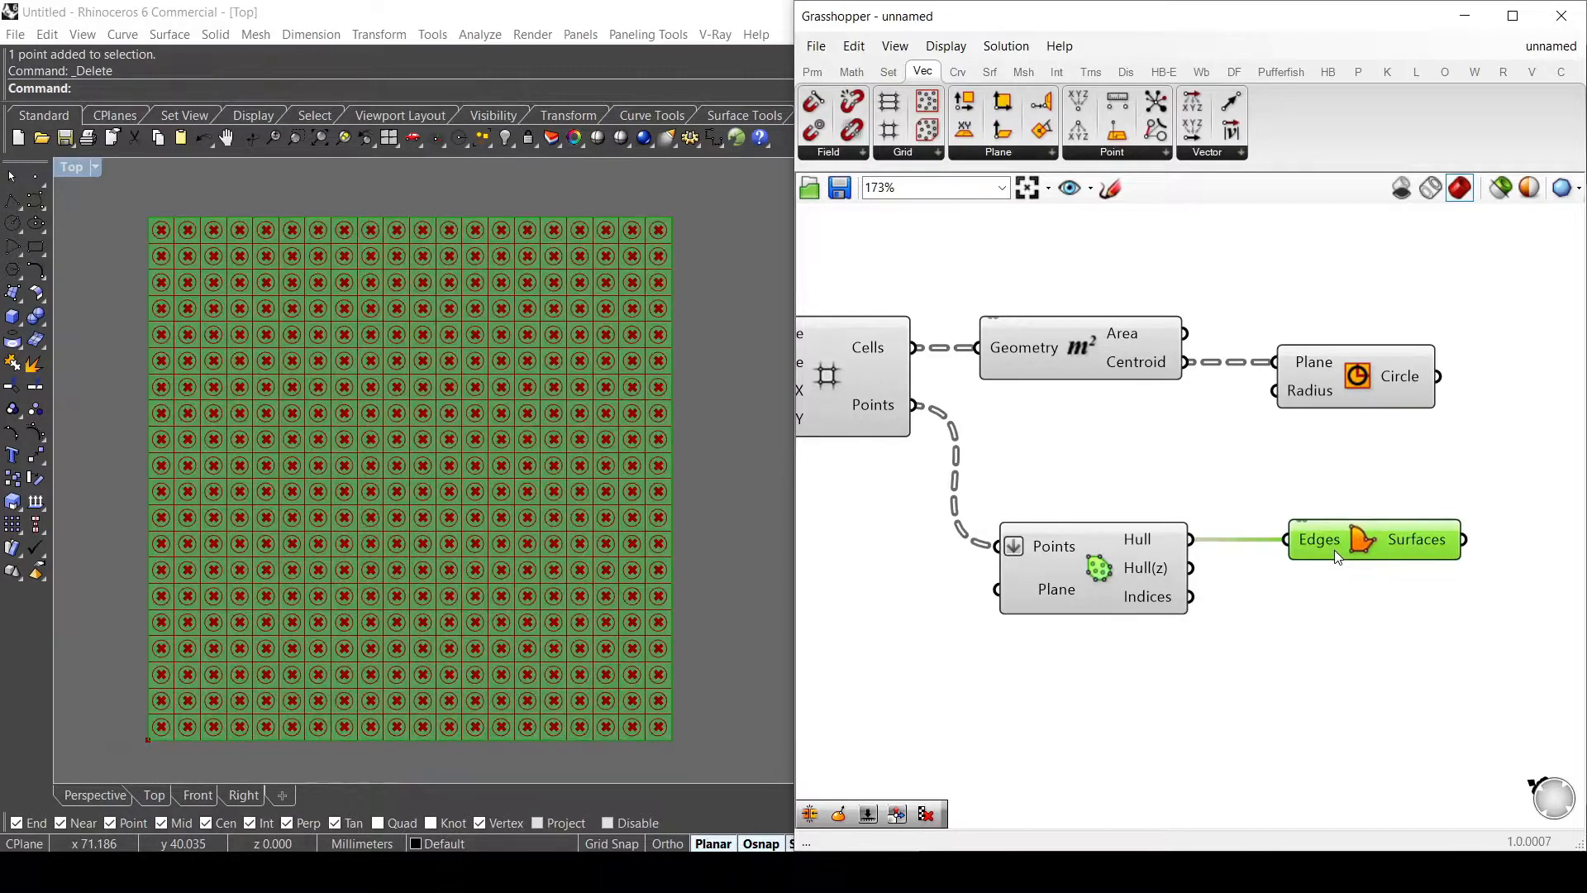
mouse_move(398, 468)
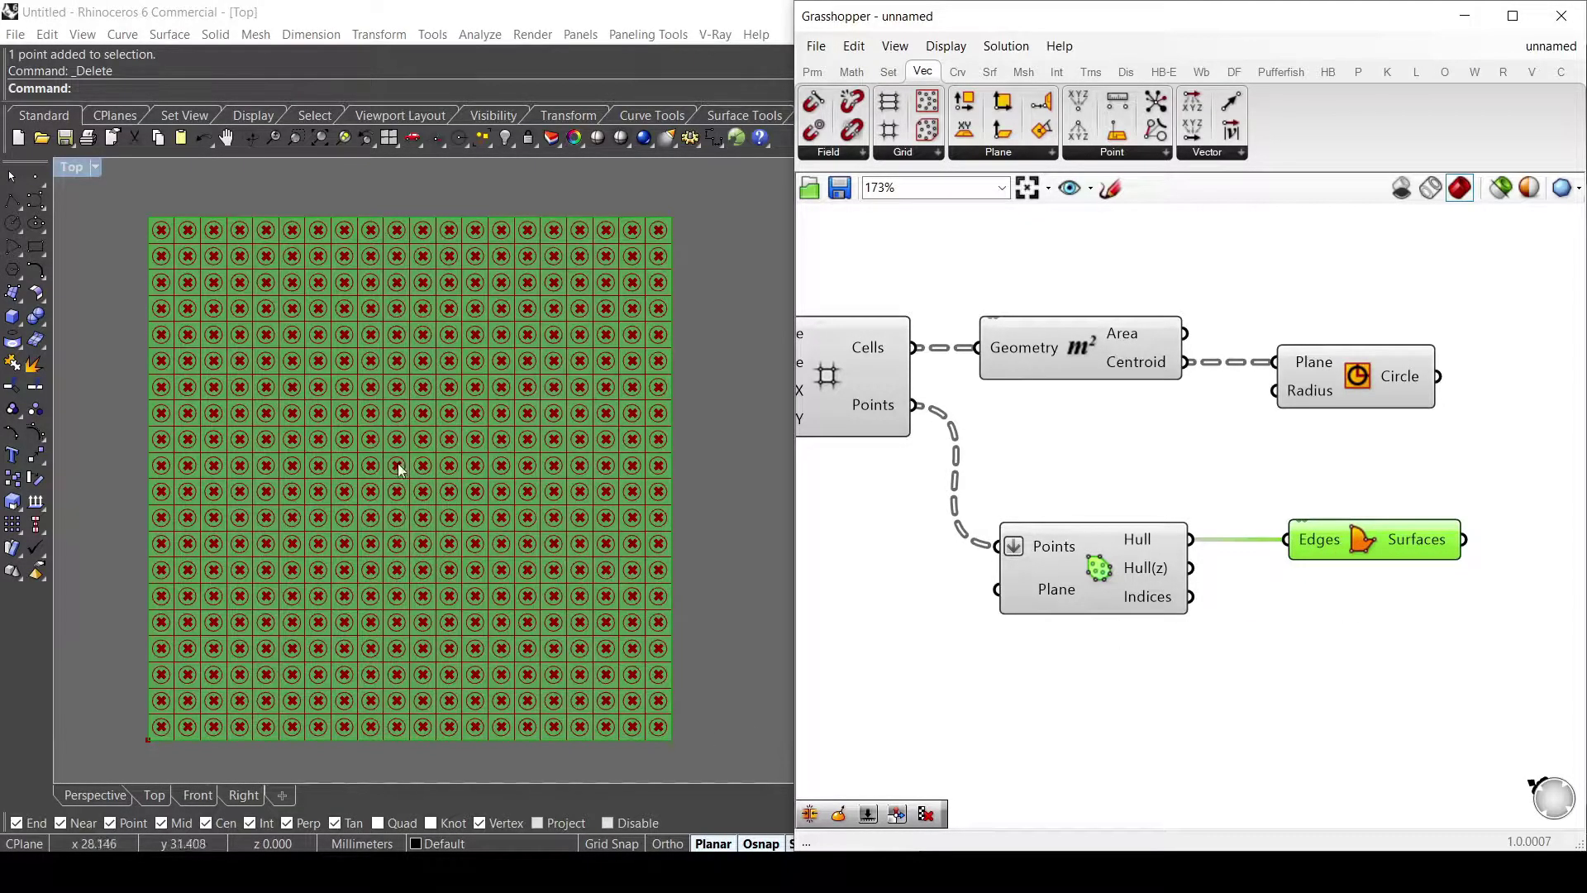
Step: Add an MD Slider to pick a two-dimensional attractor location
double_click(1005, 666)
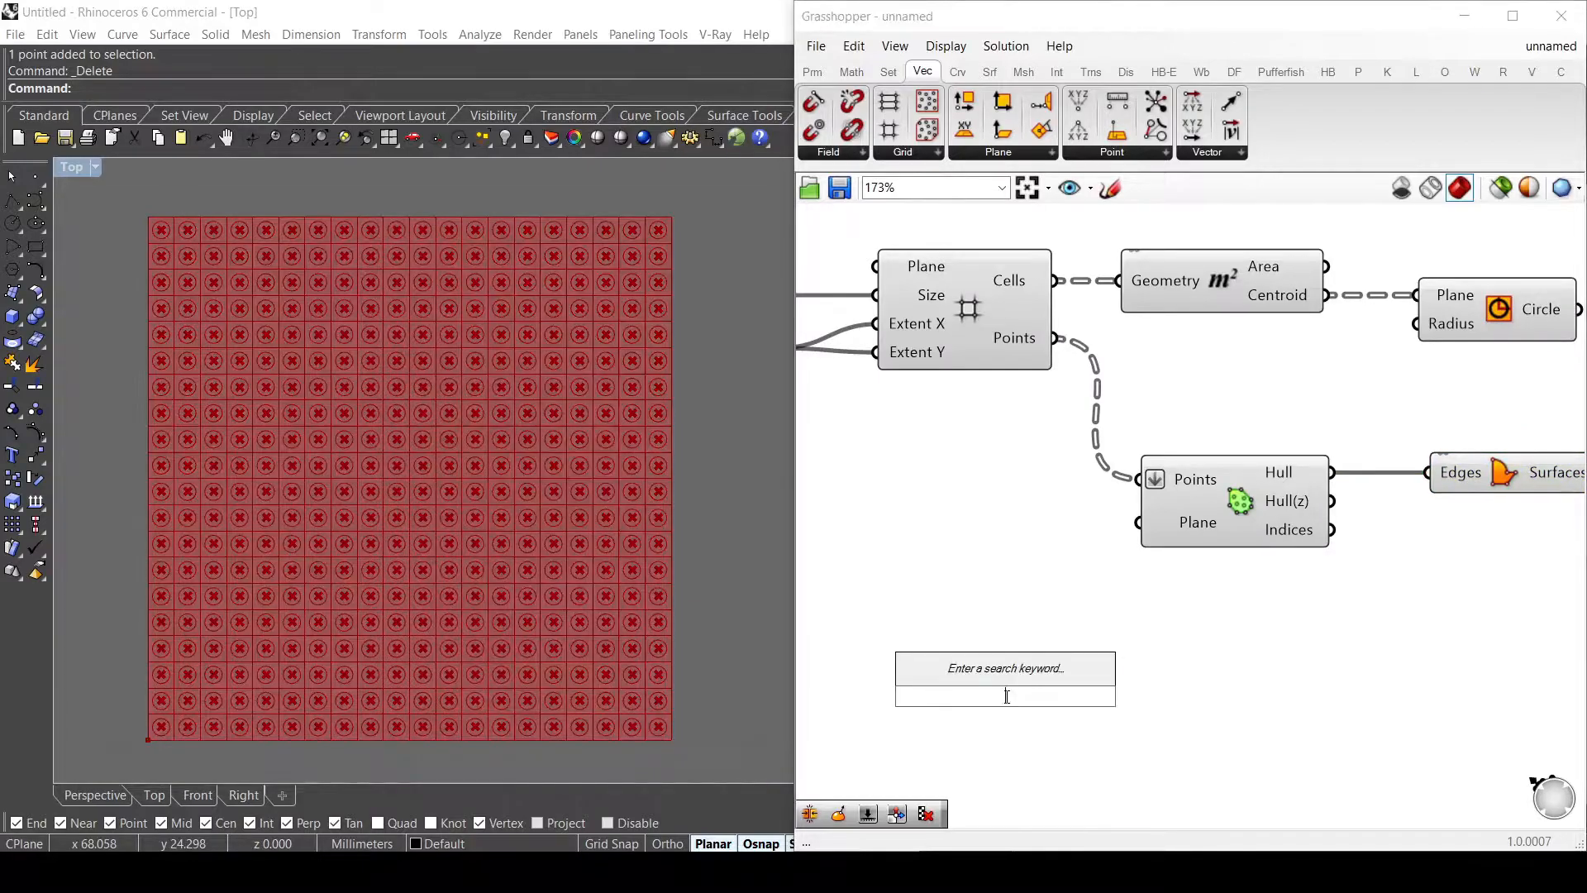
type("md sl")
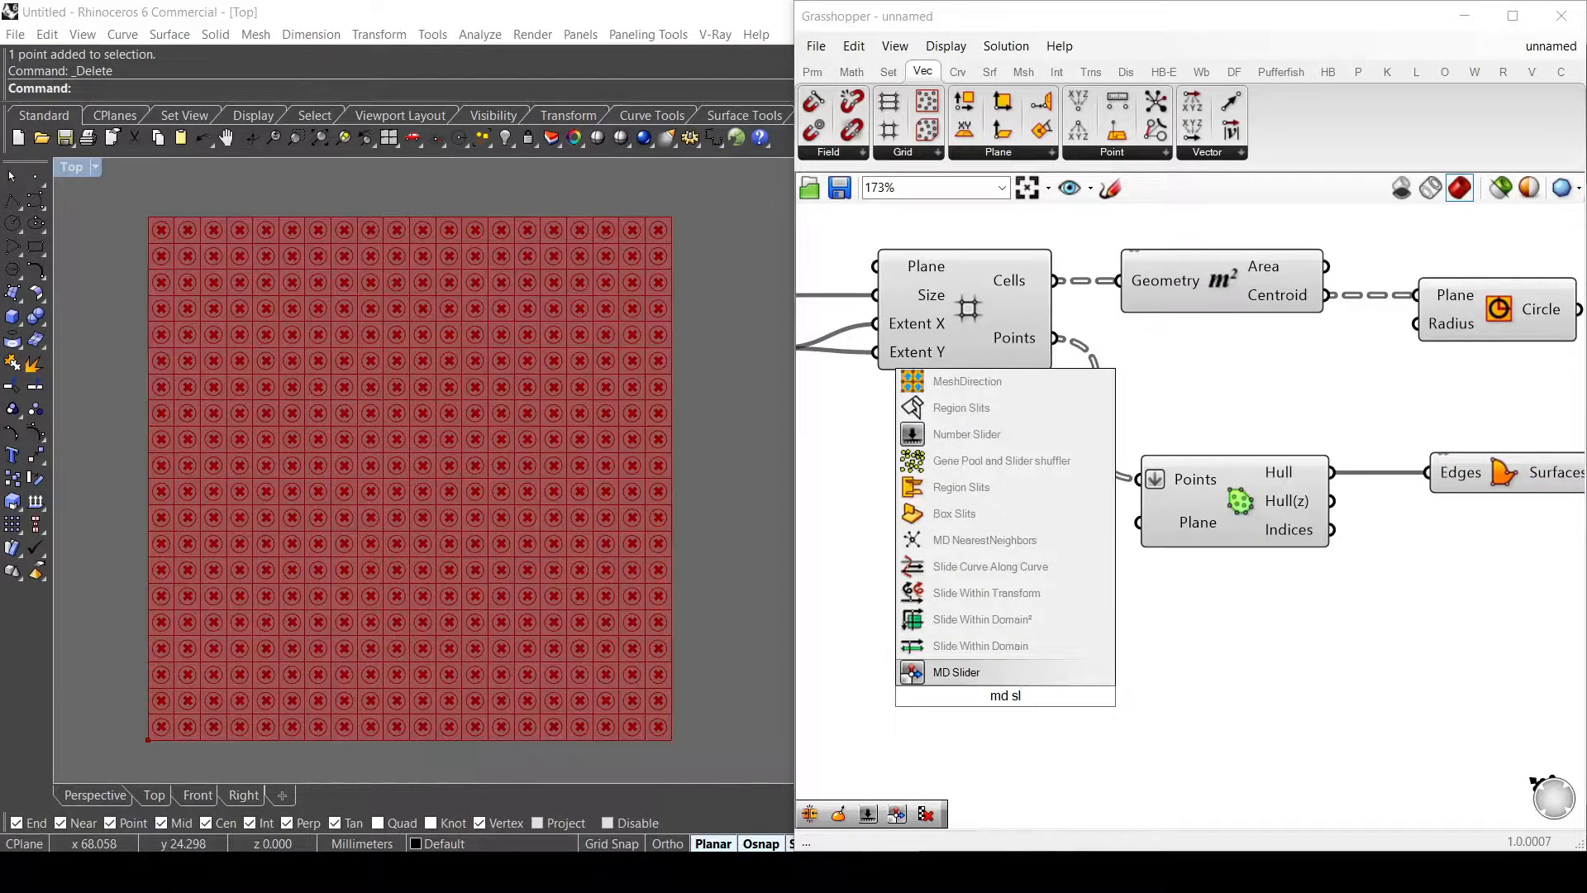
left_click(954, 671)
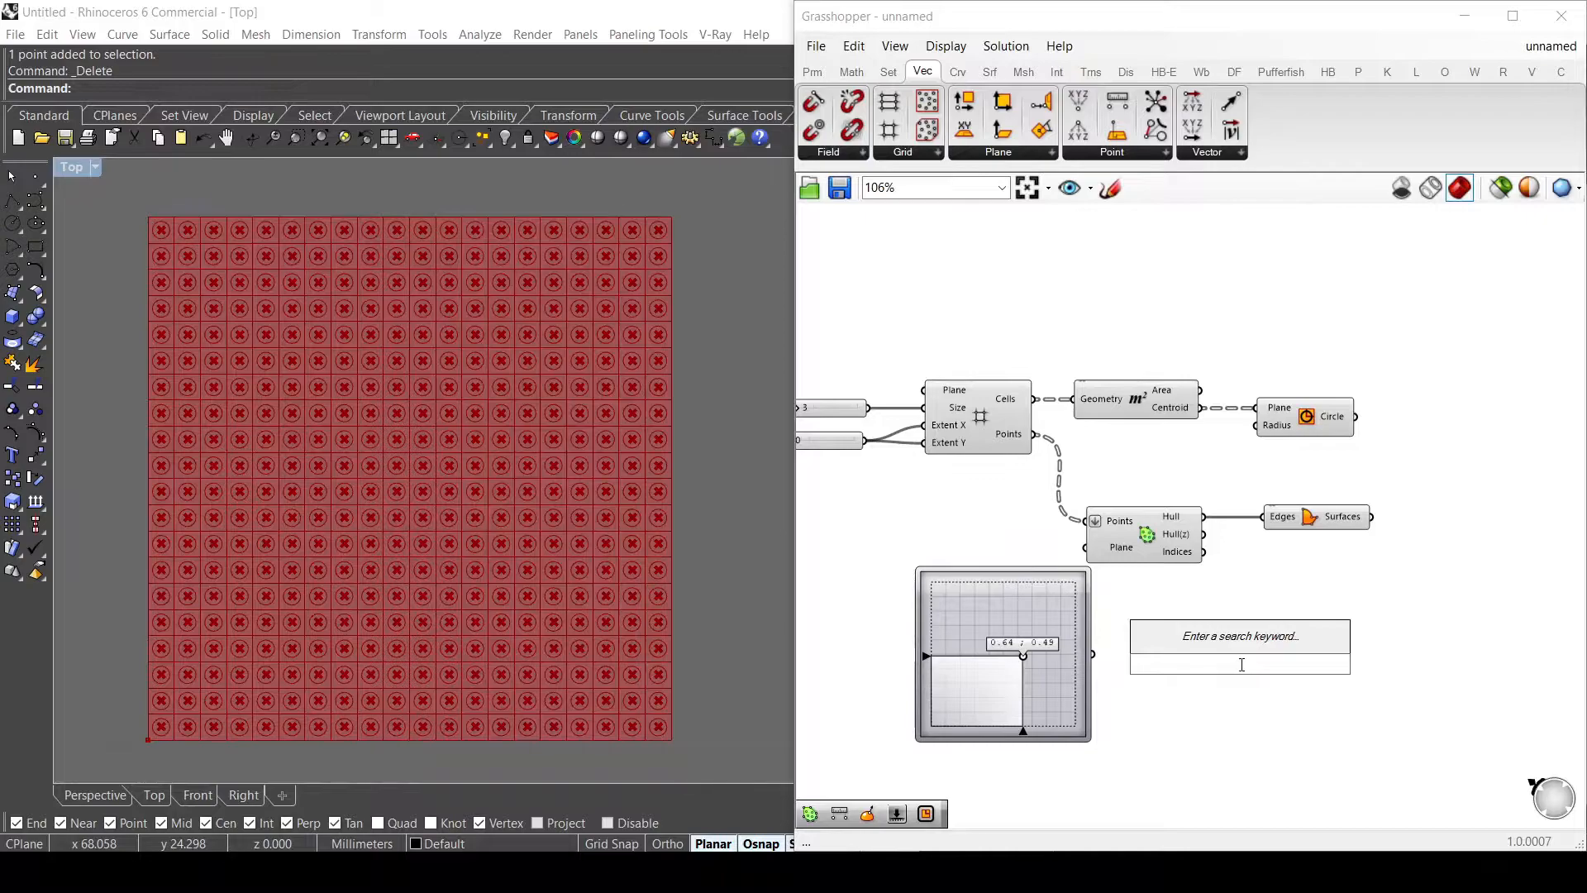
Step: Add Evaluate Surface taking the boundary surface and the MD Slider as its point
type("evalua")
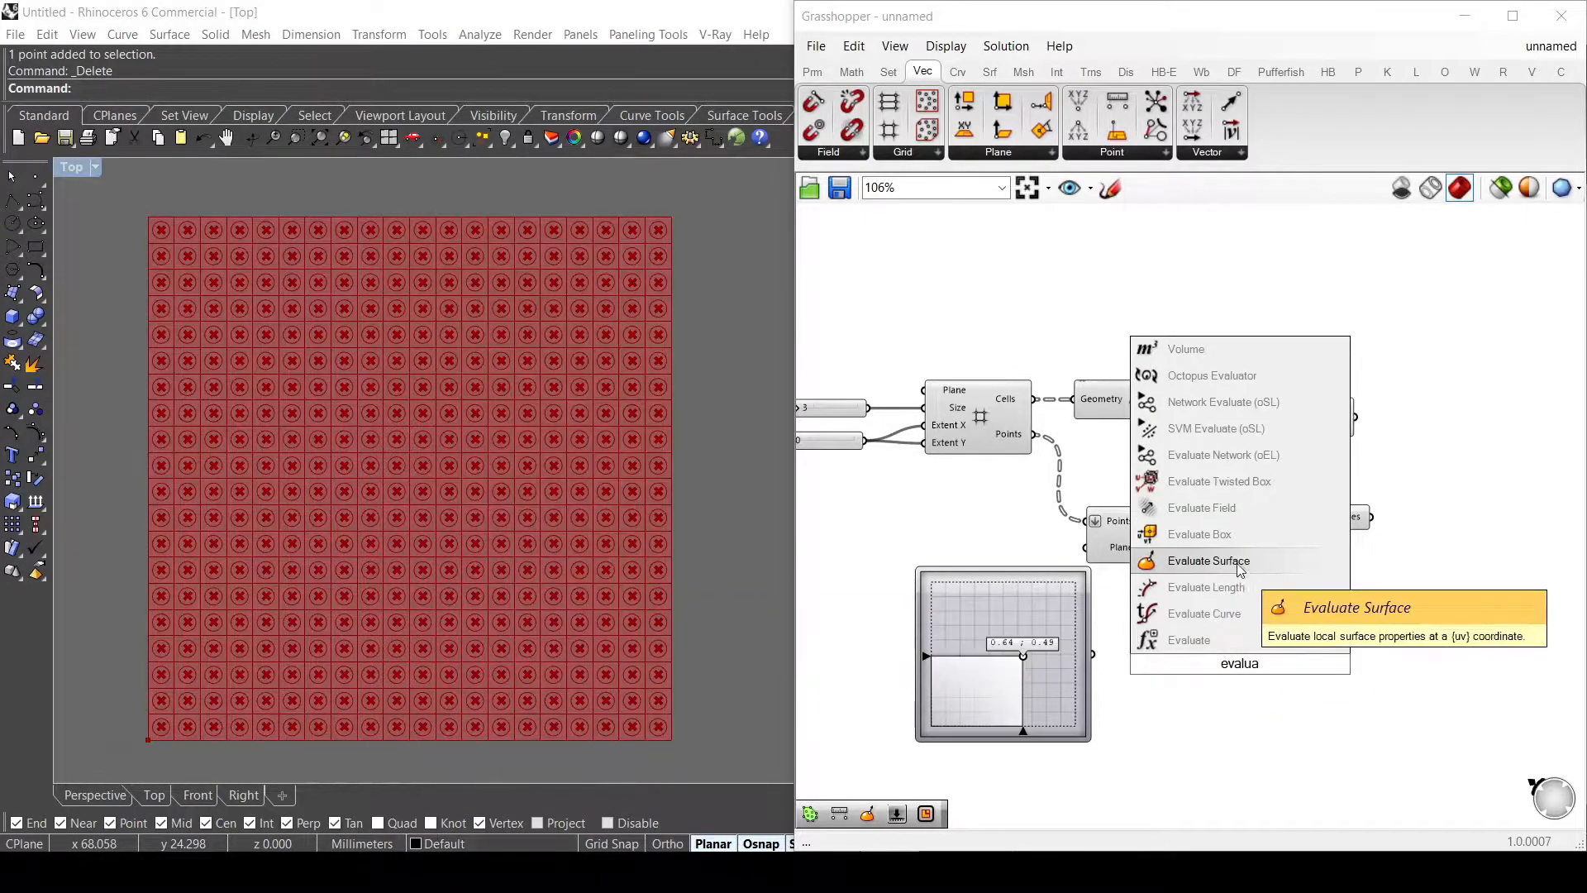
left_click(1206, 560)
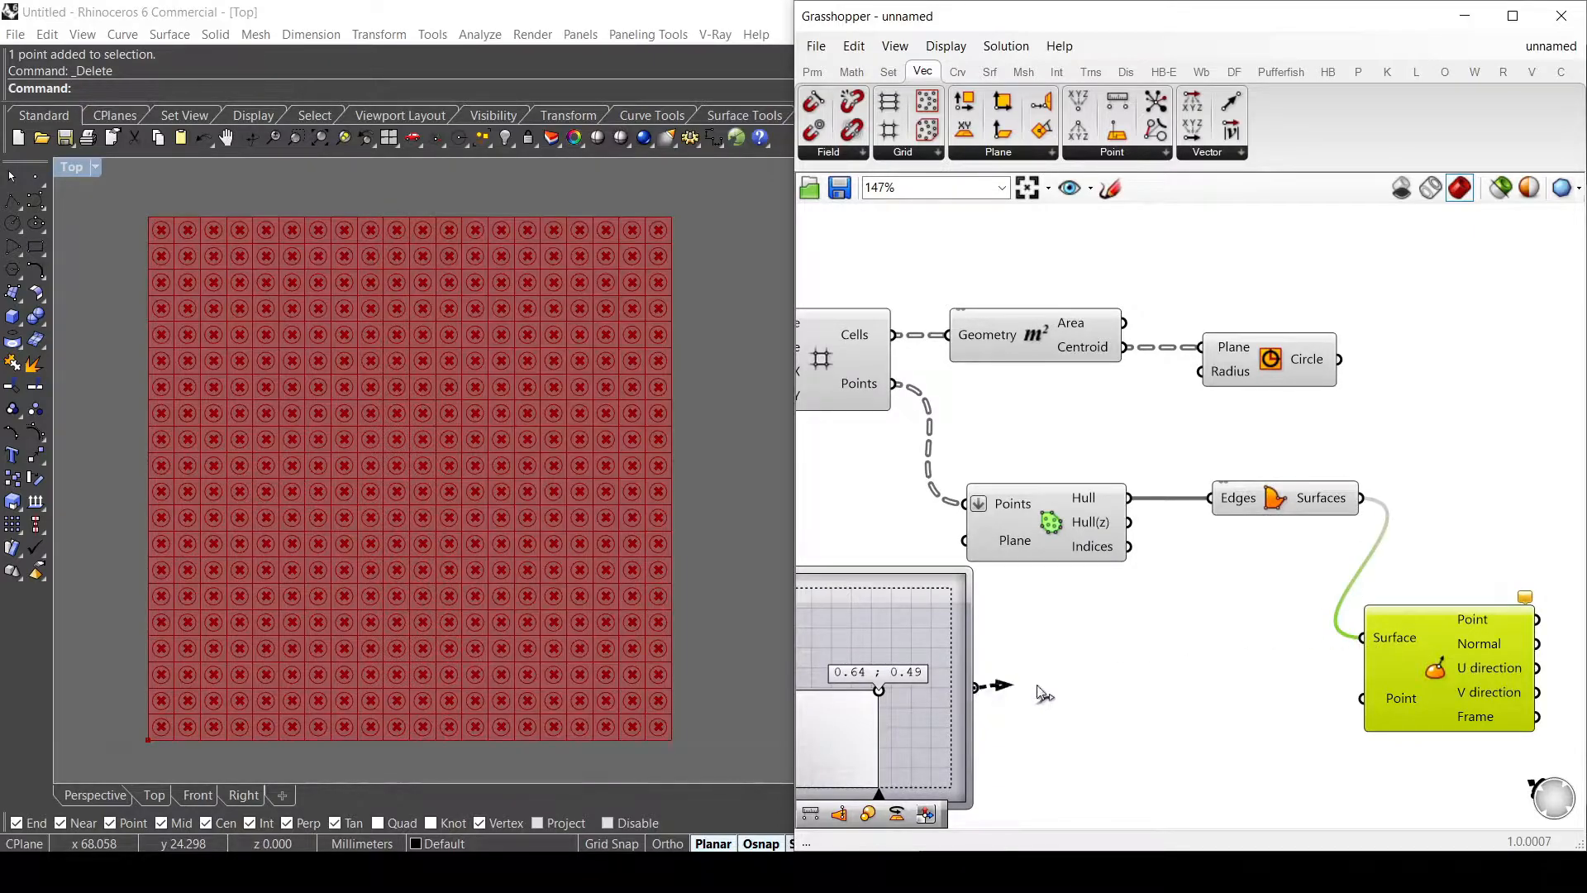
scroll("down", 3)
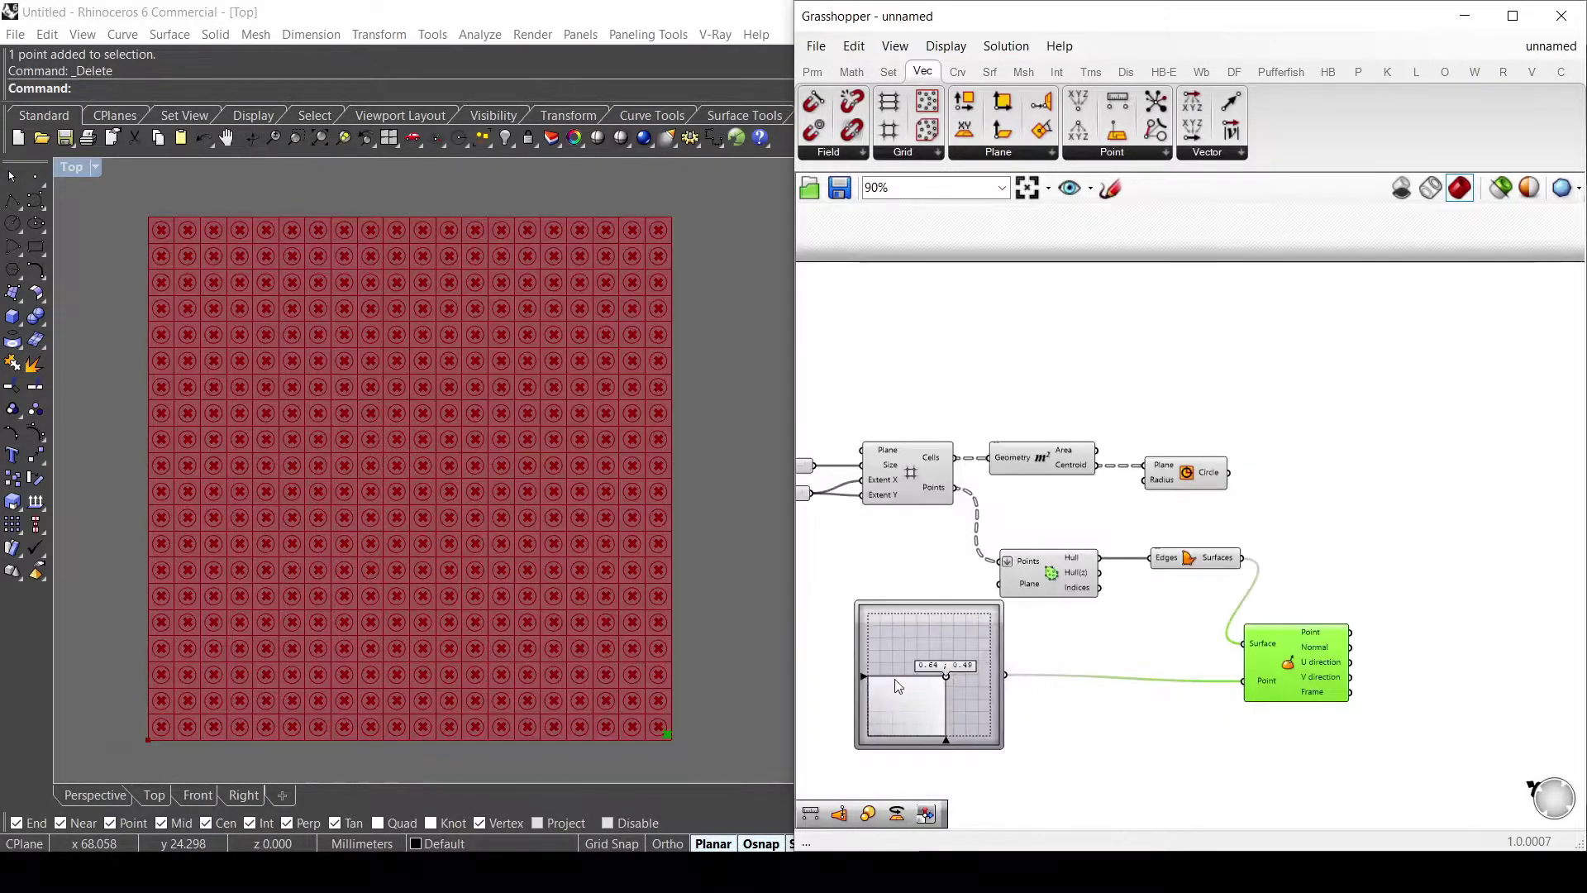
scroll("up", 3)
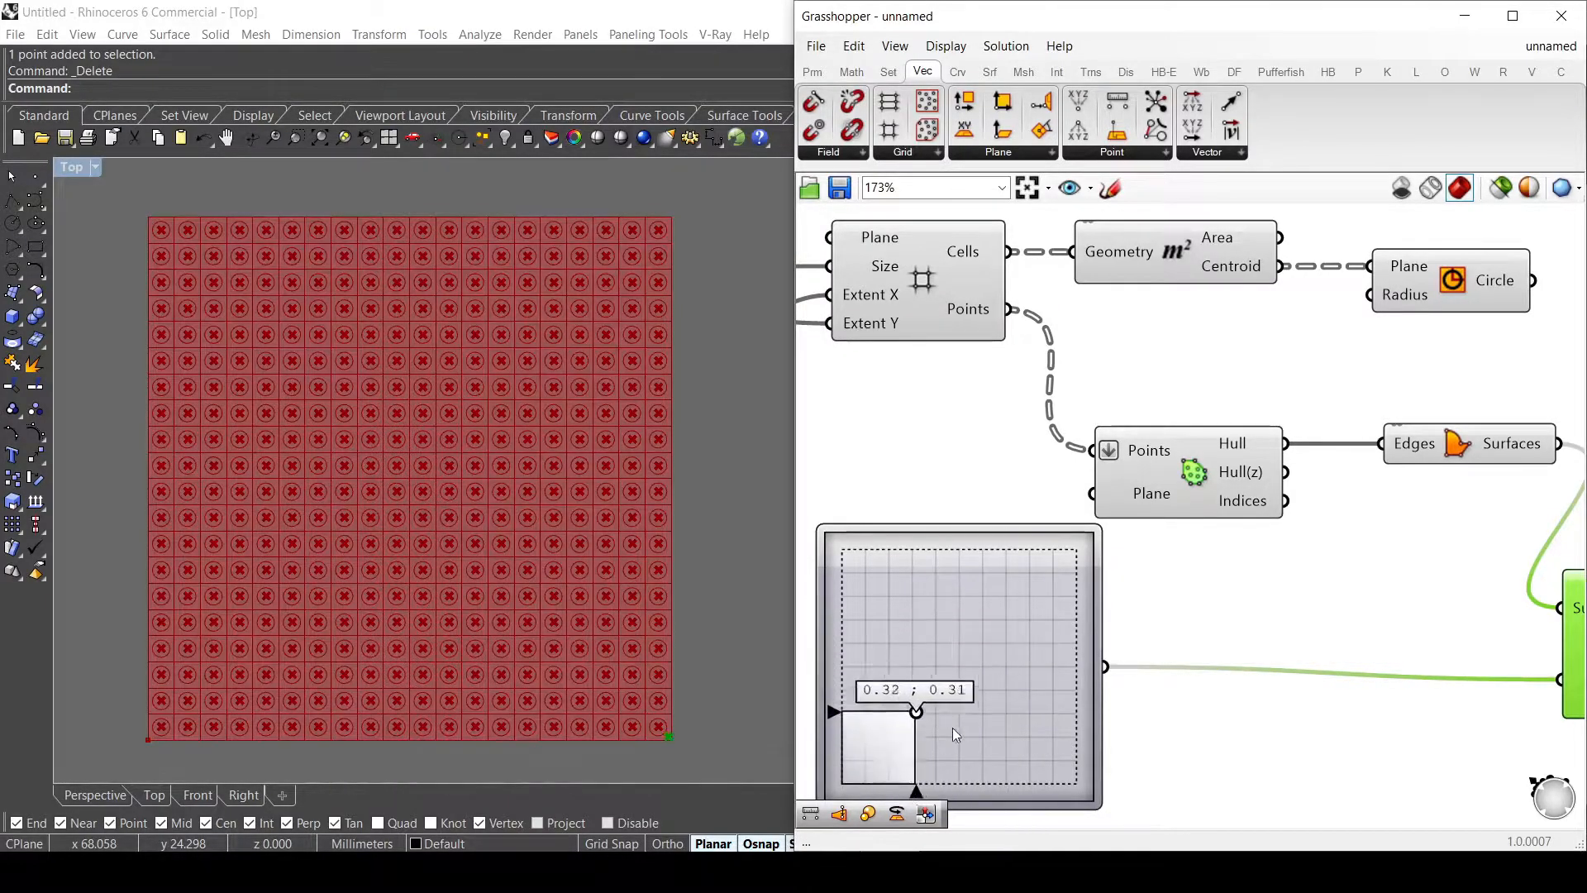
scroll("down", 3)
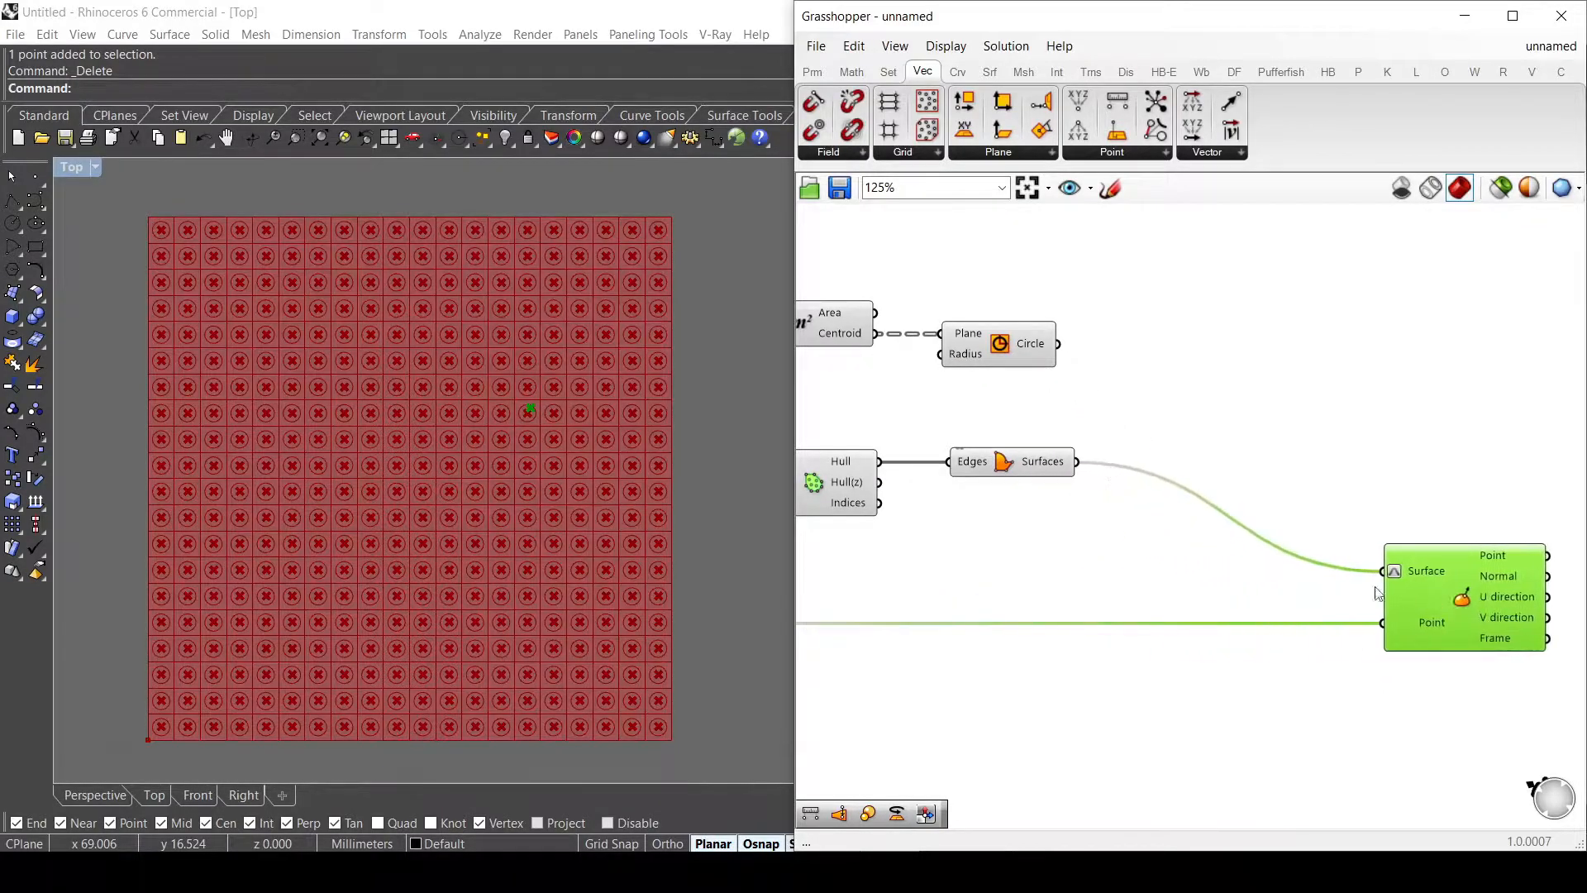
Step: Insert a Rotate of -90 degrees about the area centroid between the surface and Evaluate Surface
type("rotat")
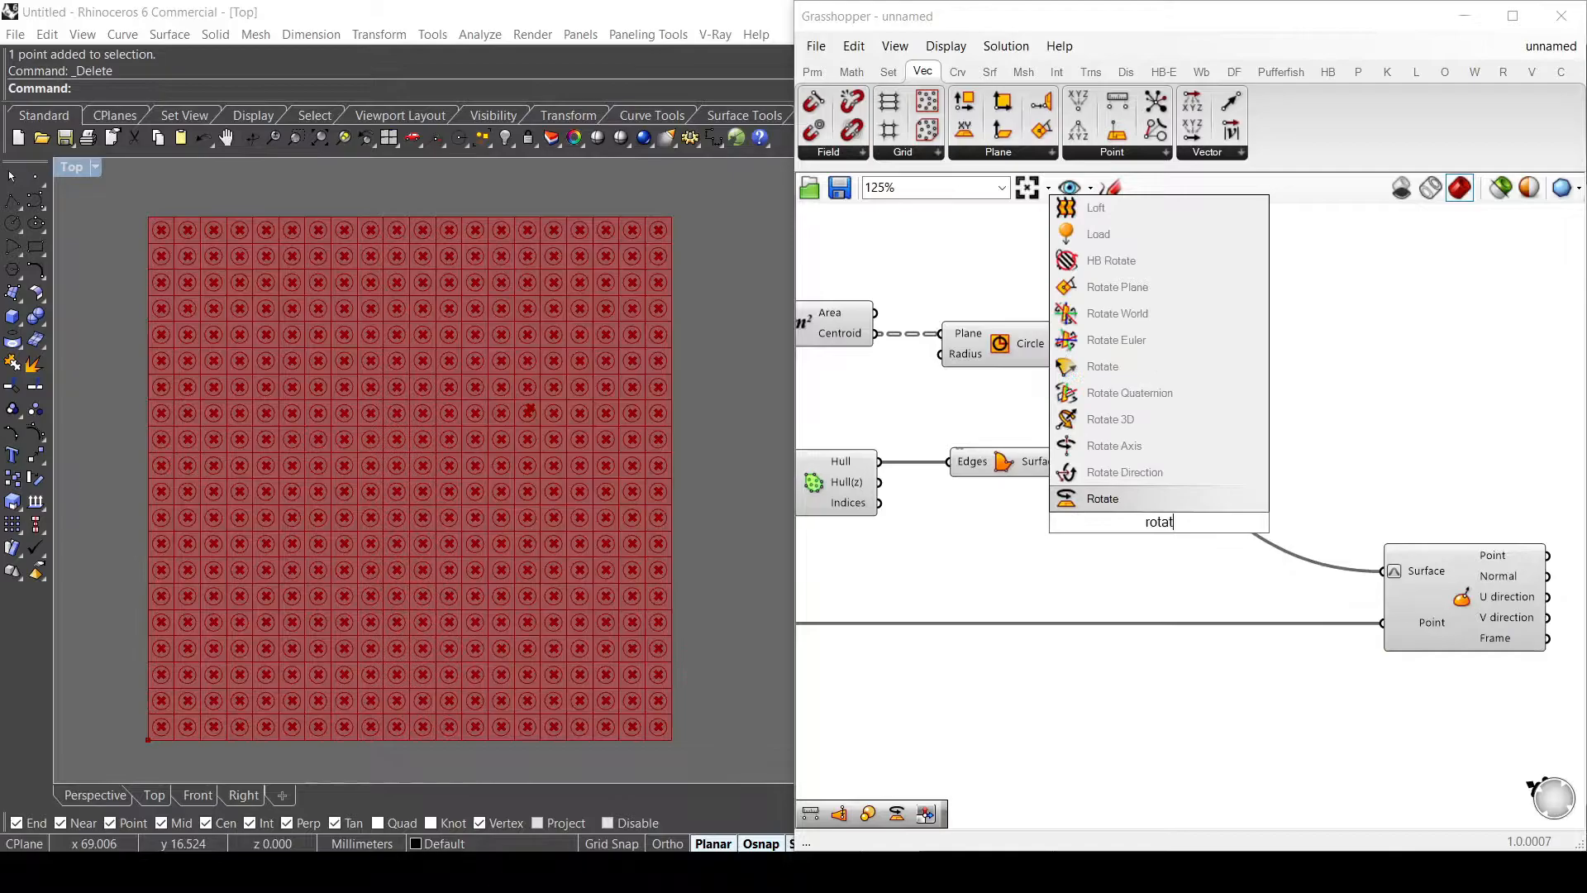
left_click(1101, 497)
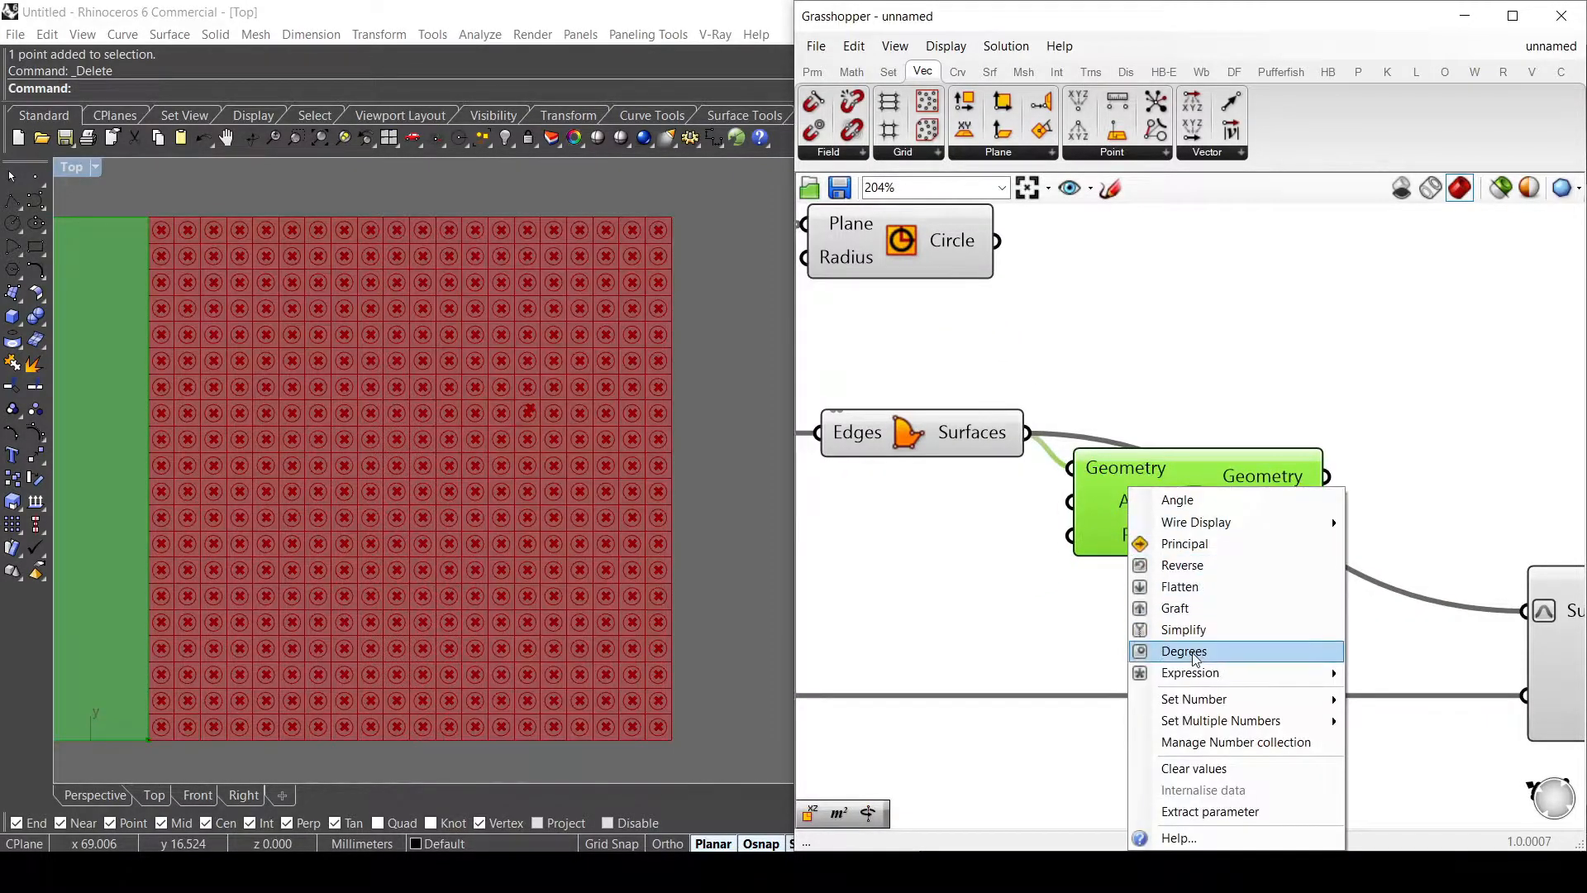
mouse_move(1193, 698)
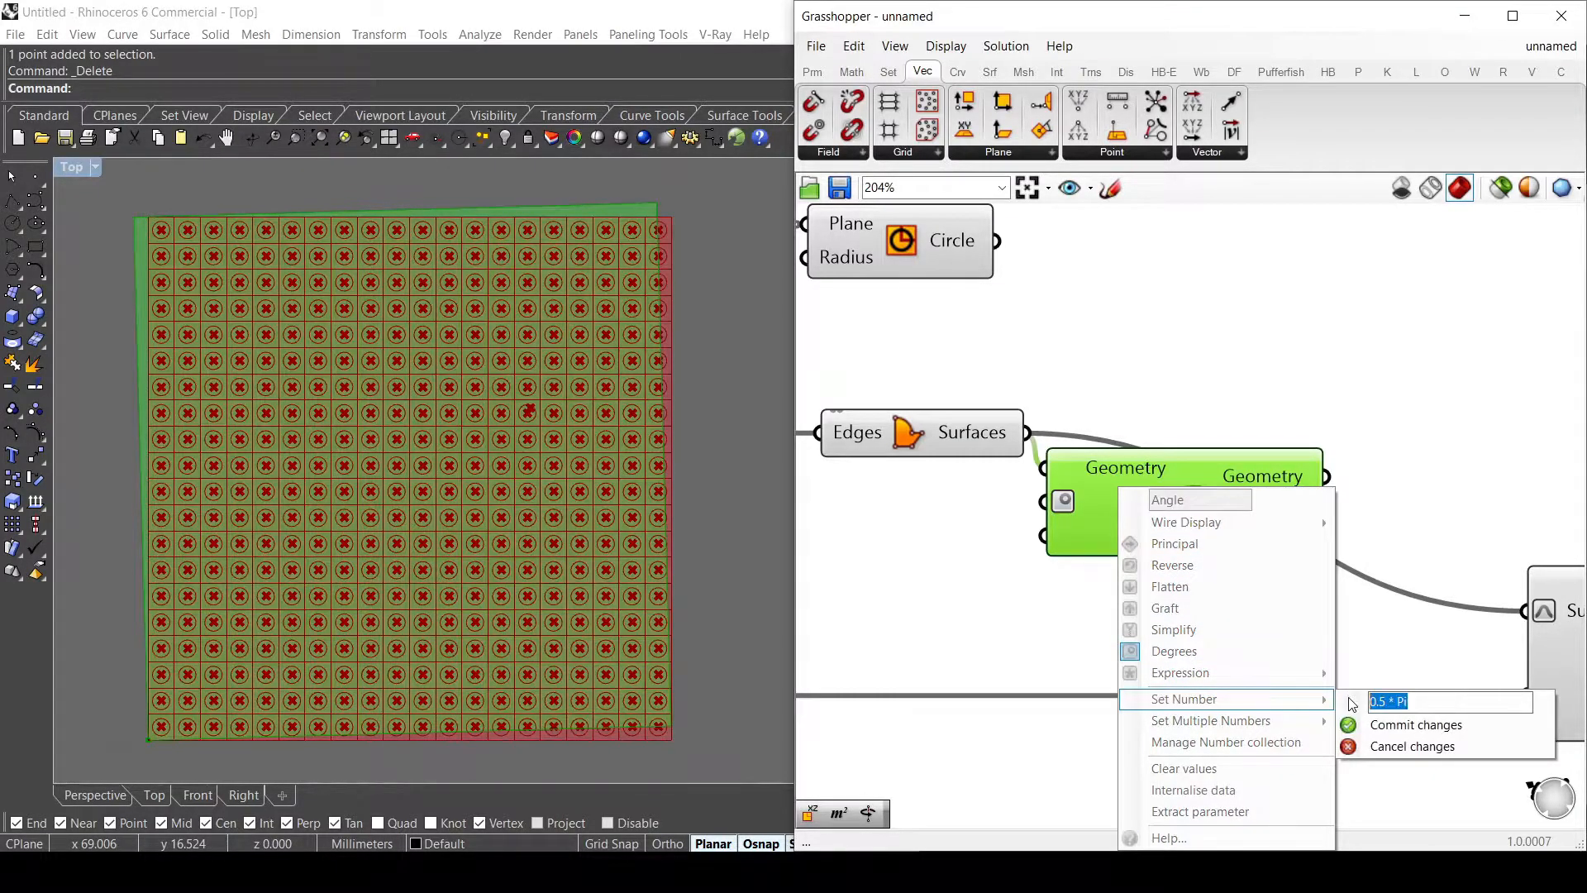
type("-90")
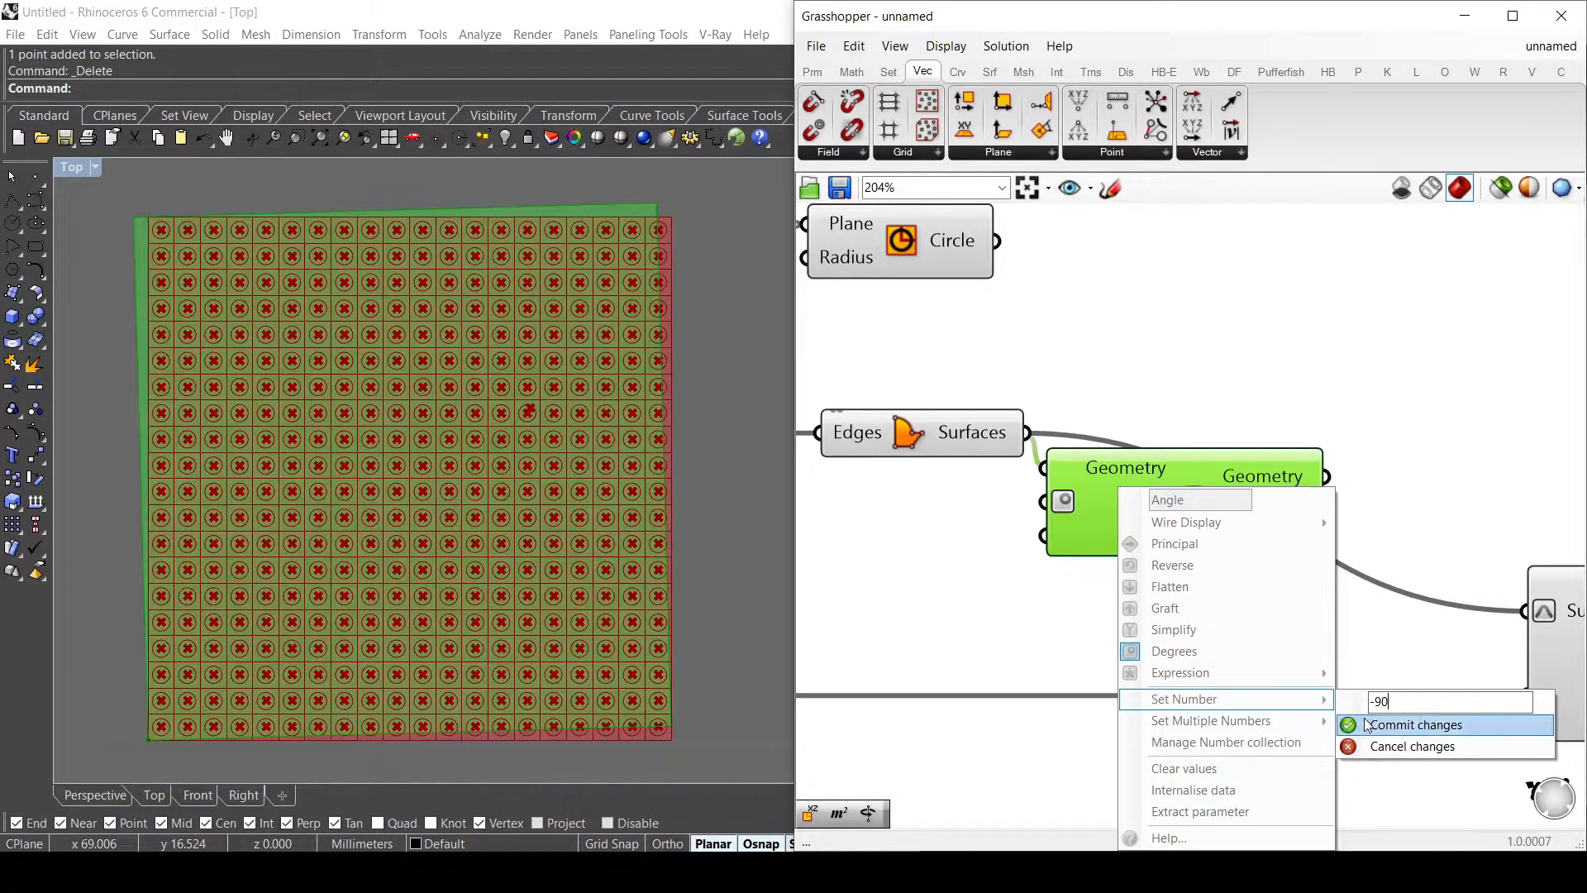
left_click(1413, 724)
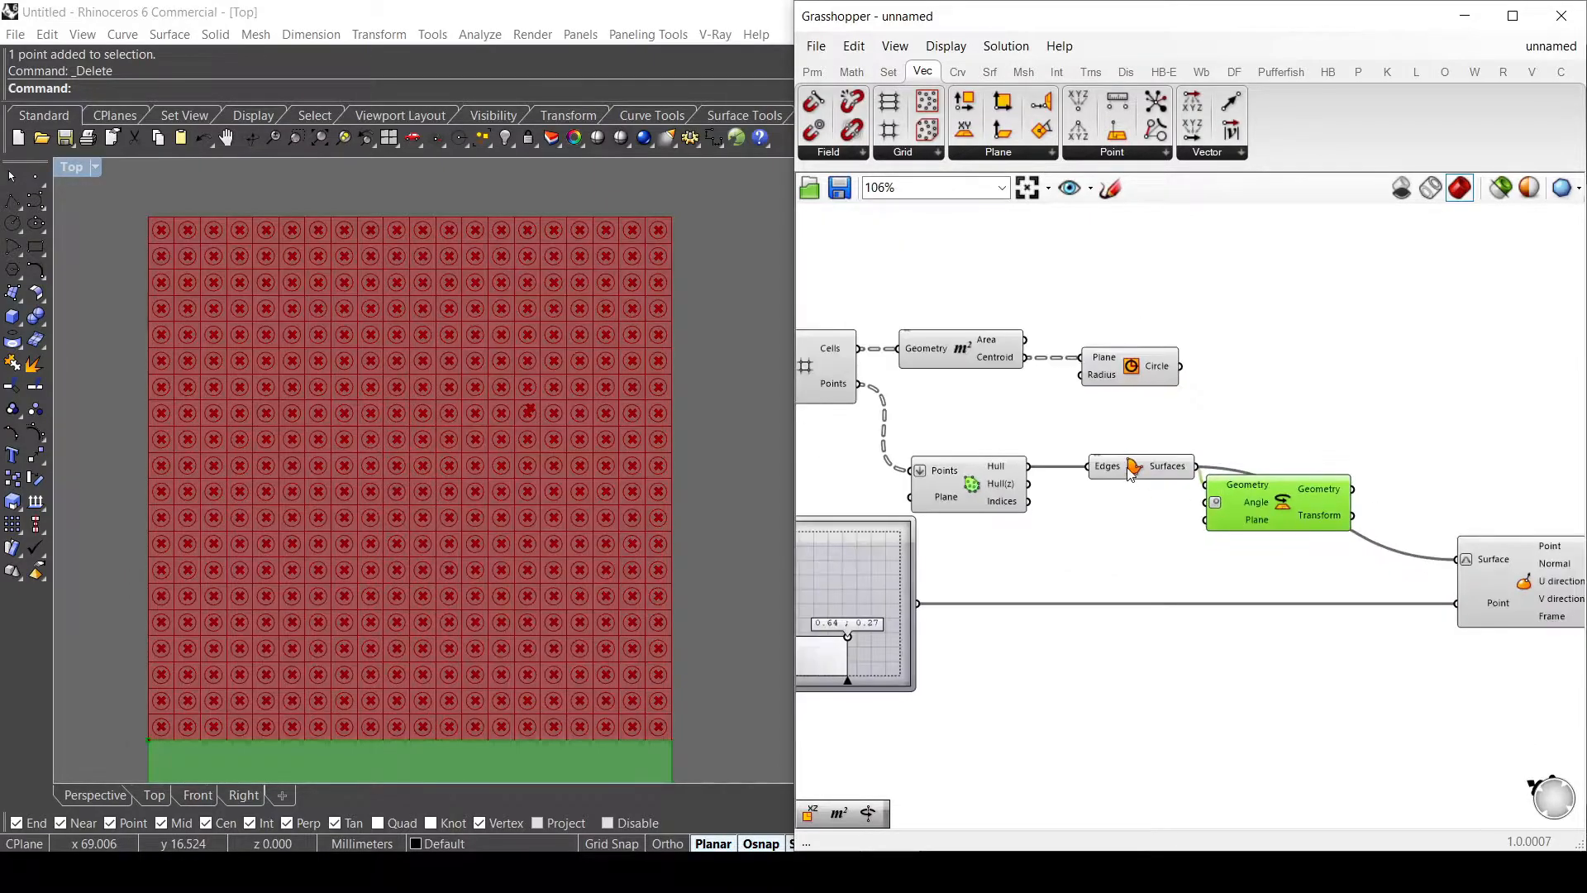
scroll("up", 3)
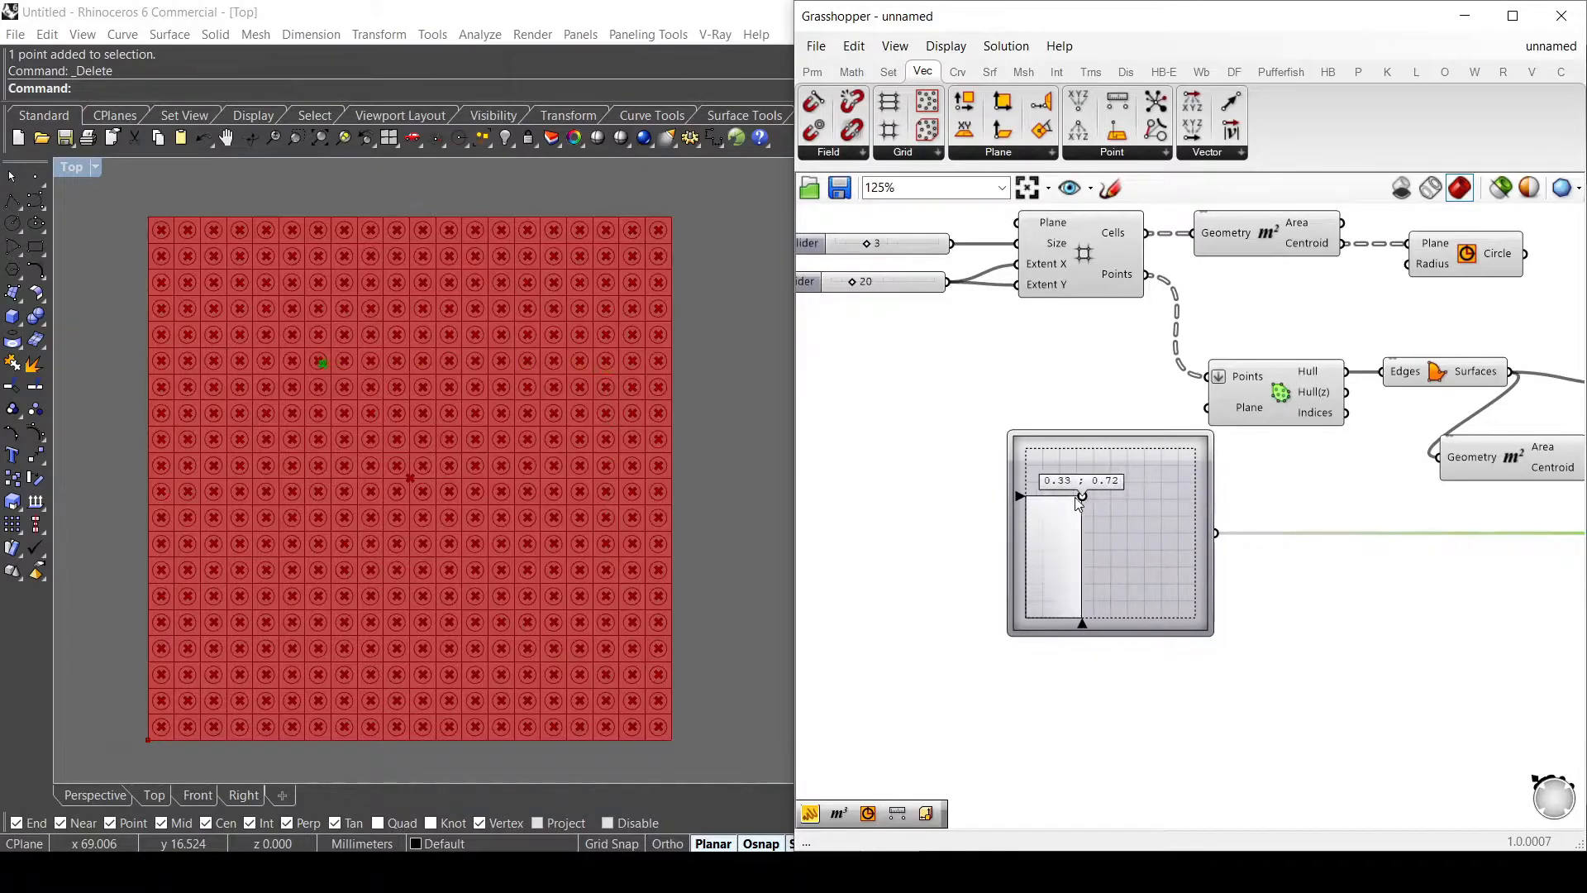
scroll("down", 3)
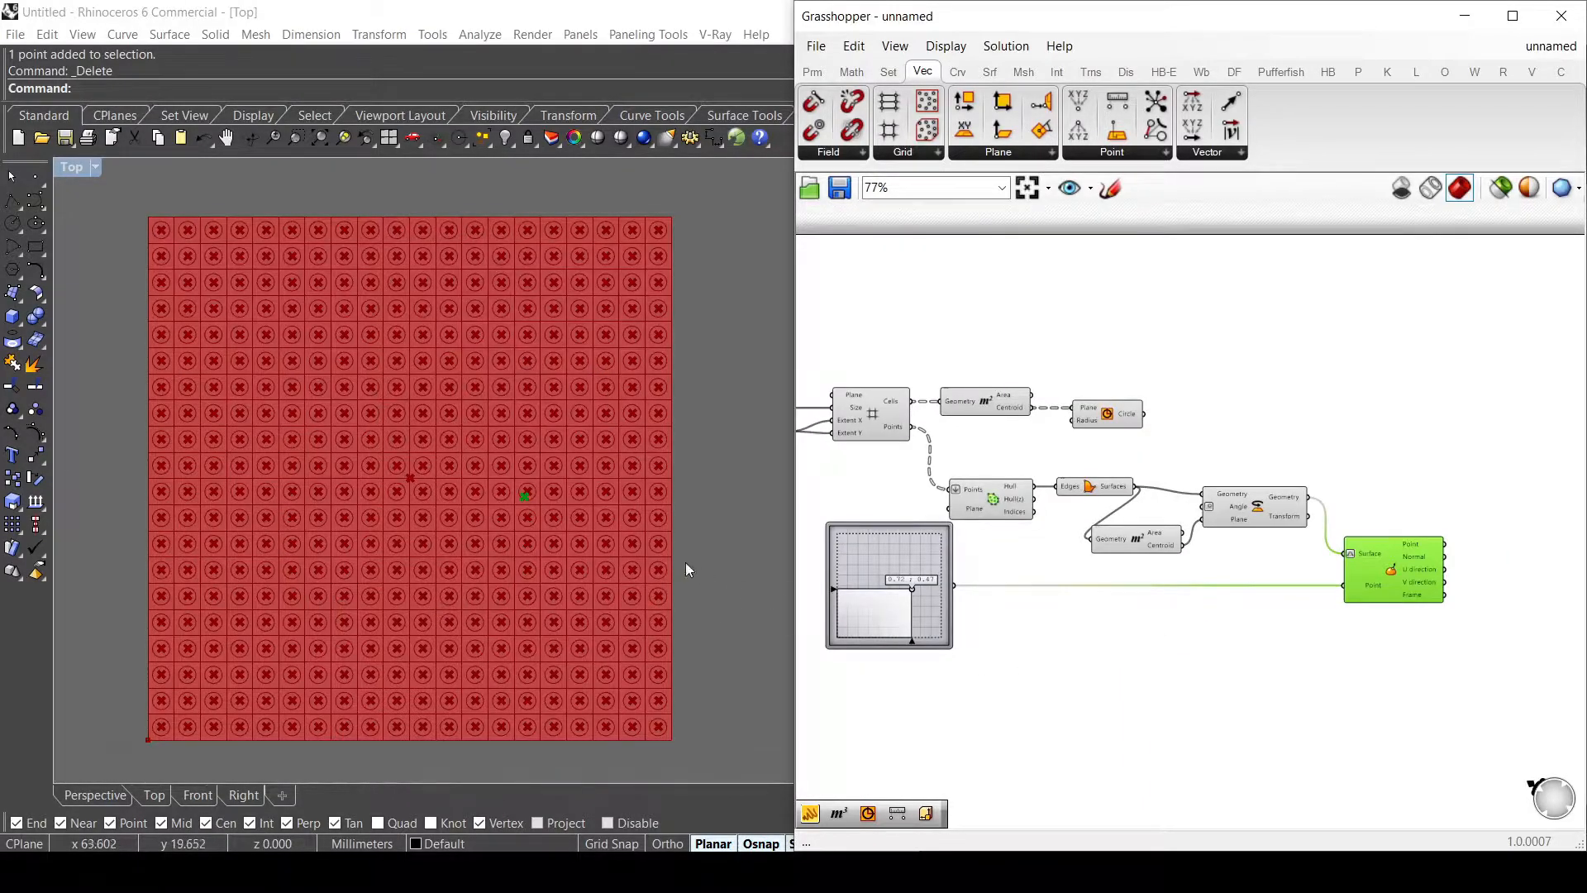
mouse_move(547, 382)
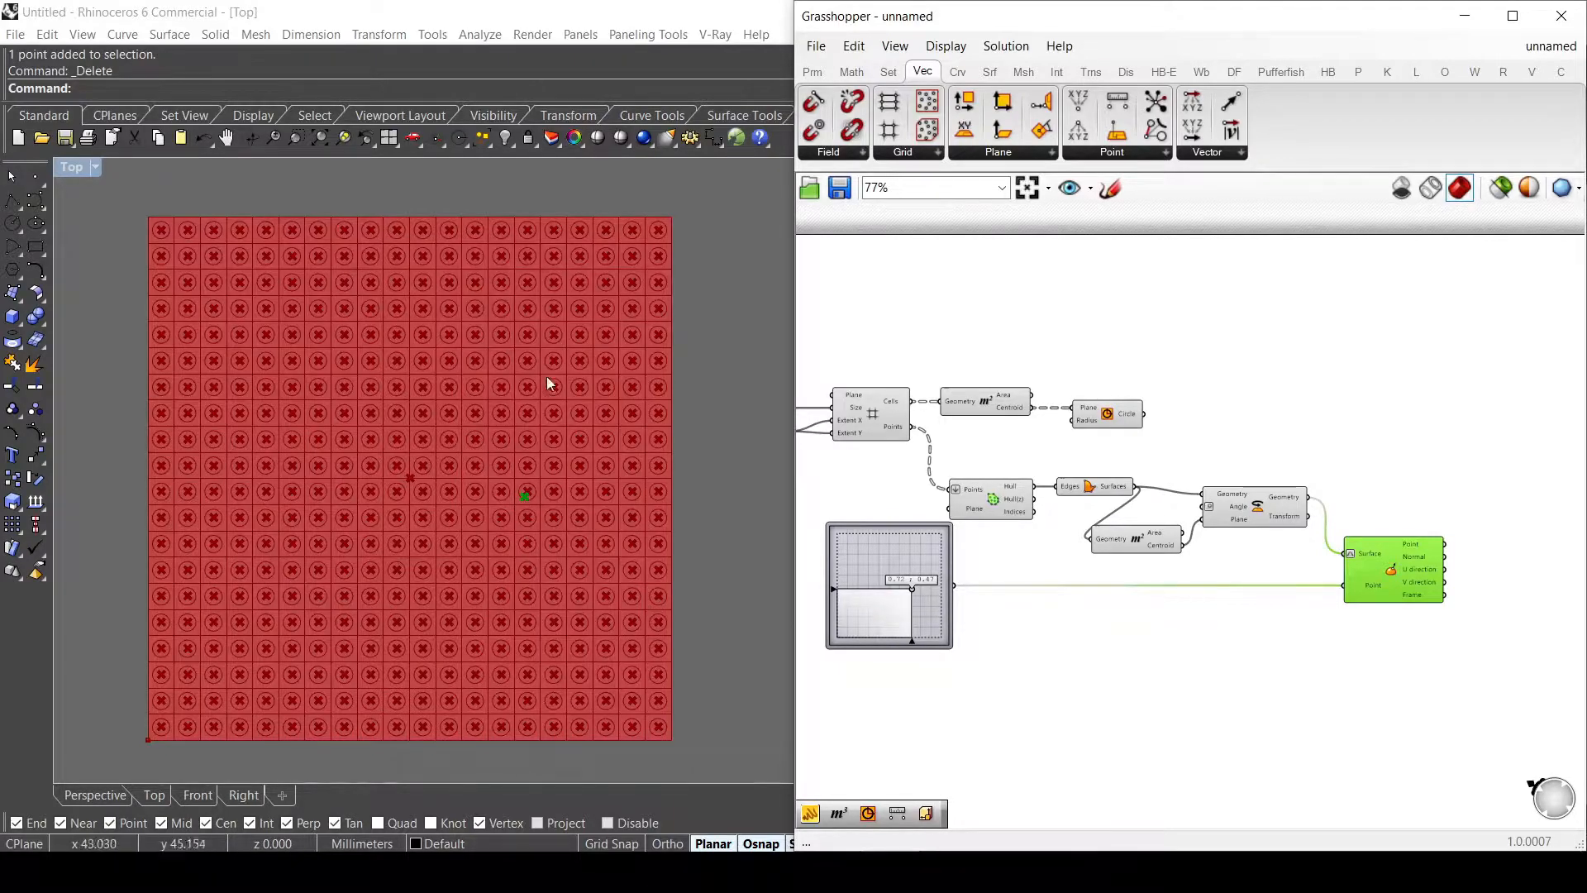
Step: Add a Distance component from the cell centroids to the attractor point
double_click(1299, 353)
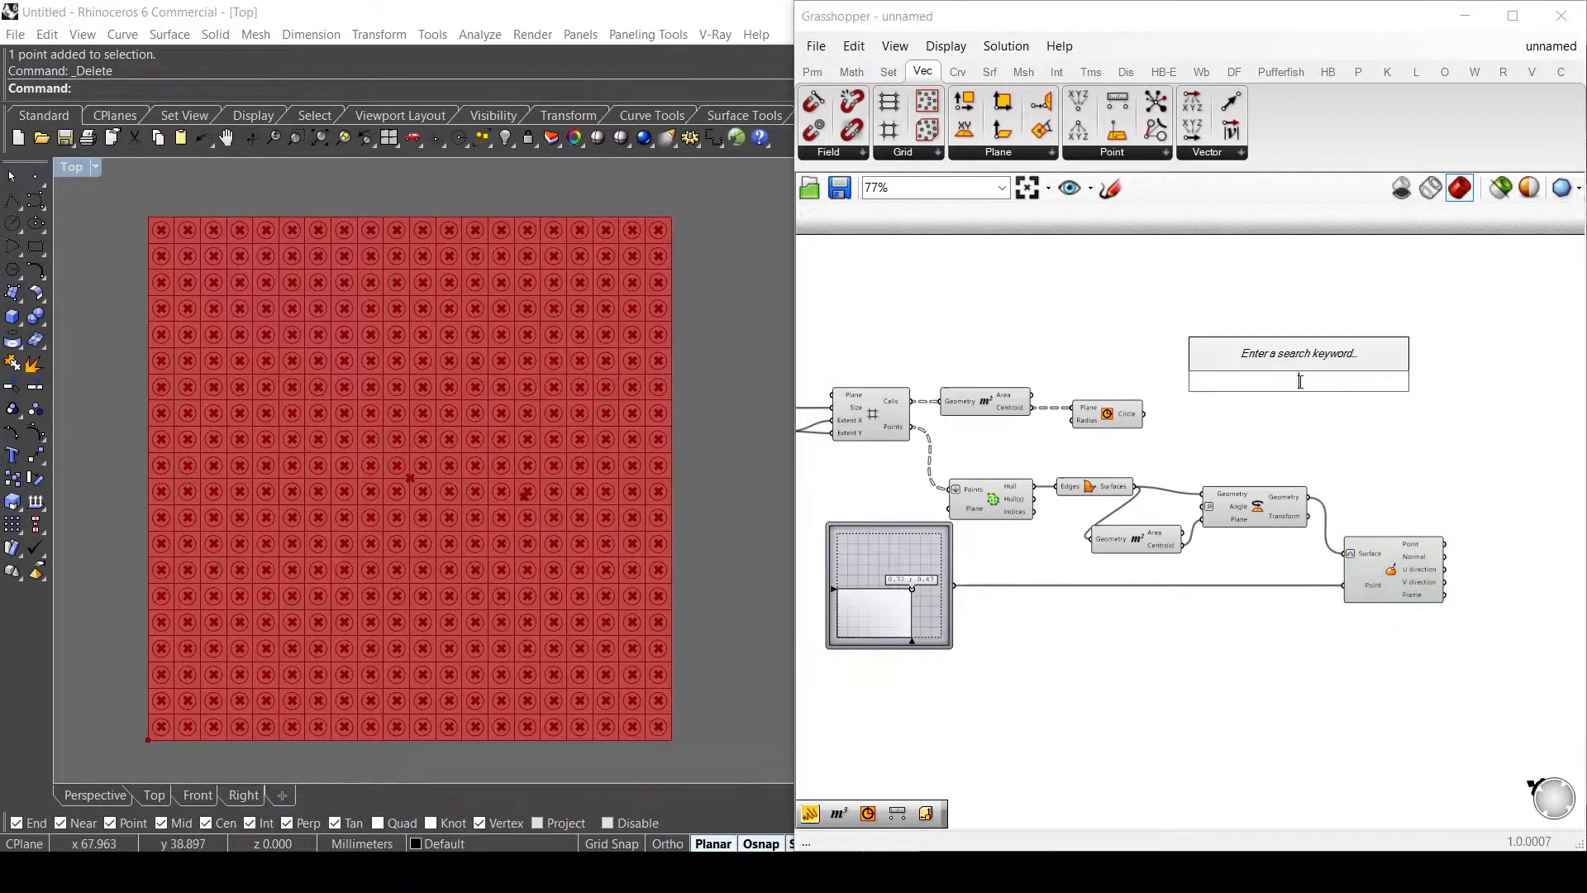
type("dista")
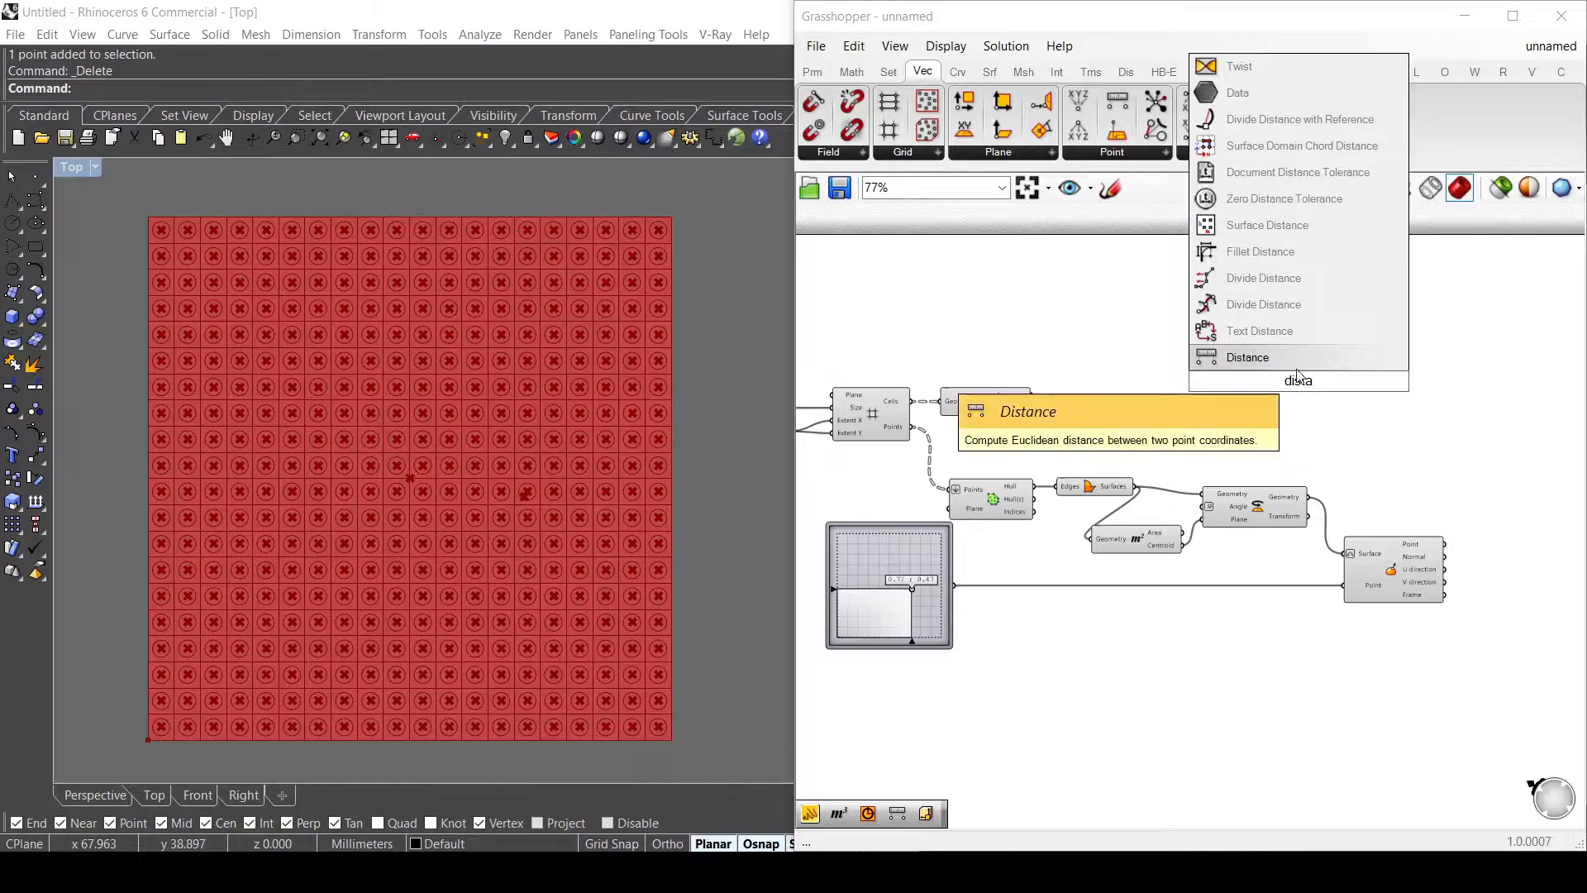
left_click(1246, 357)
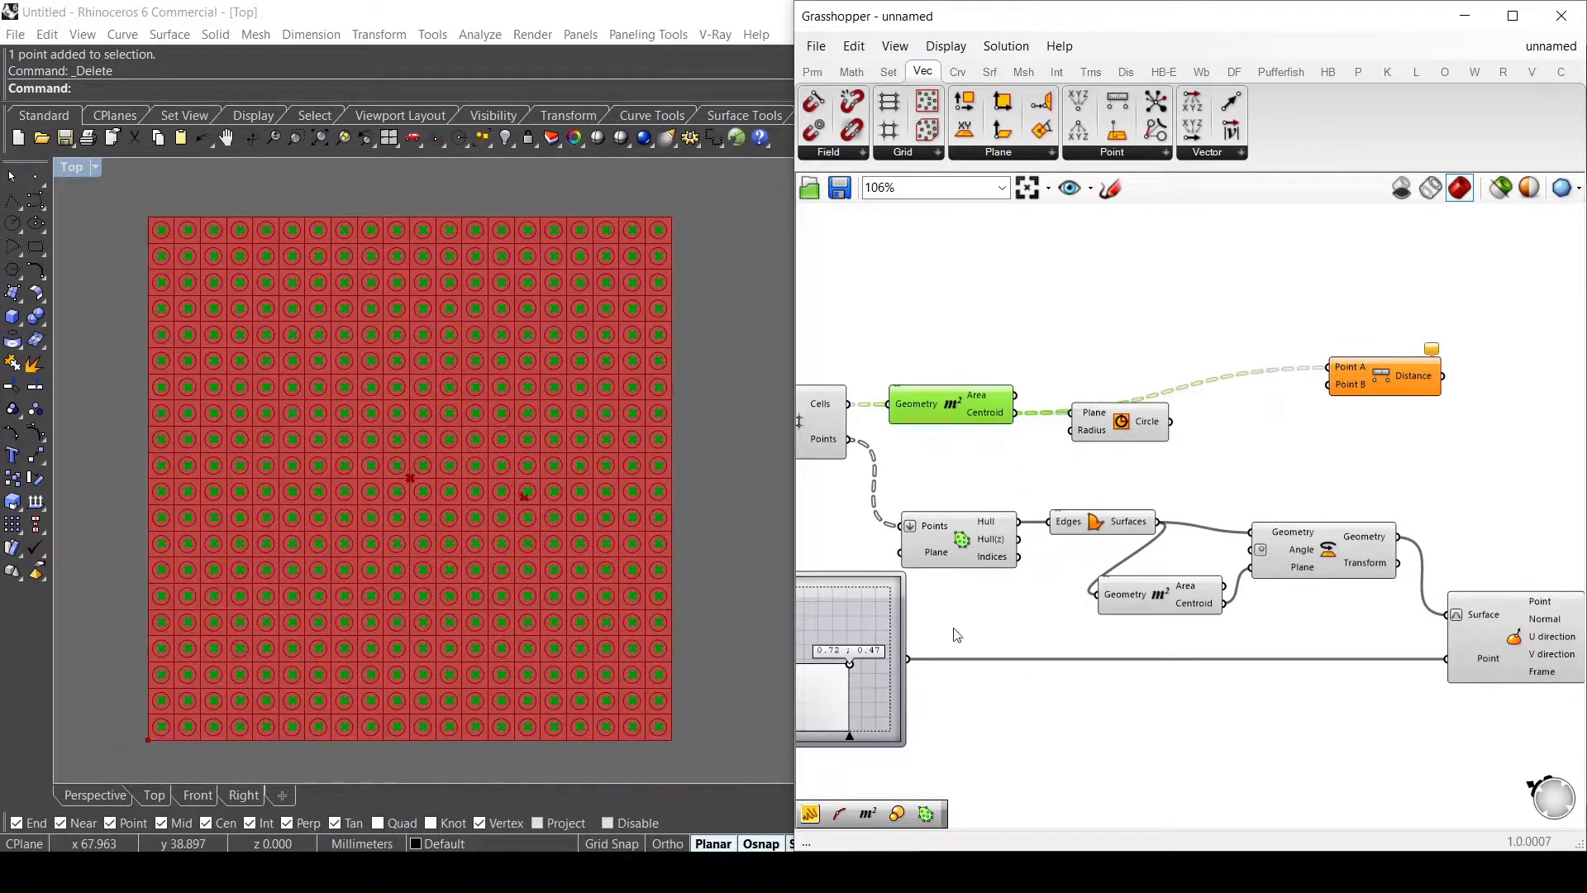
scroll("up", 3)
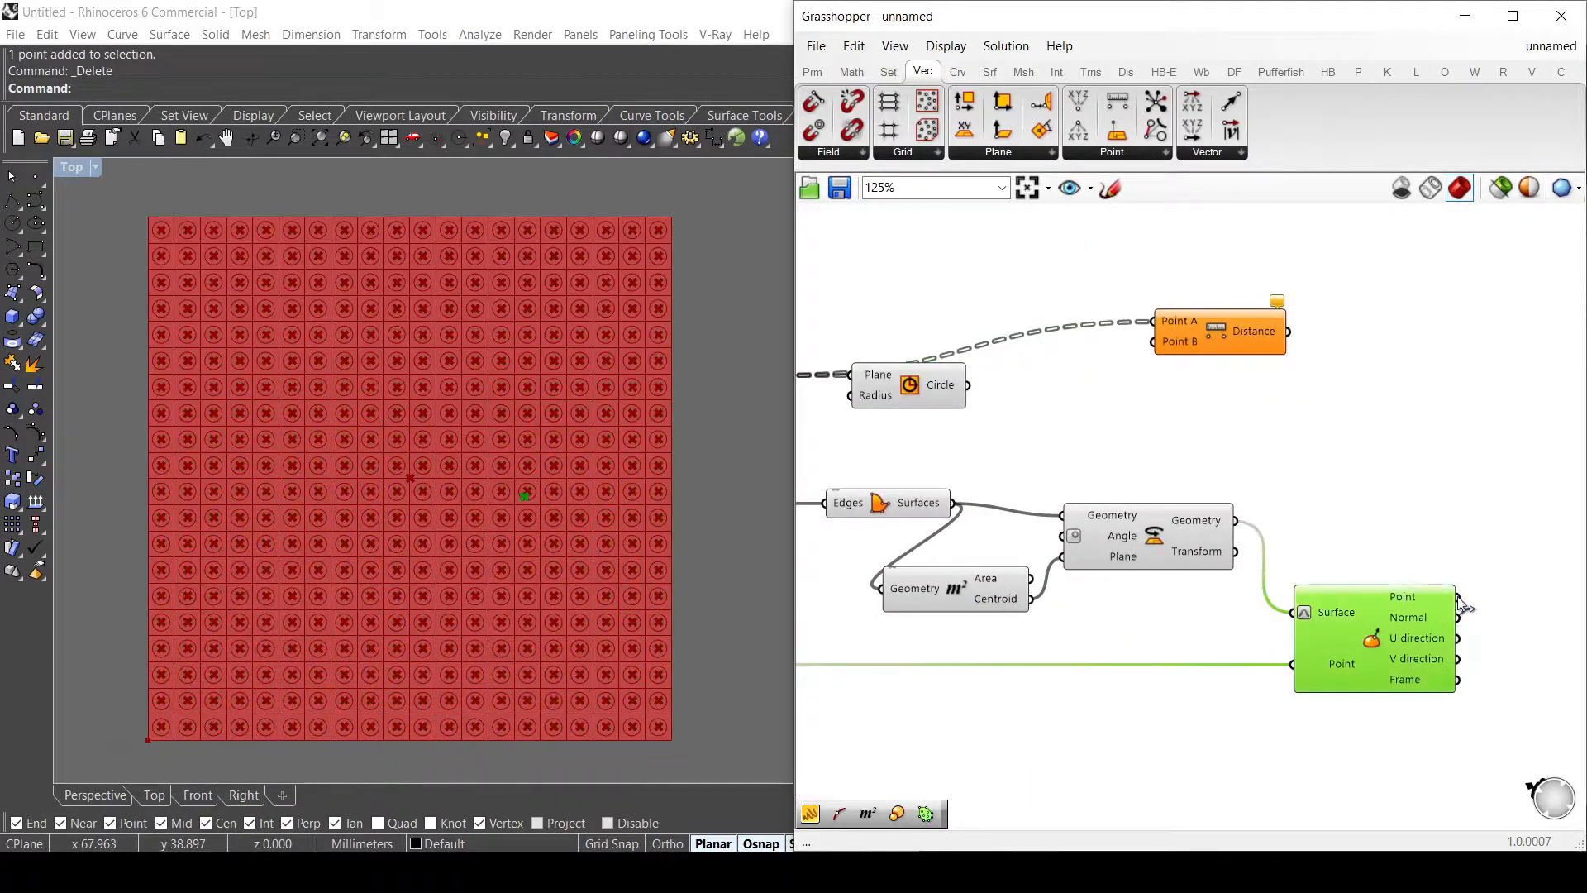
scroll("down", 3)
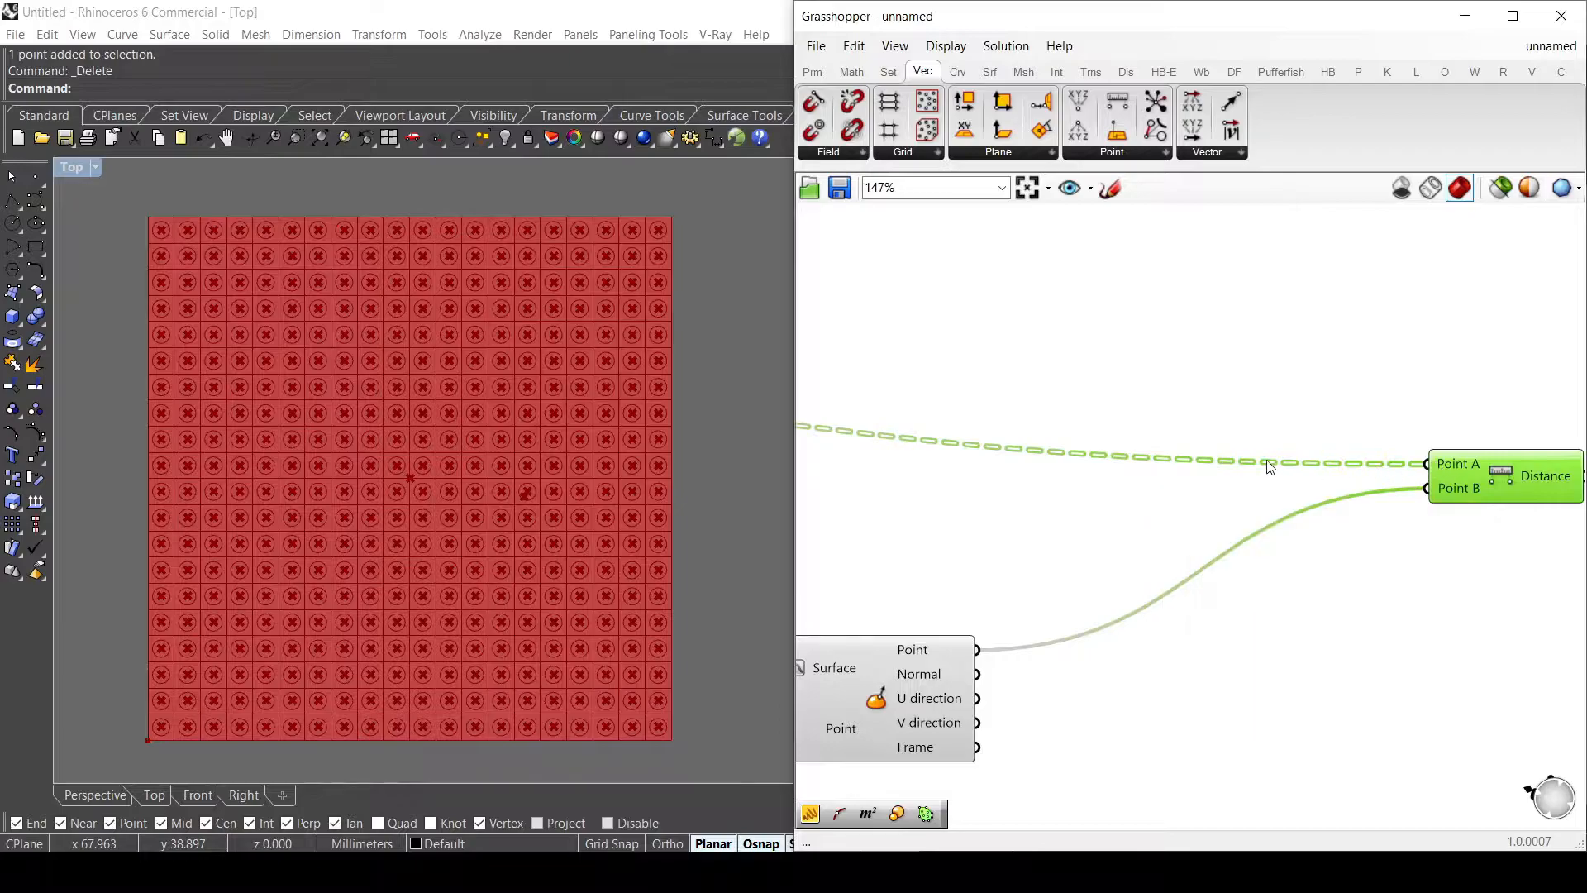
right_click(1454, 463)
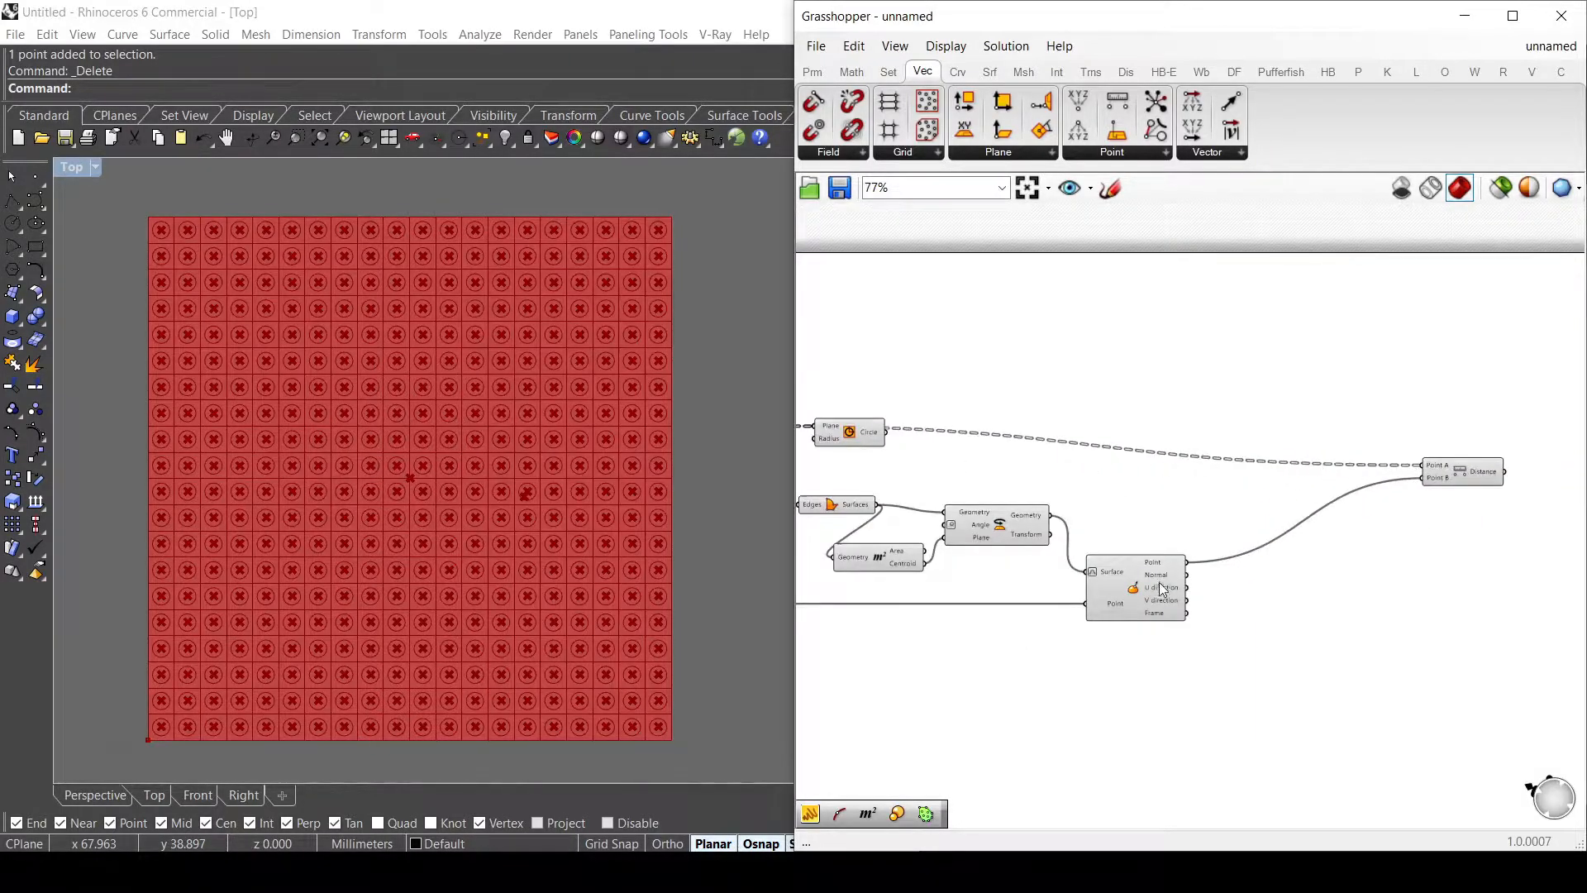
scroll("down", 3)
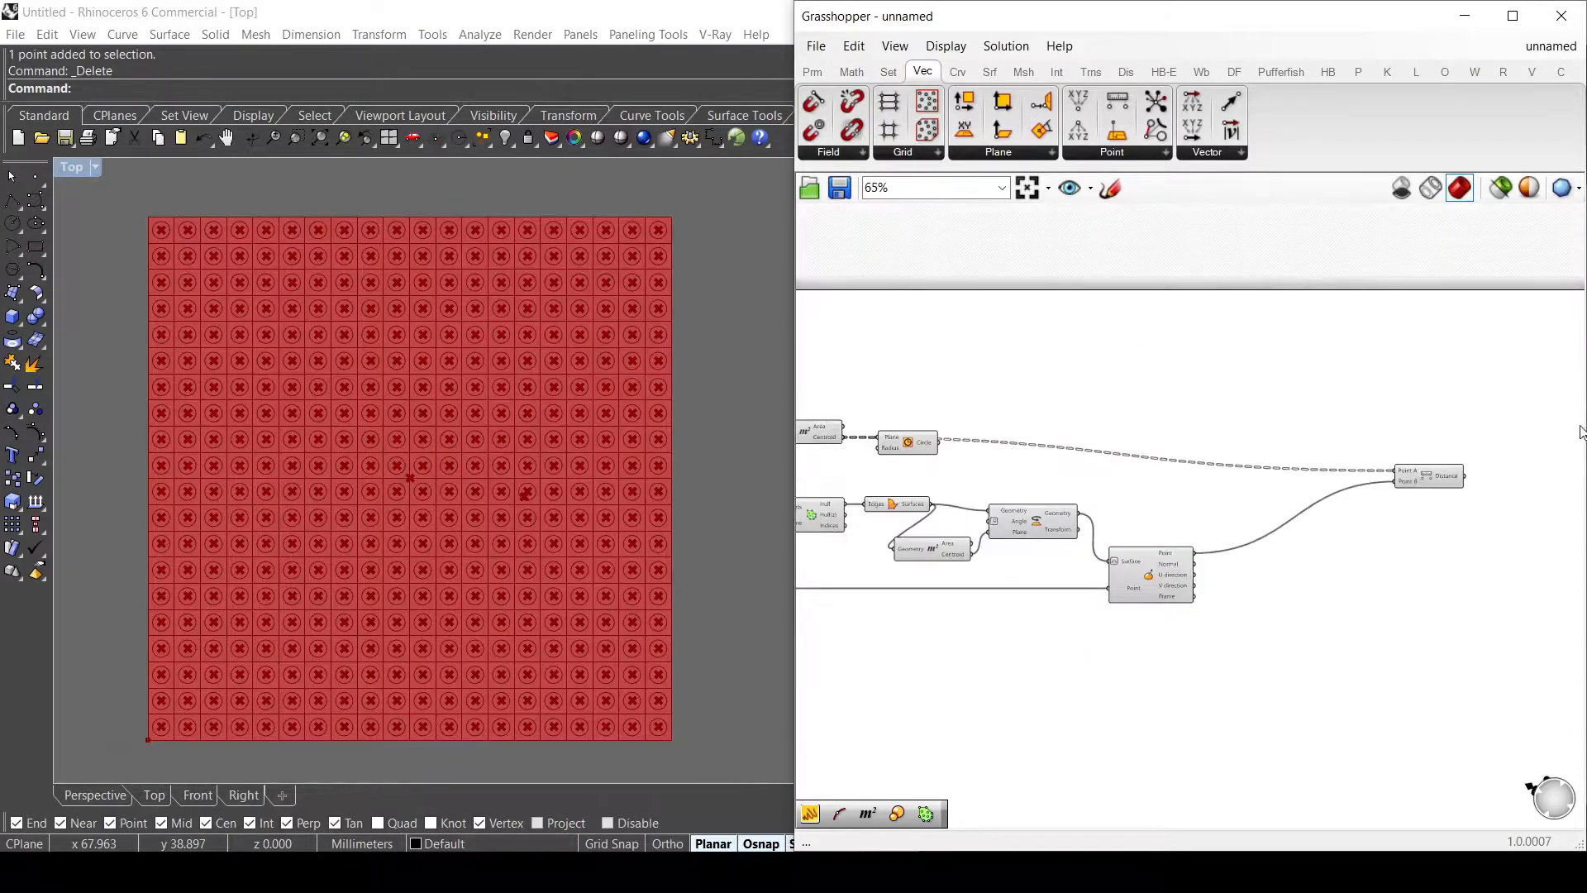
scroll("up", 3)
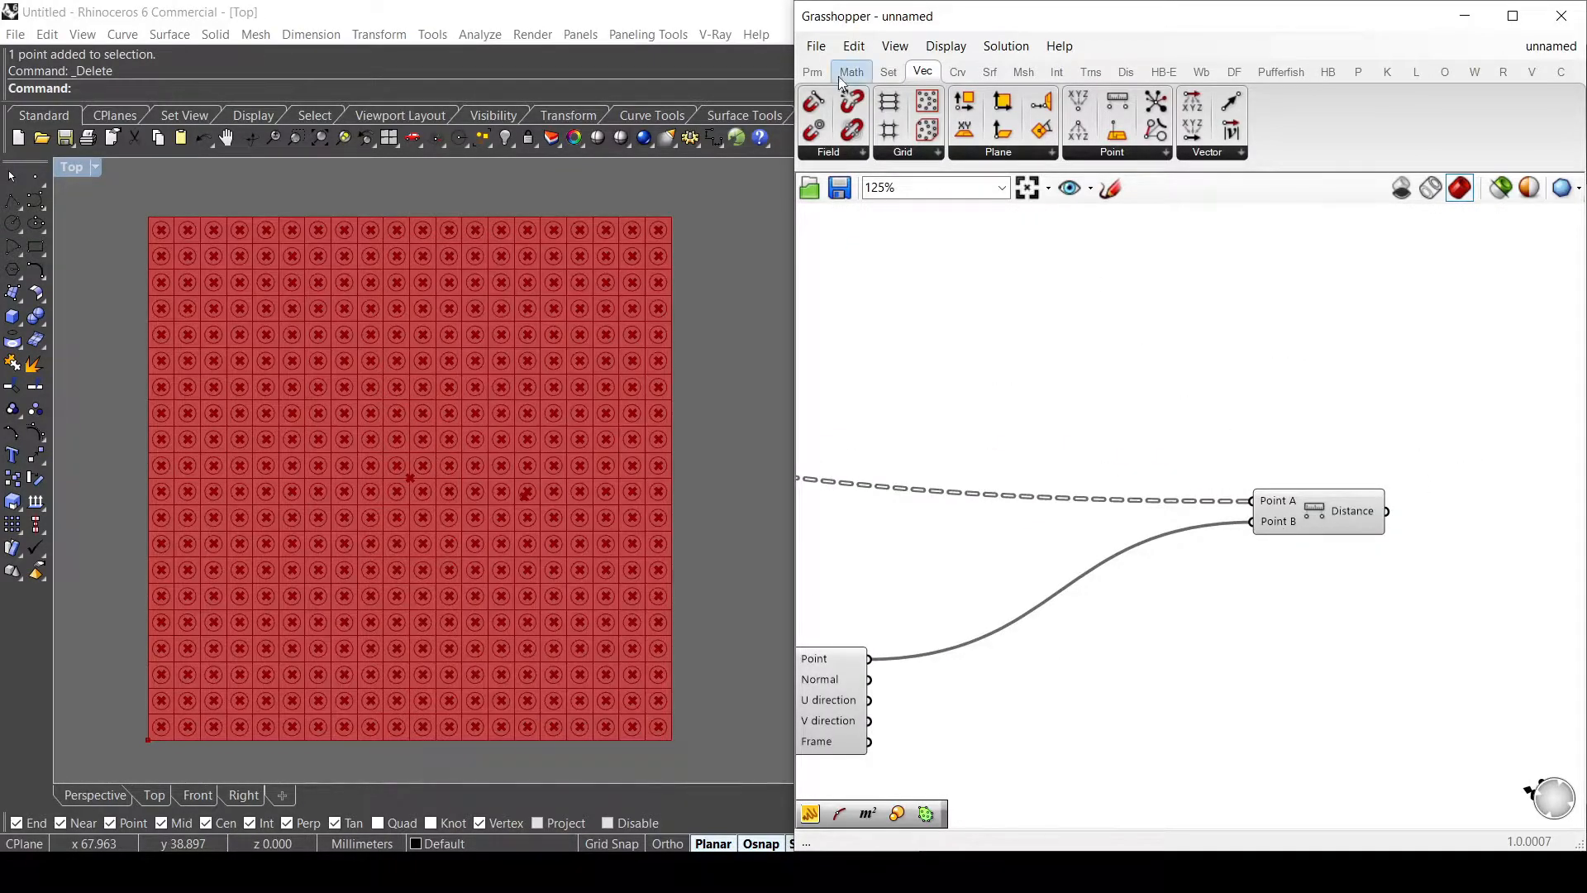
Step: Add a Panel from the Params tab to inspect the point values
left_click(810, 71)
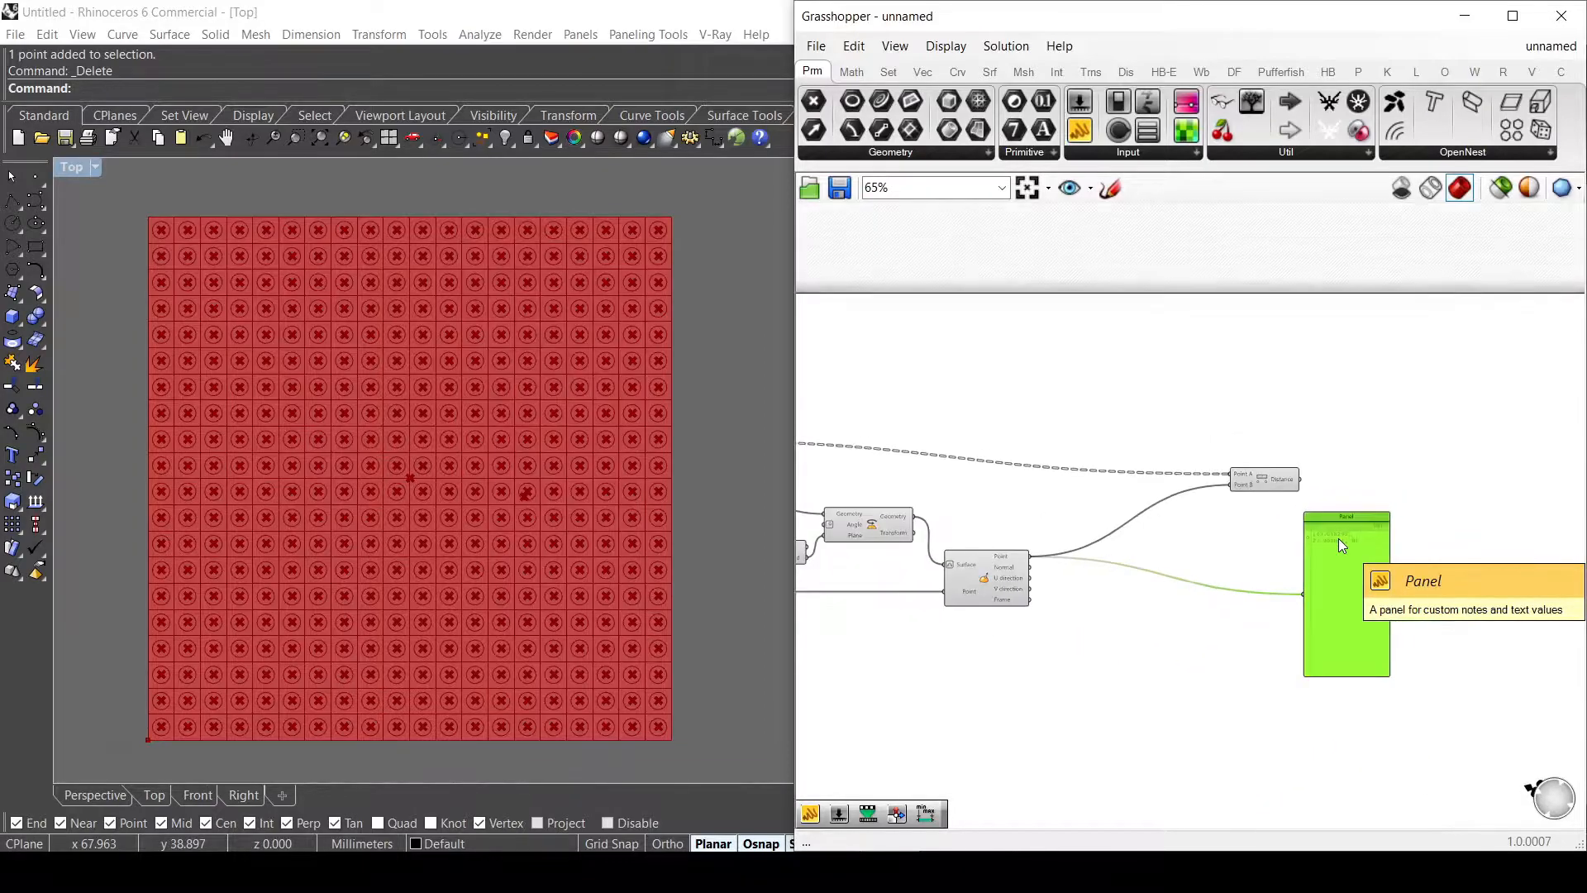
scroll("up", 3)
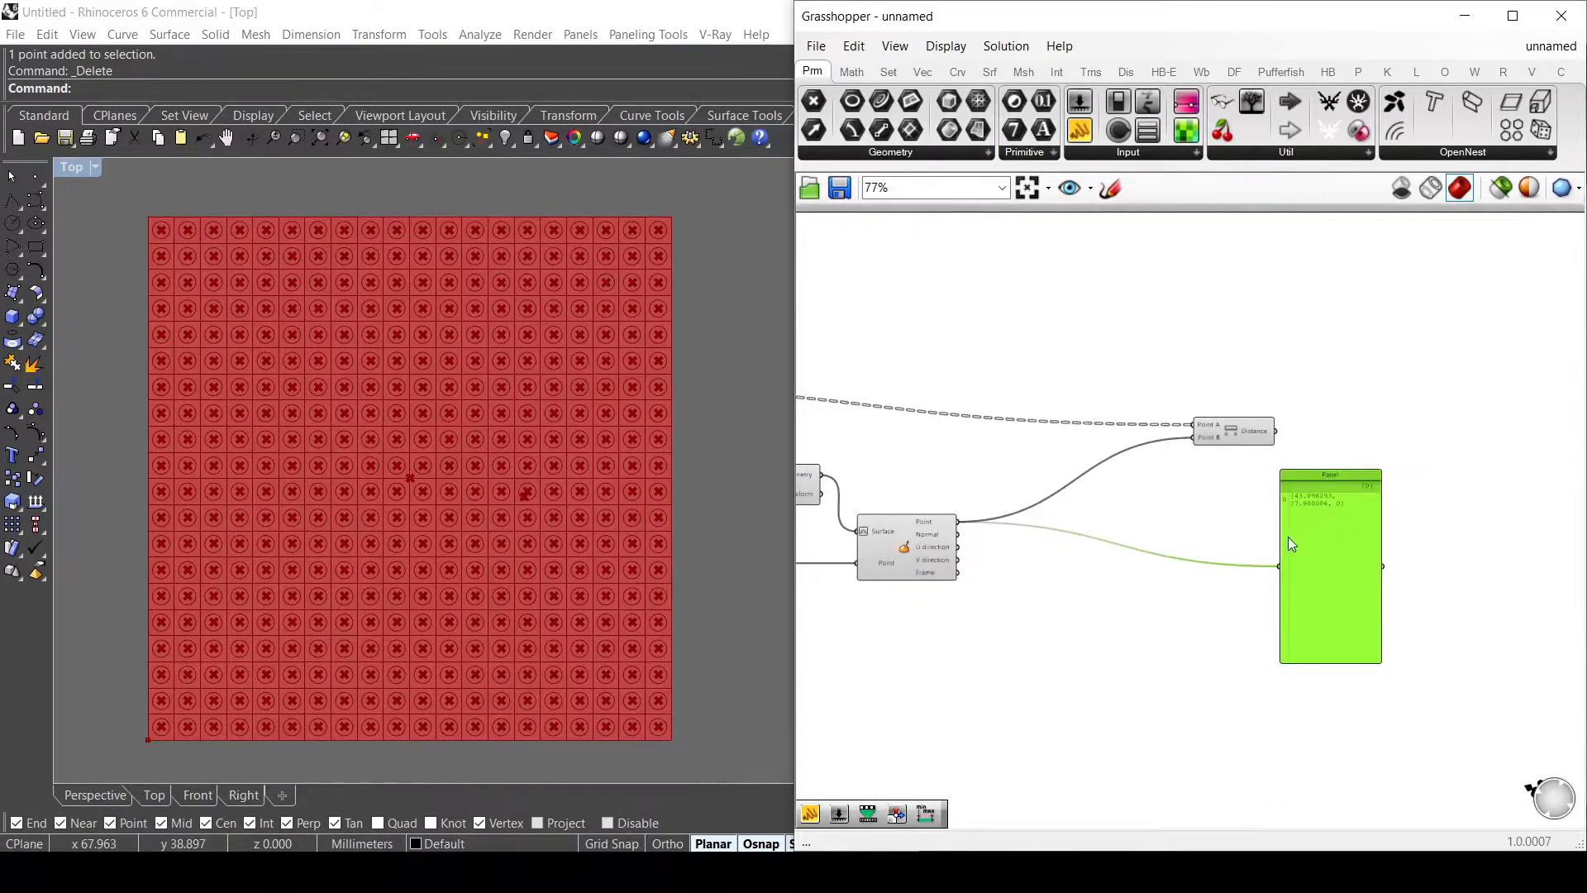
scroll("down", 3)
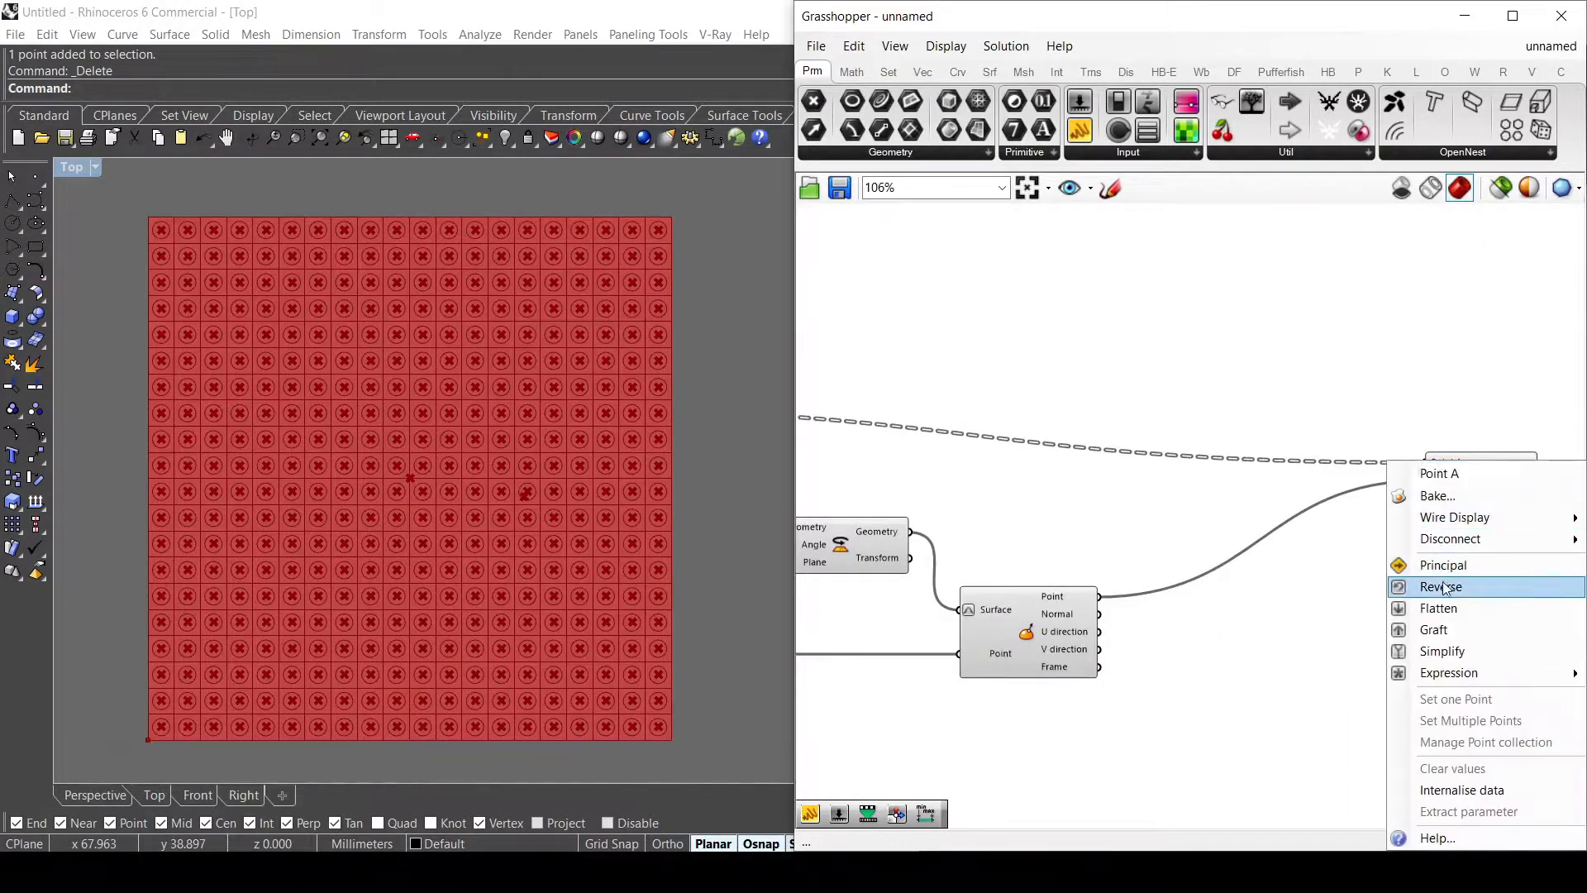
Step: Flatten Point A, feed the distances into the circle radius and flatten the circle plane
left_click(1441, 586)
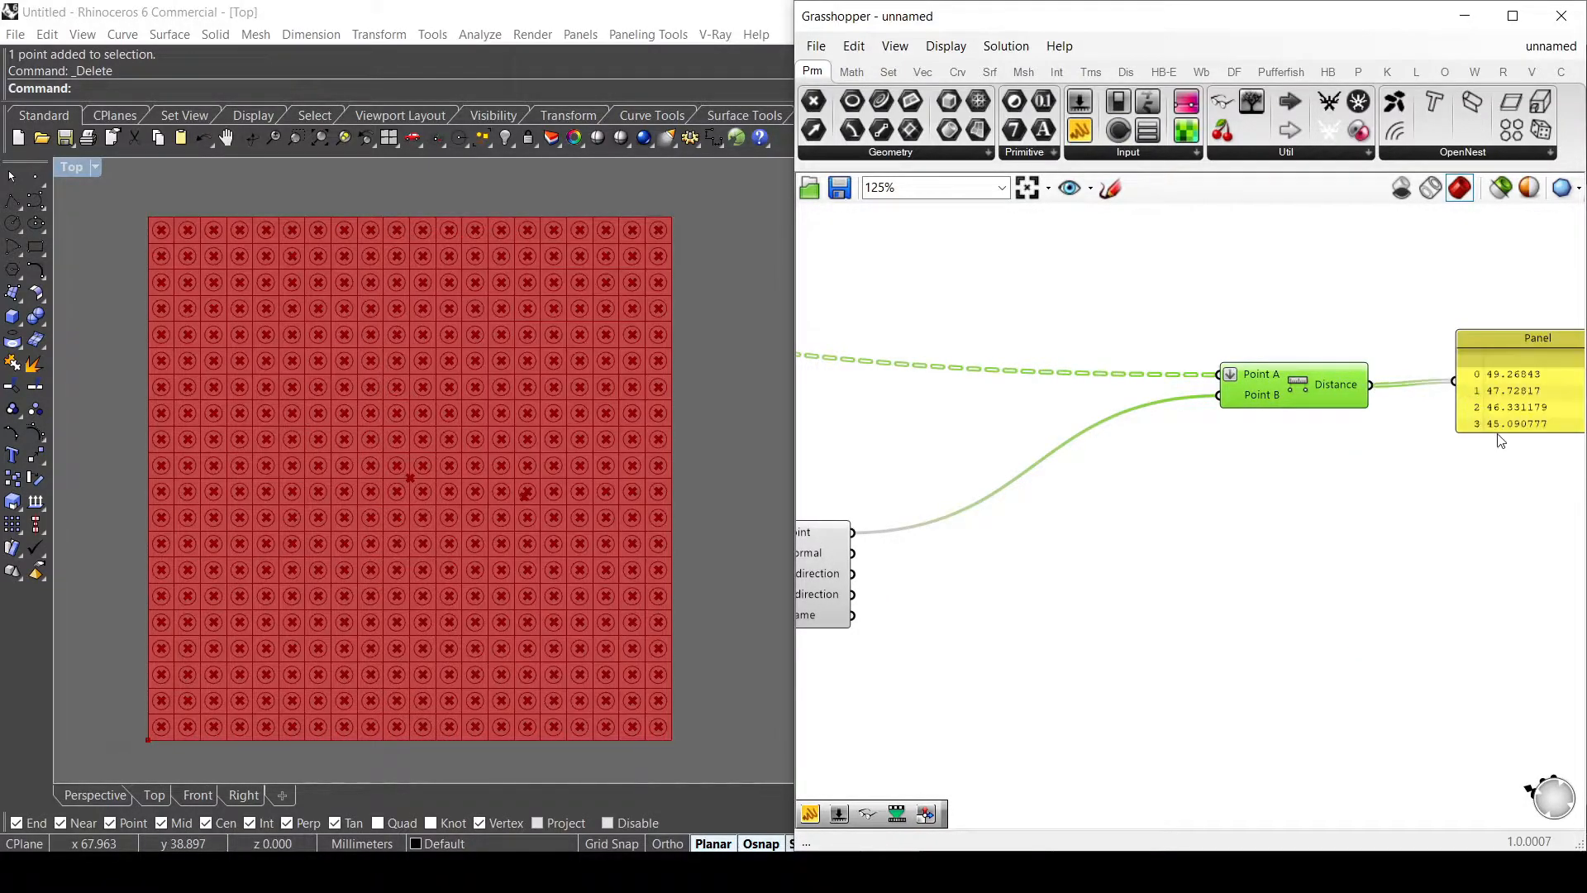
scroll("down", 3)
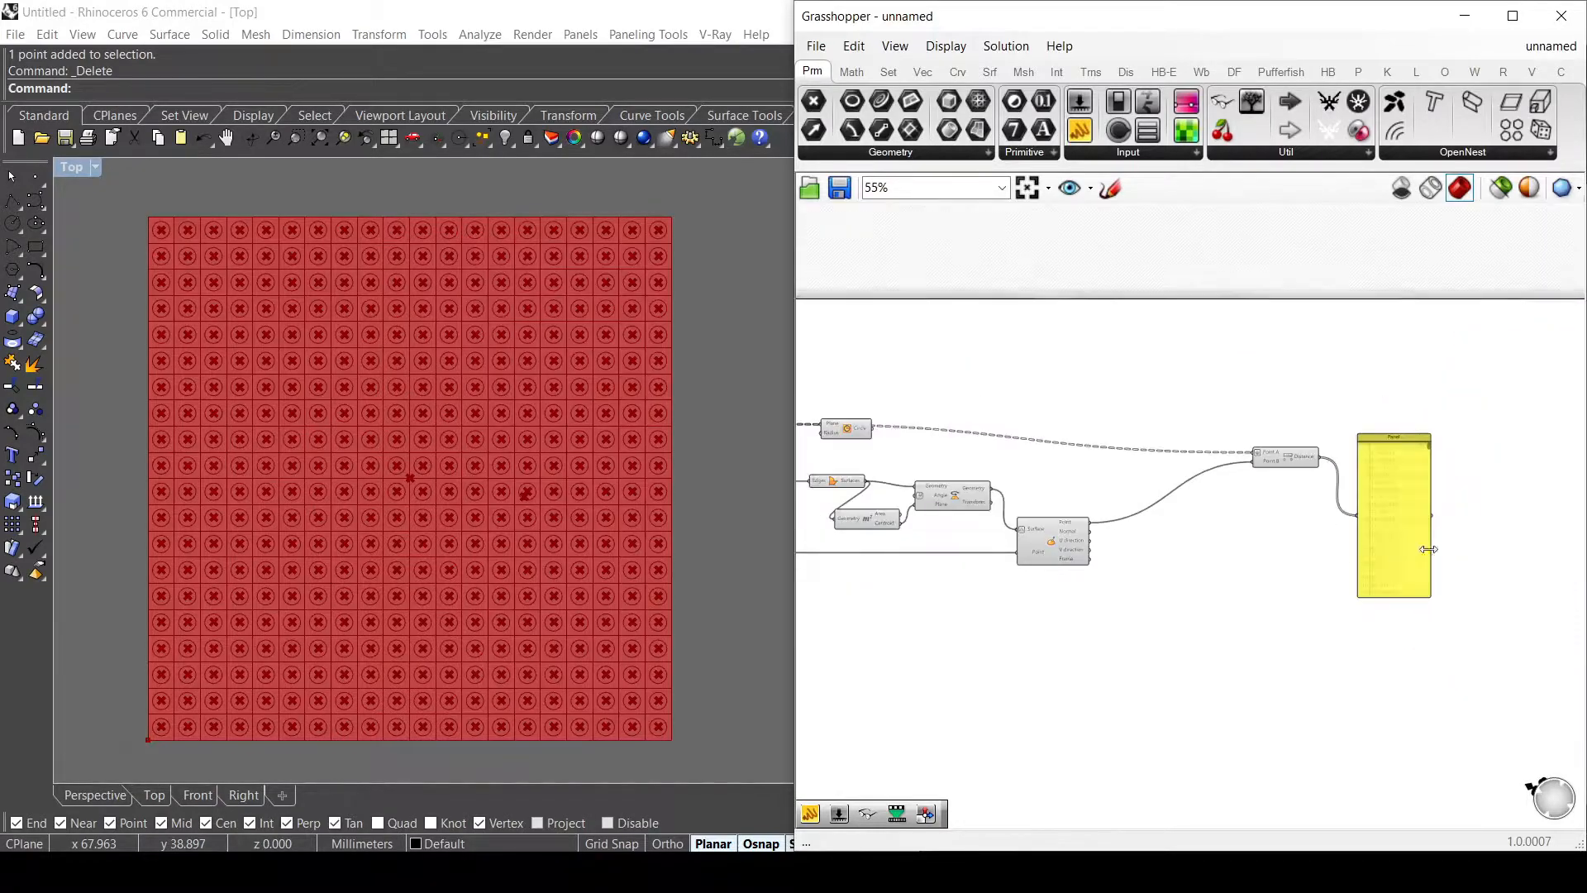
scroll("down", 3)
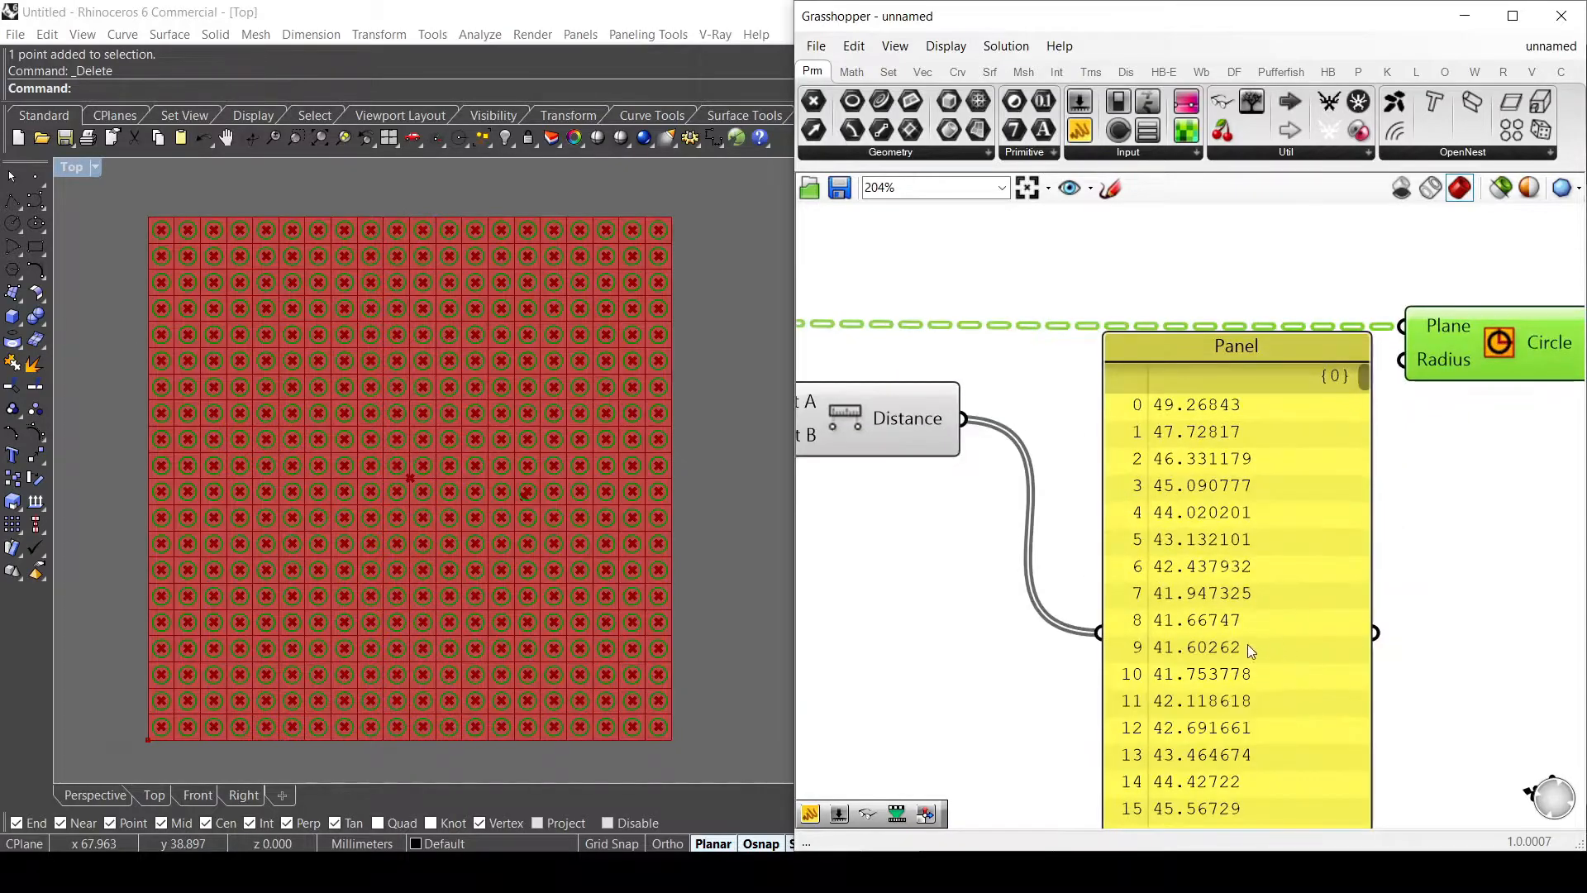
left_click(1172, 367)
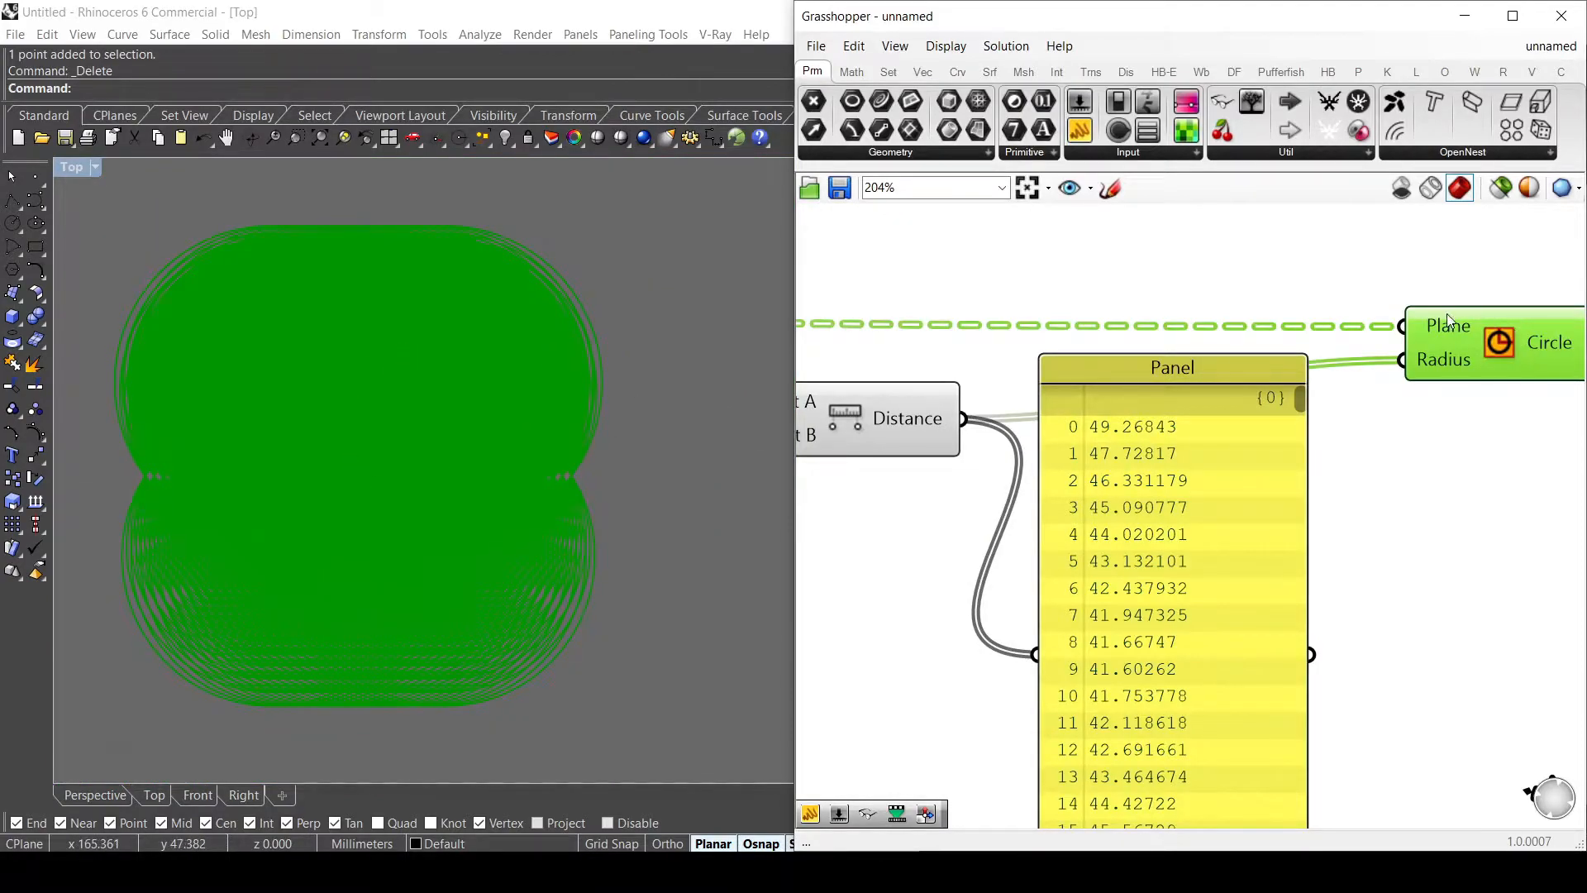
left_click(1395, 326)
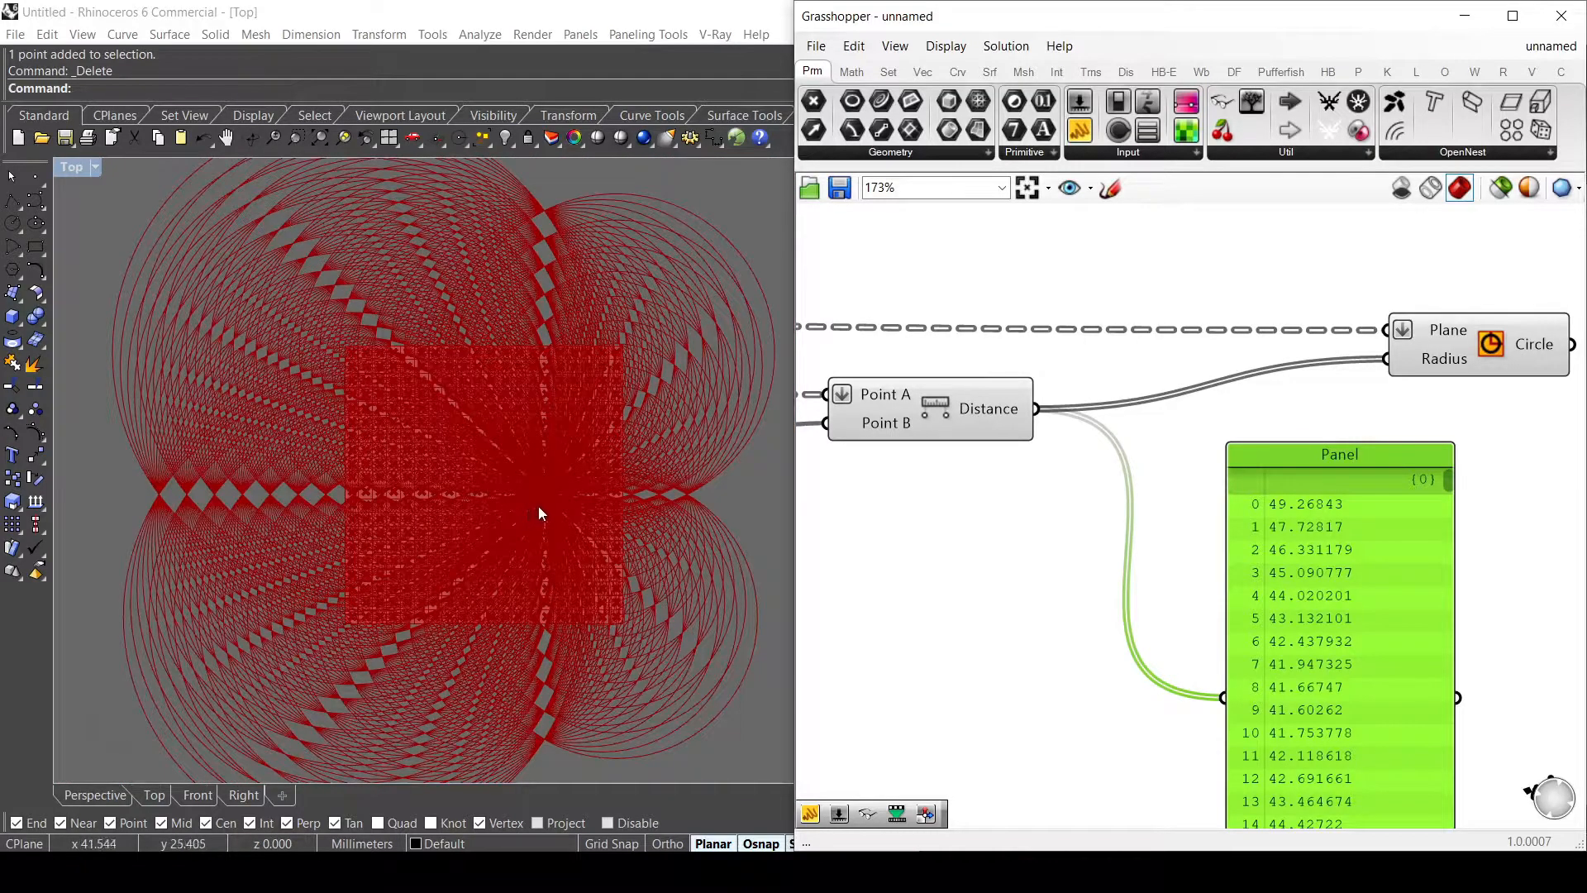
scroll("up", 3)
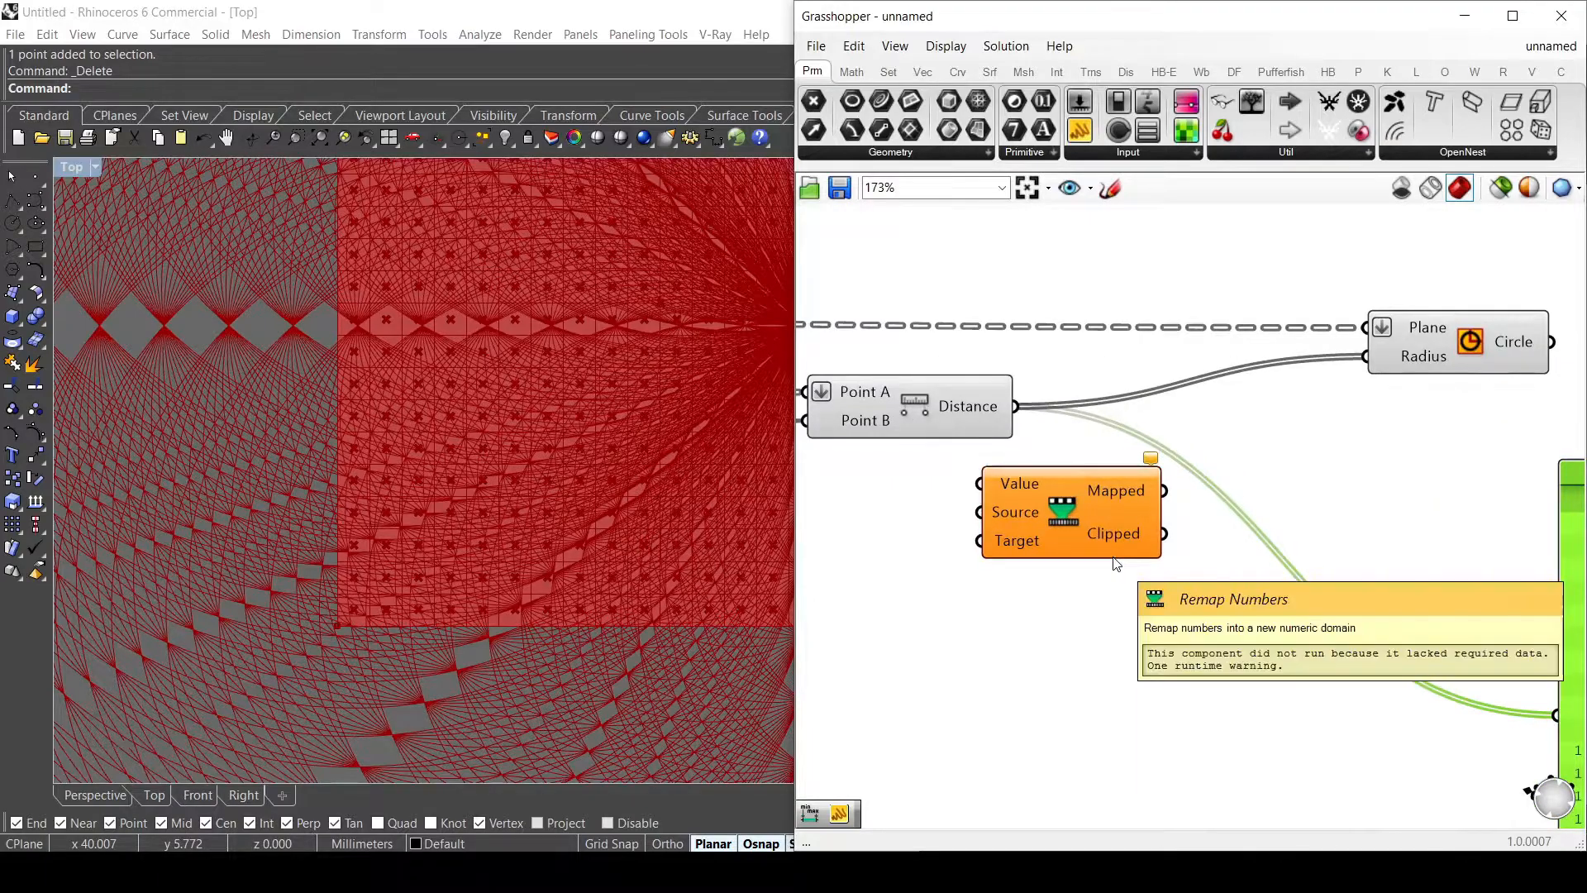
Step: Wire the Distance output into the Value input of a Remap Numbers component
scroll("down", 3)
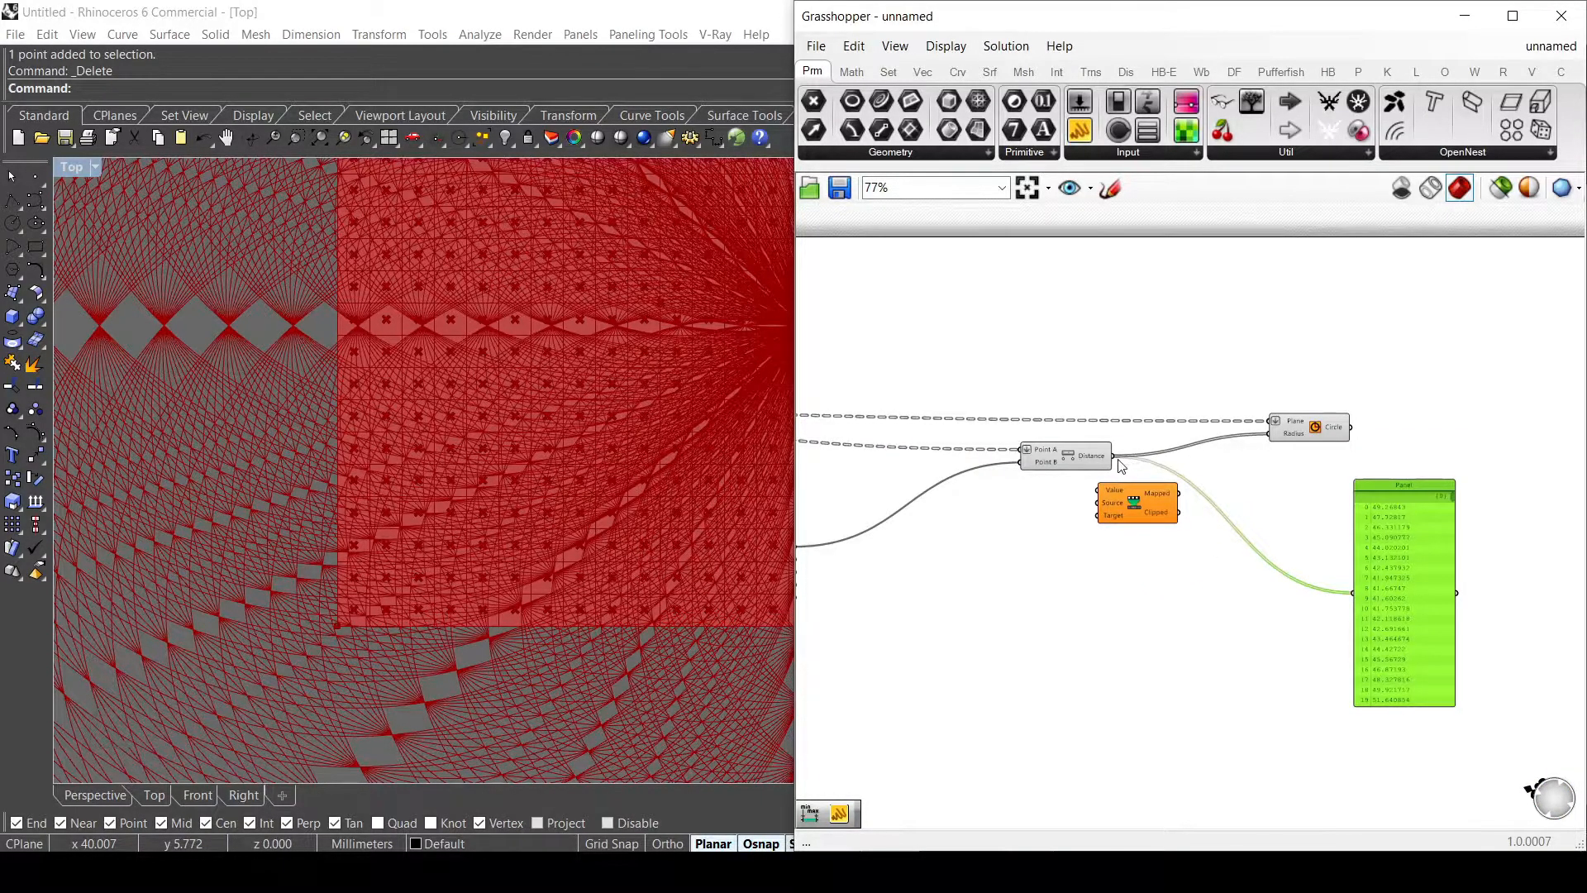
scroll("down", 3)
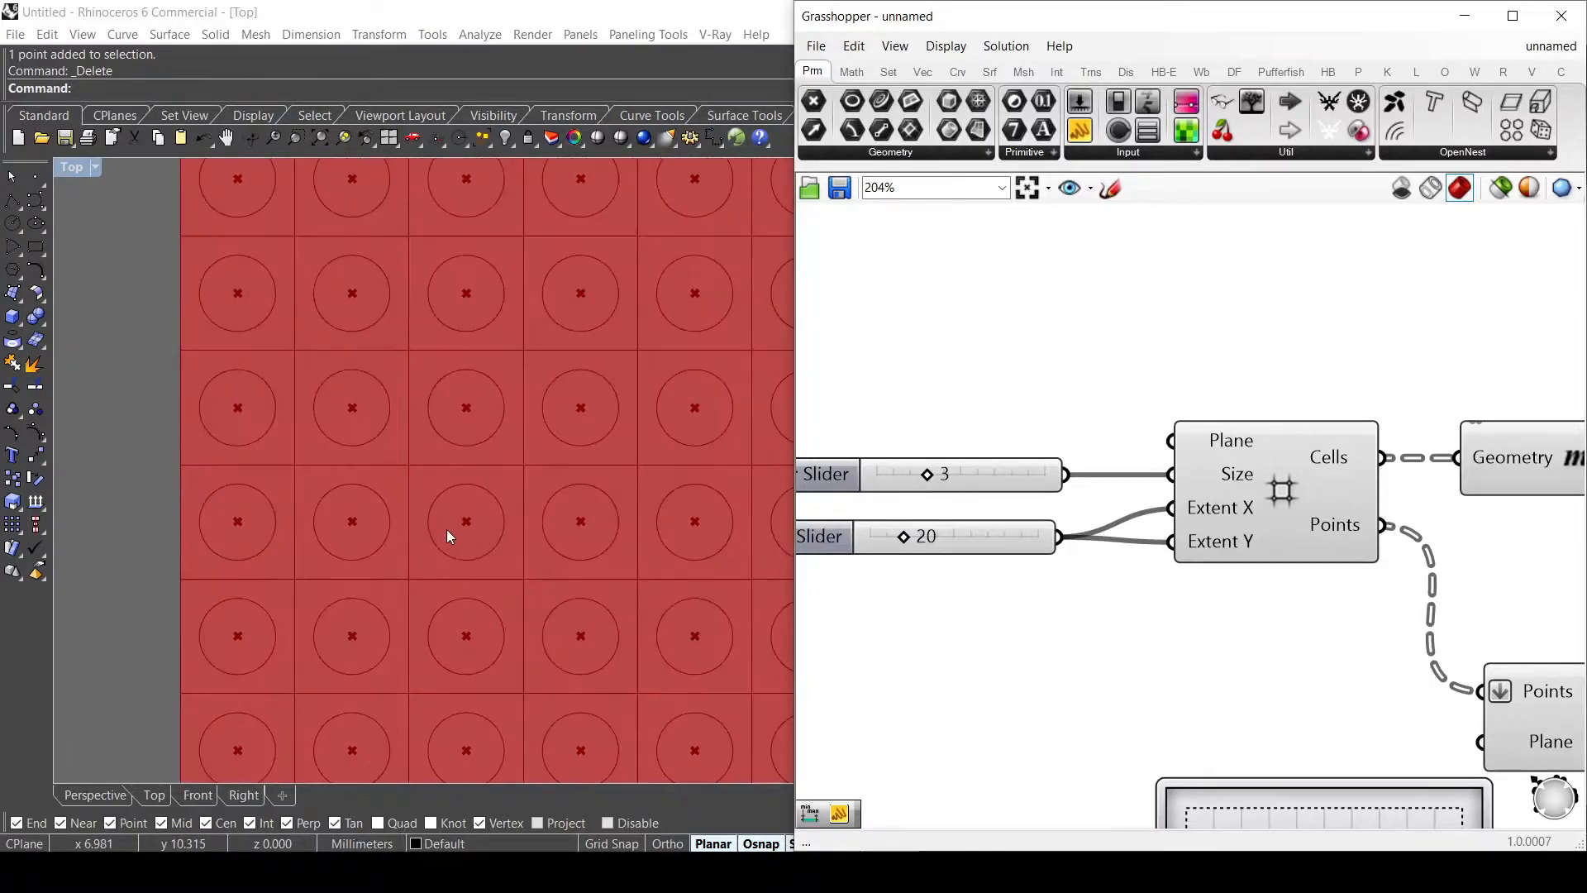
mouse_move(468, 529)
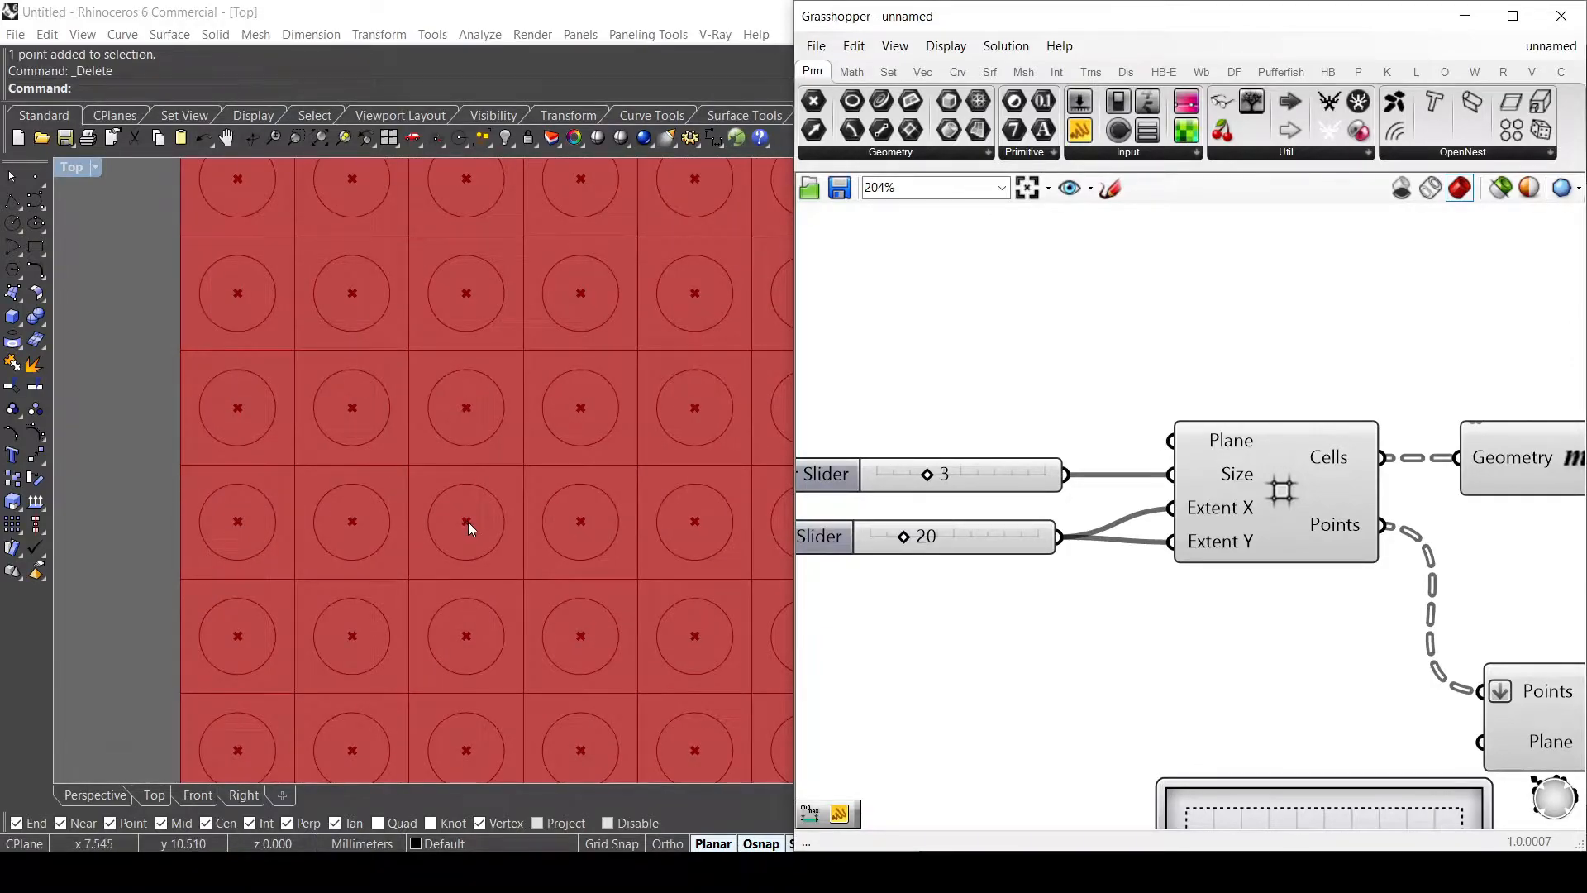
mouse_move(555, 581)
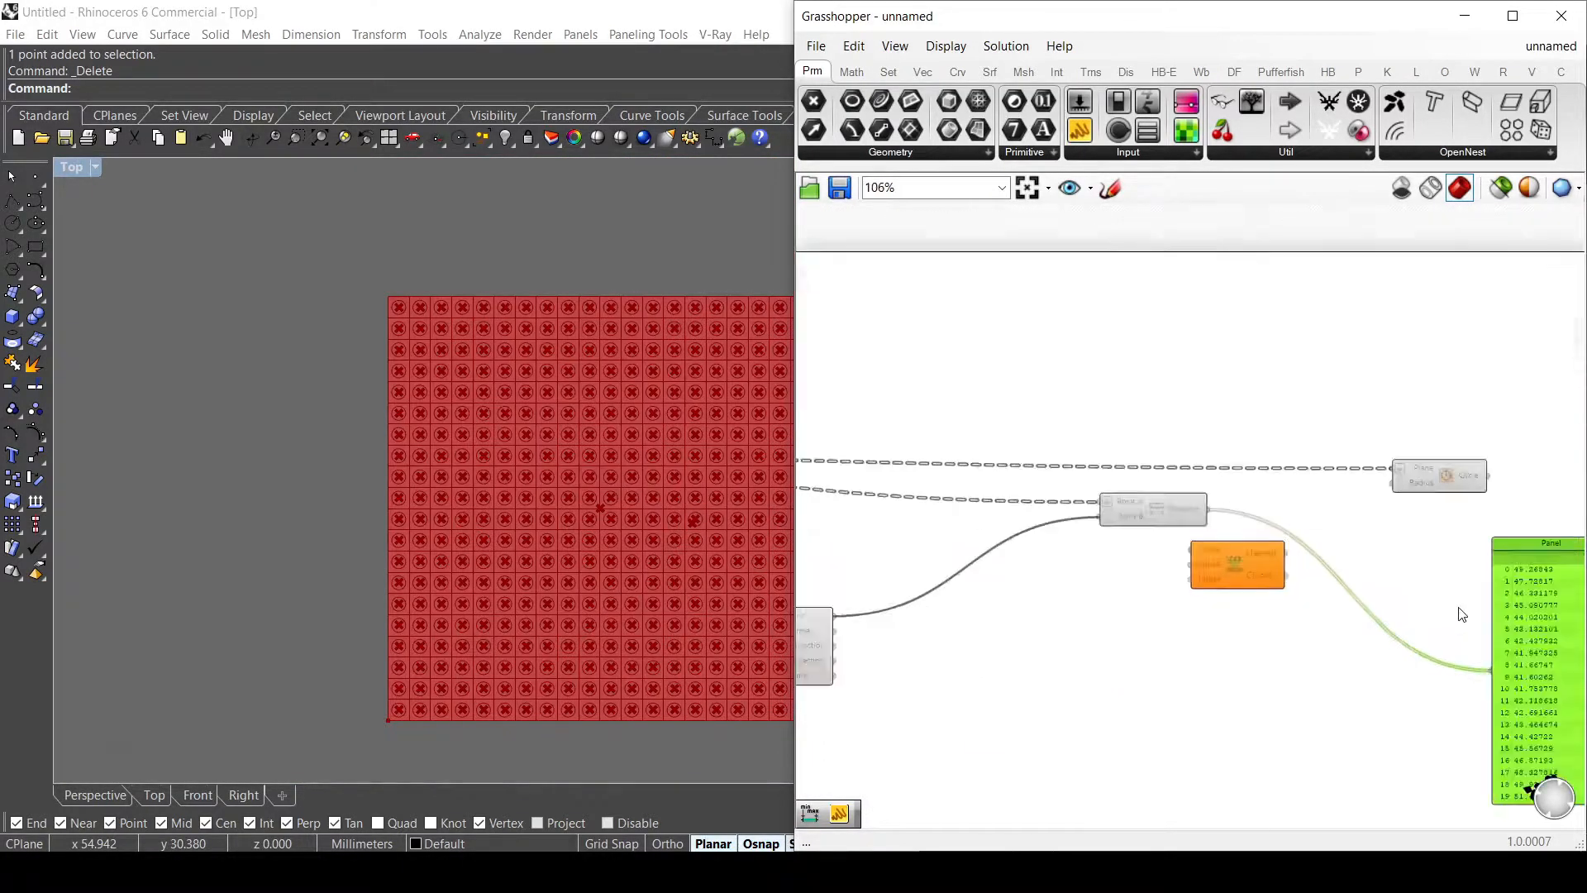
scroll("up", 3)
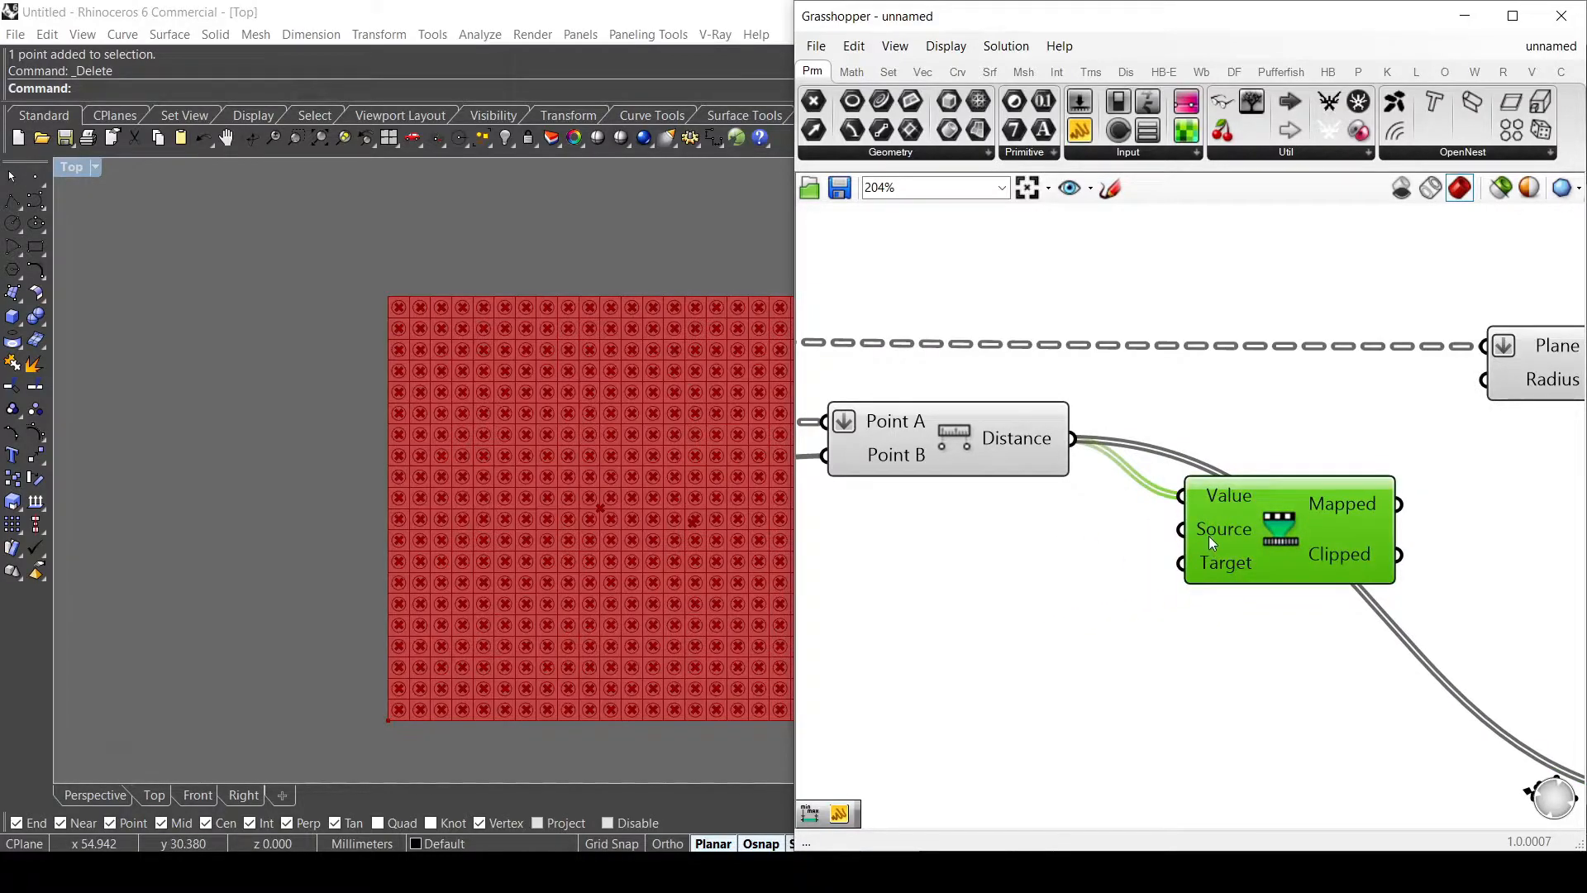
mouse_move(1223, 528)
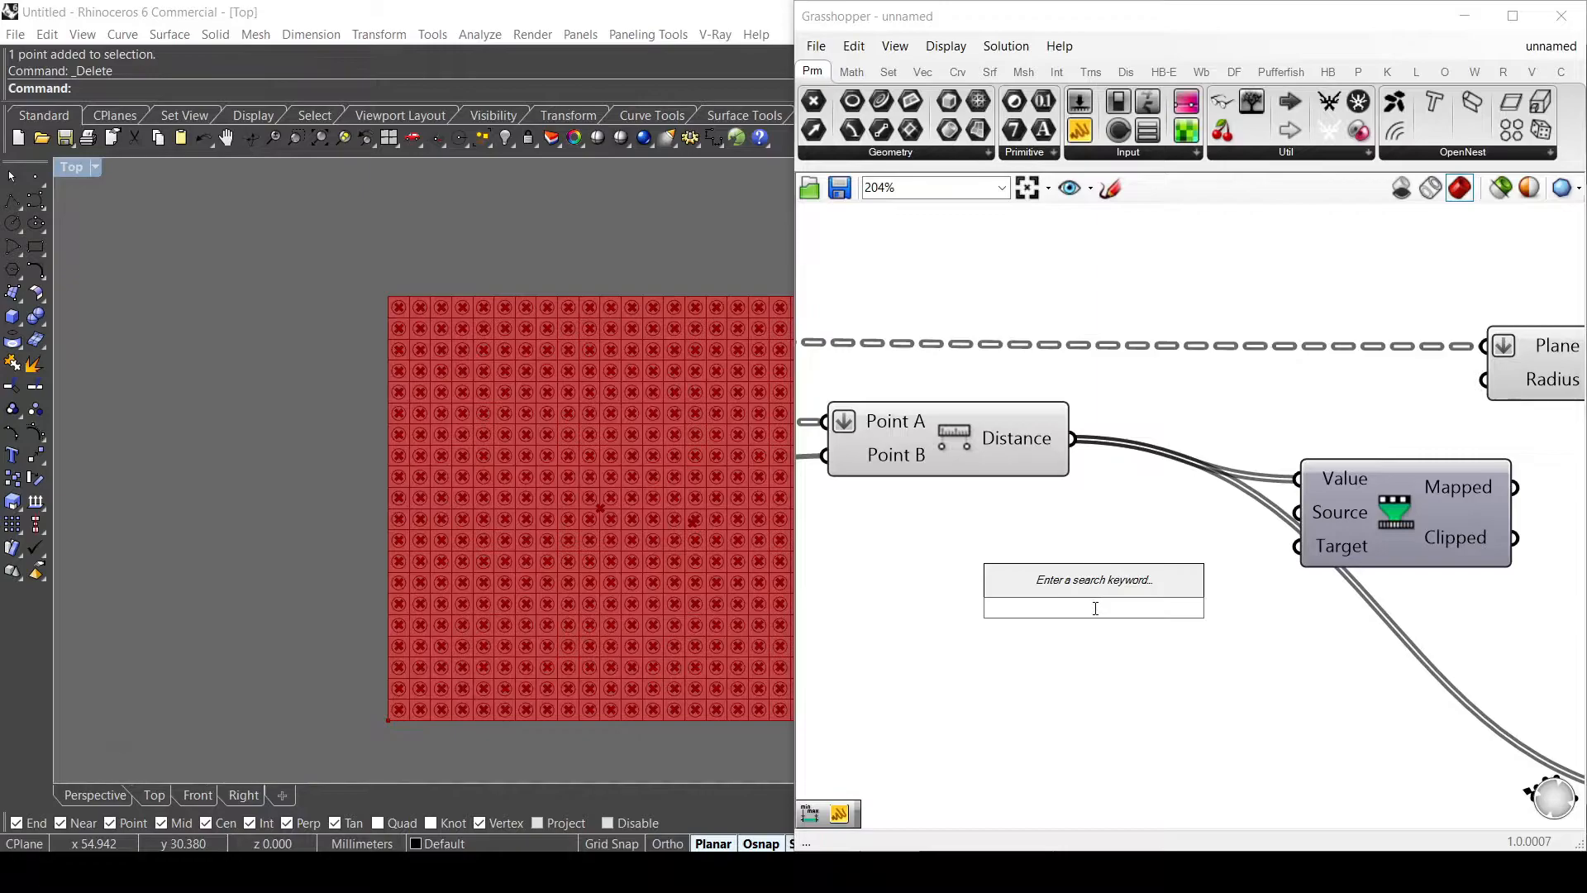
Step: Add a Bounds component turning the distances into their range, about 0.72 to 51.64
type("bounds")
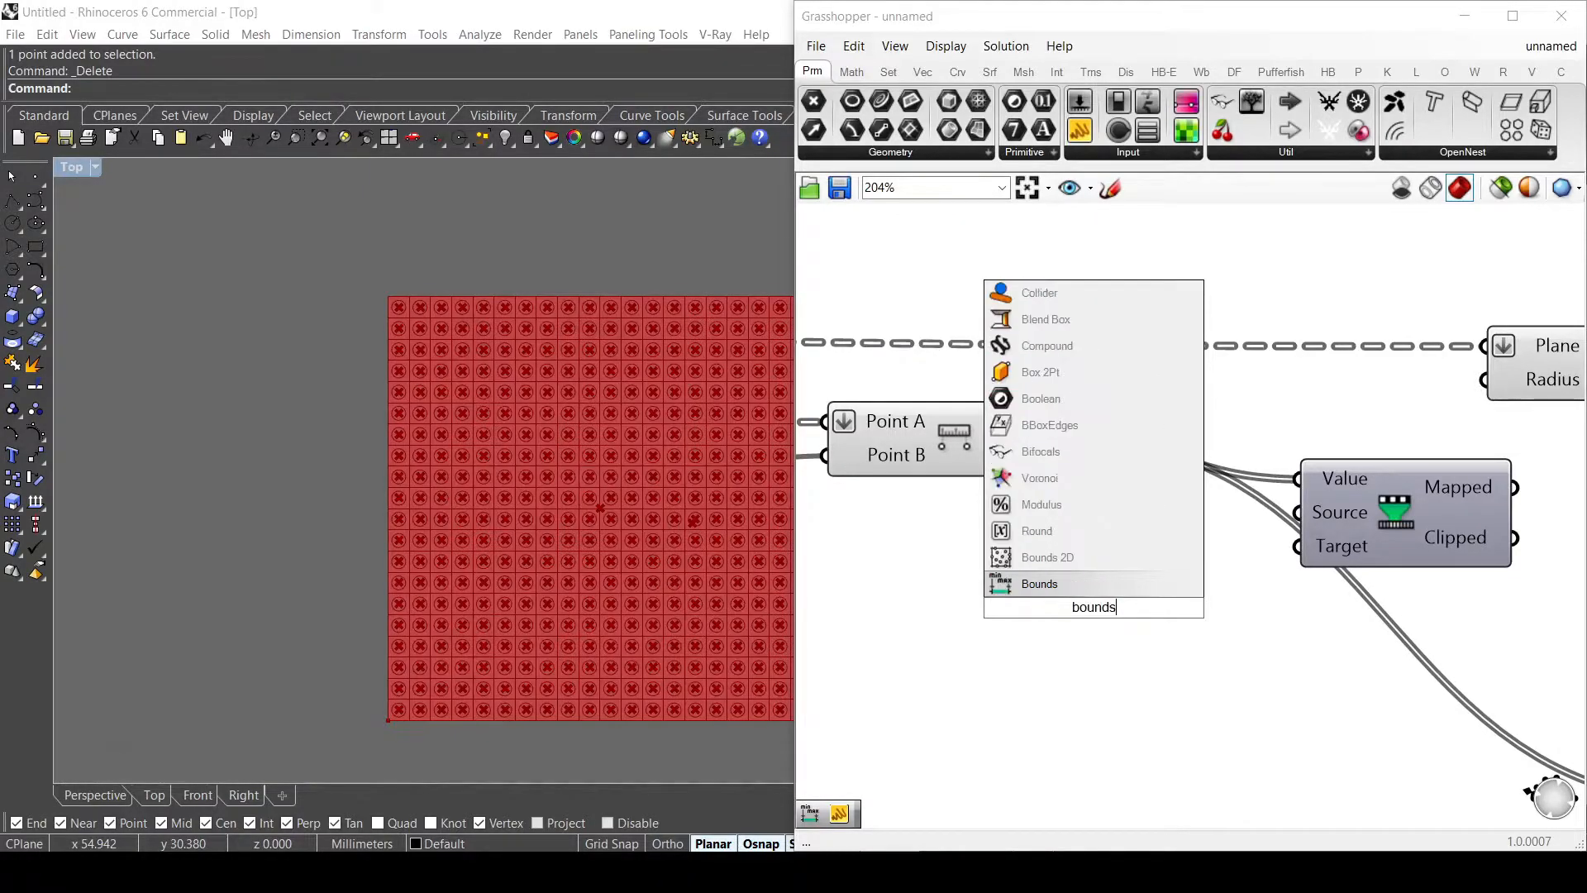
left_click(1040, 584)
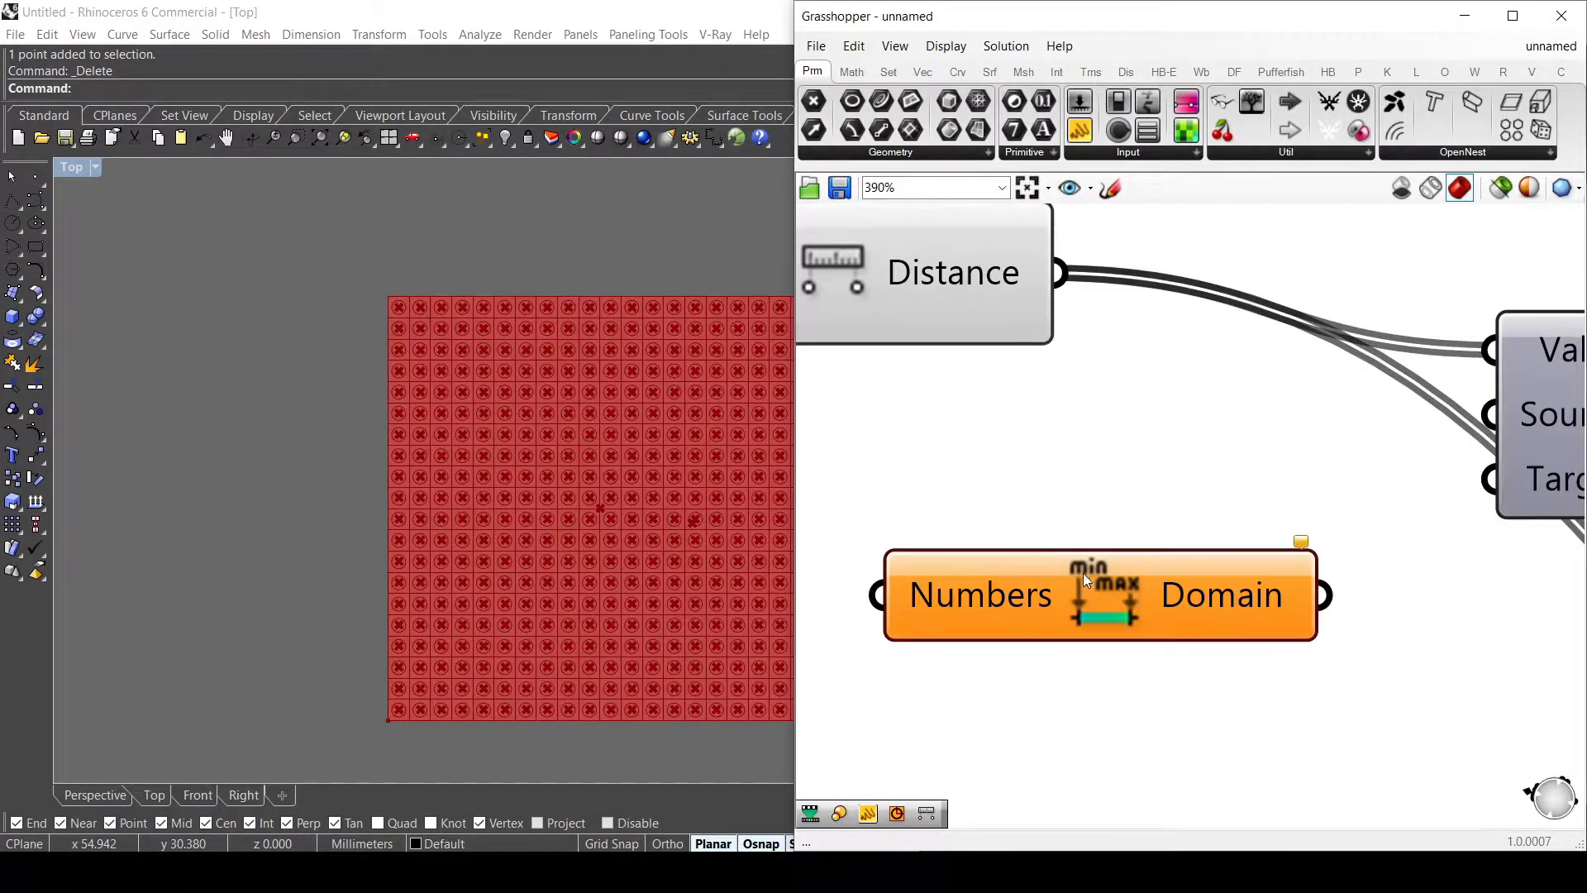
scroll("down", 3)
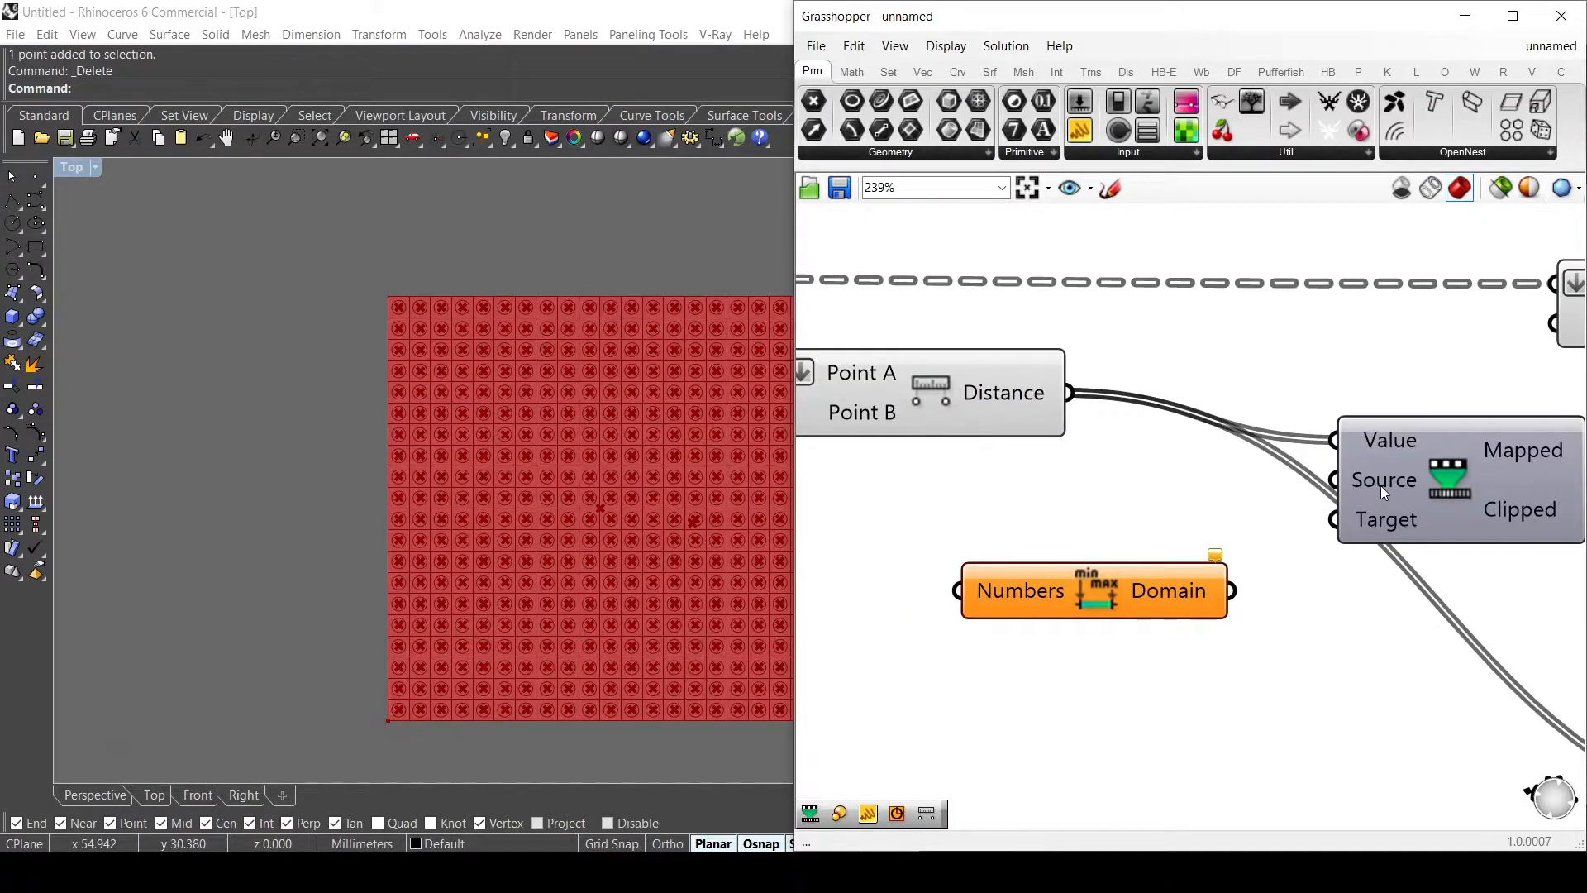
mouse_move(1381, 480)
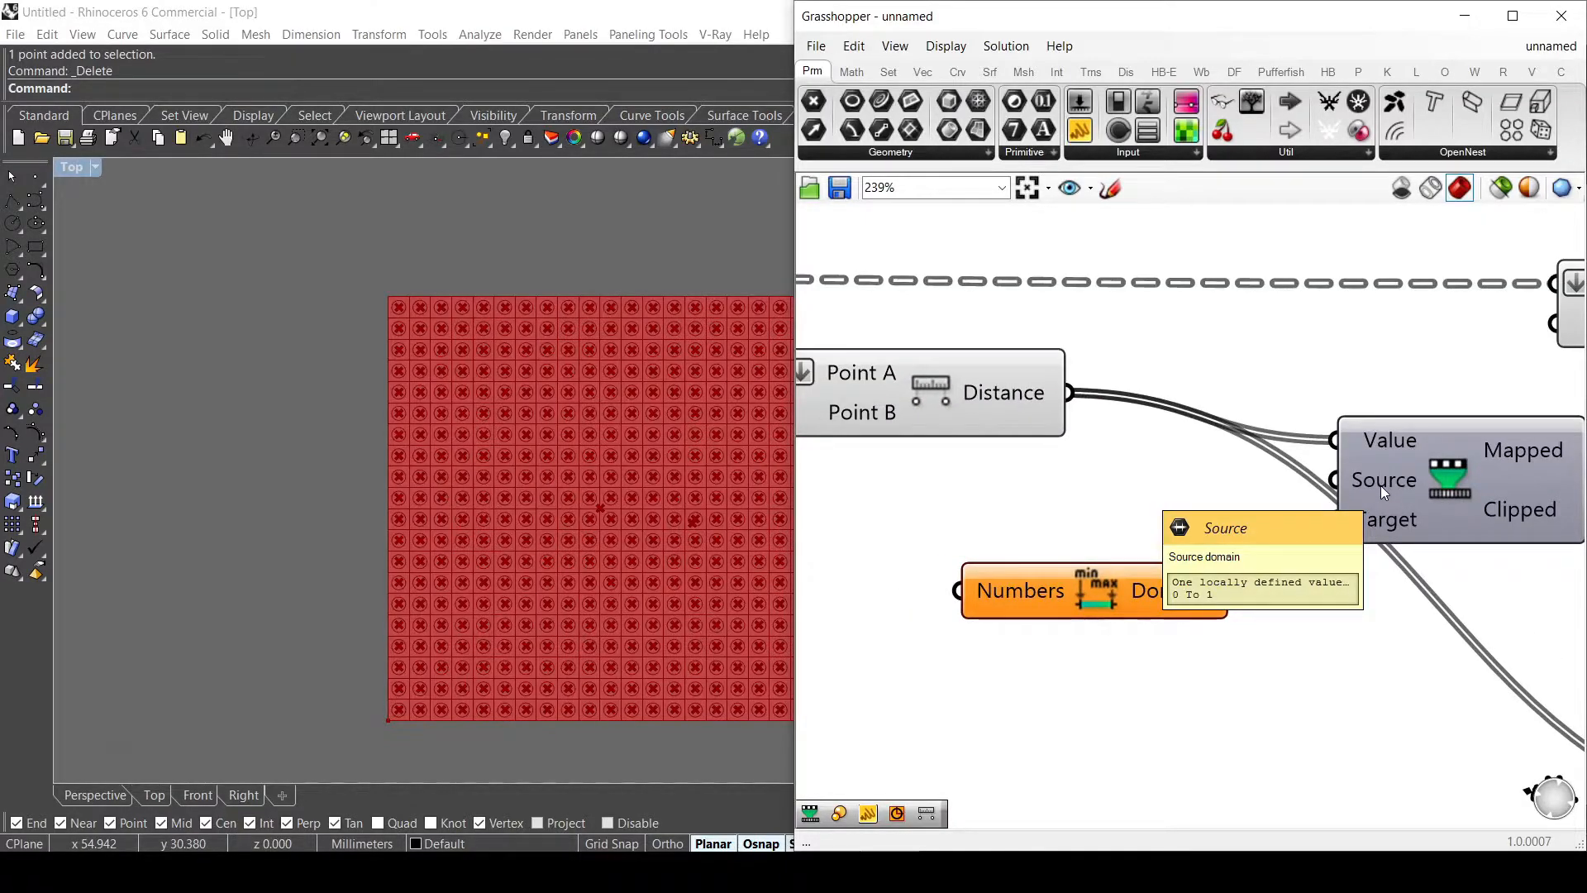
mouse_move(1069, 398)
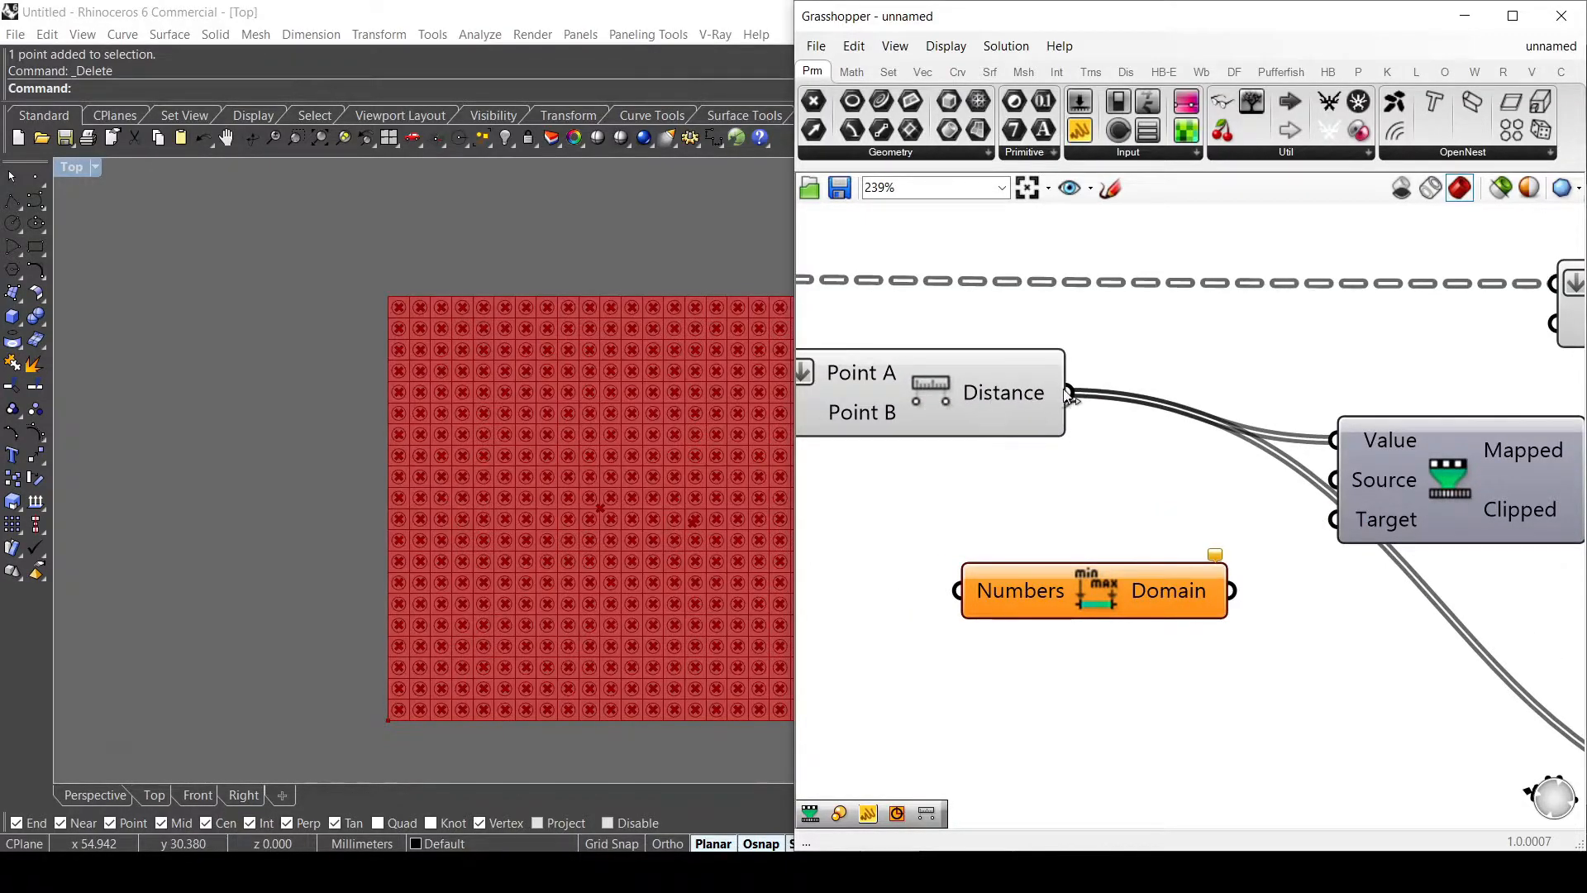
mouse_move(1169, 605)
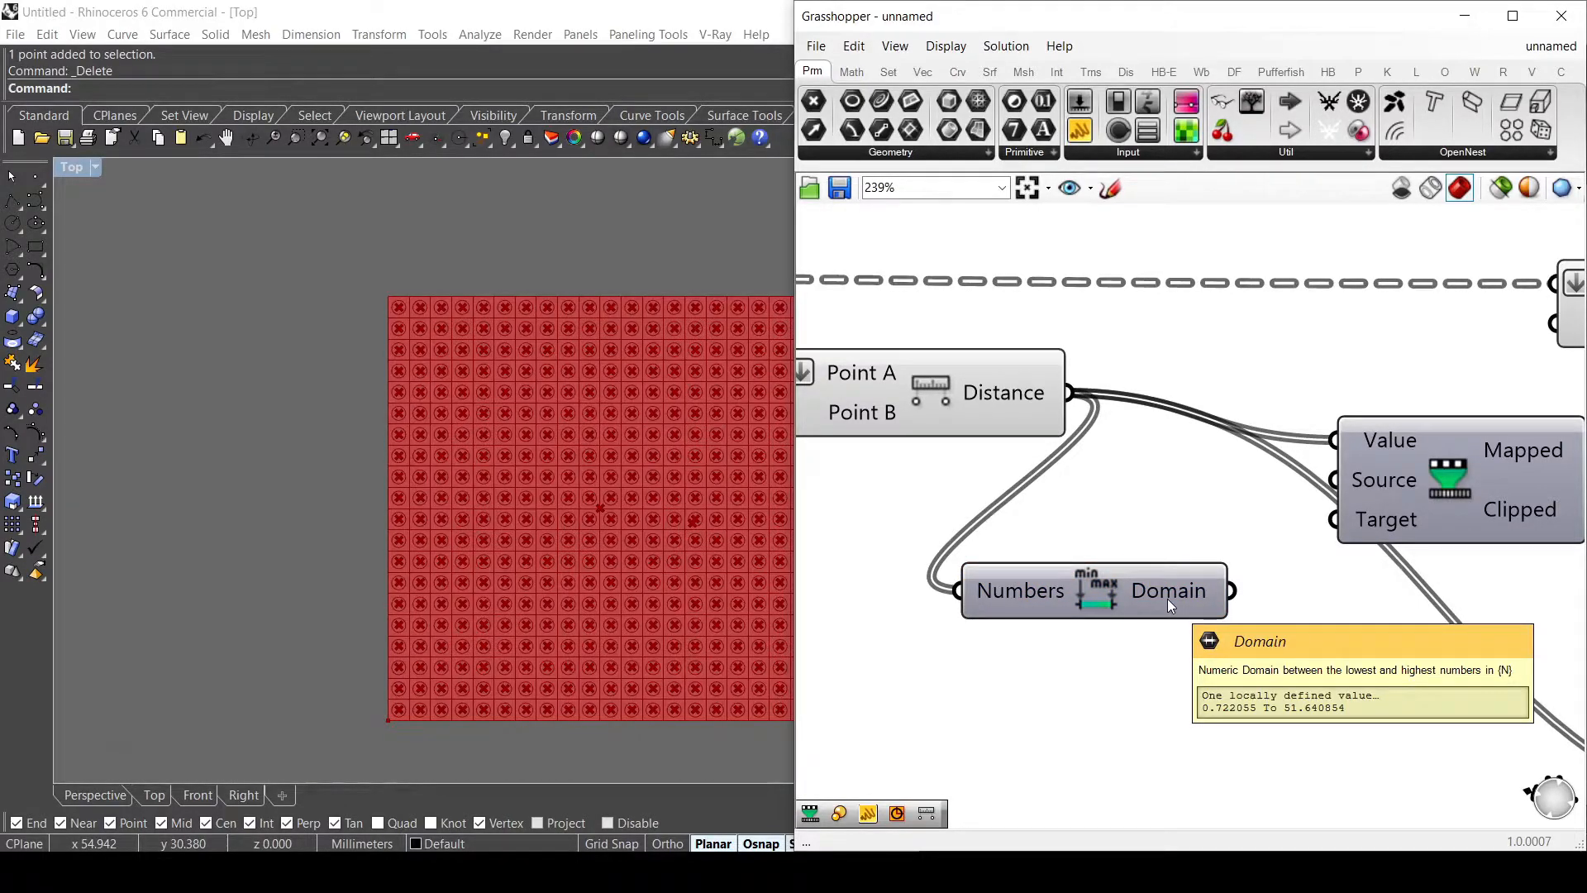
mouse_move(1253, 604)
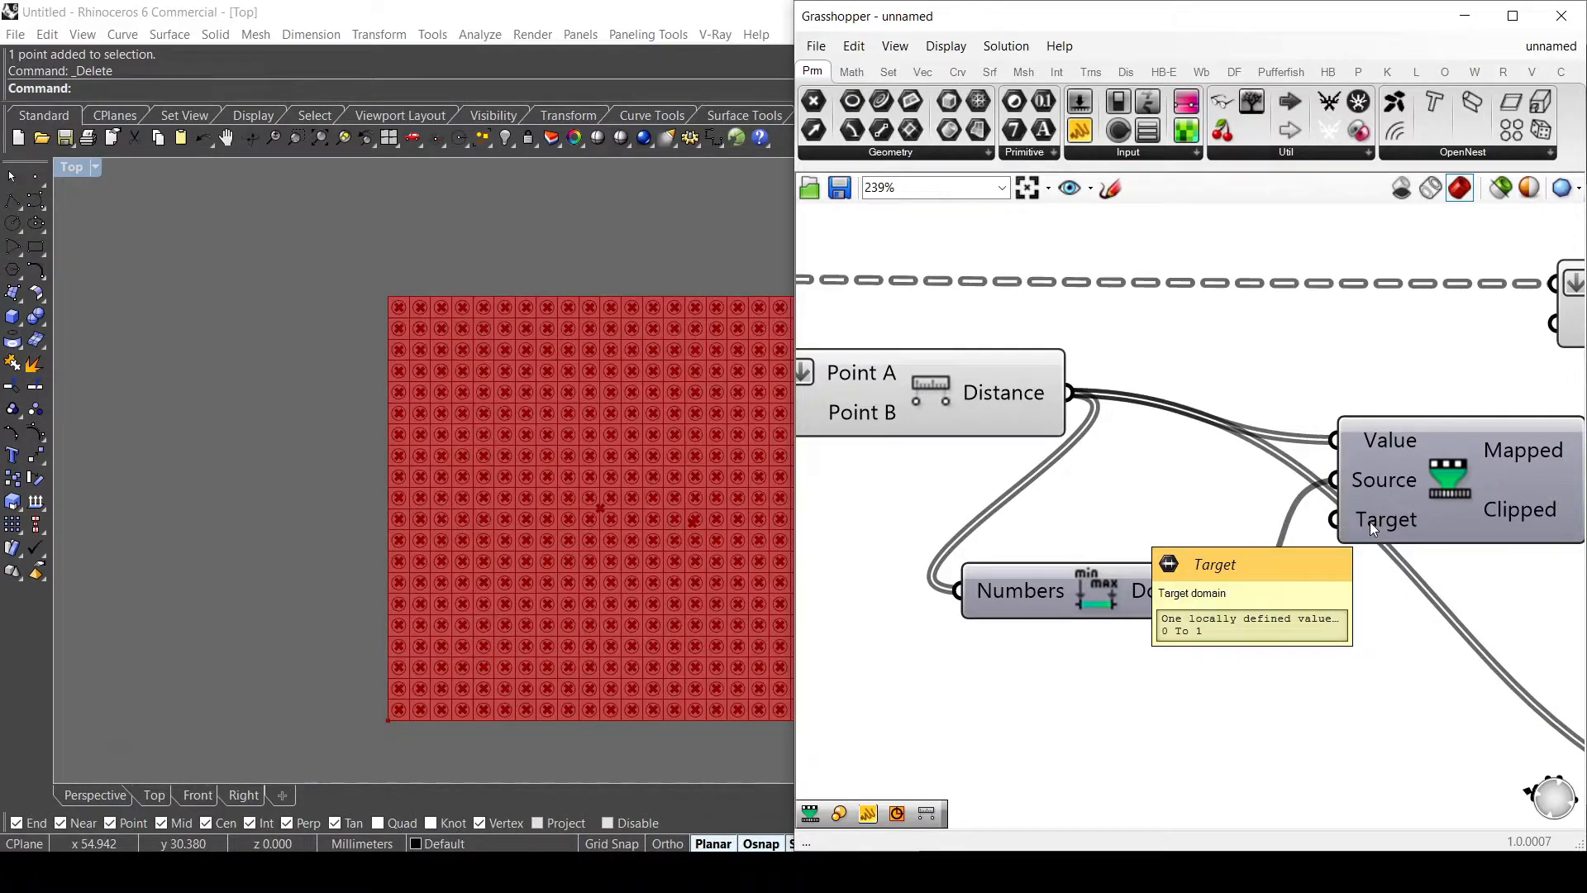
Step: Set the remap Target domain to 0 To 1.5
right_click(1385, 519)
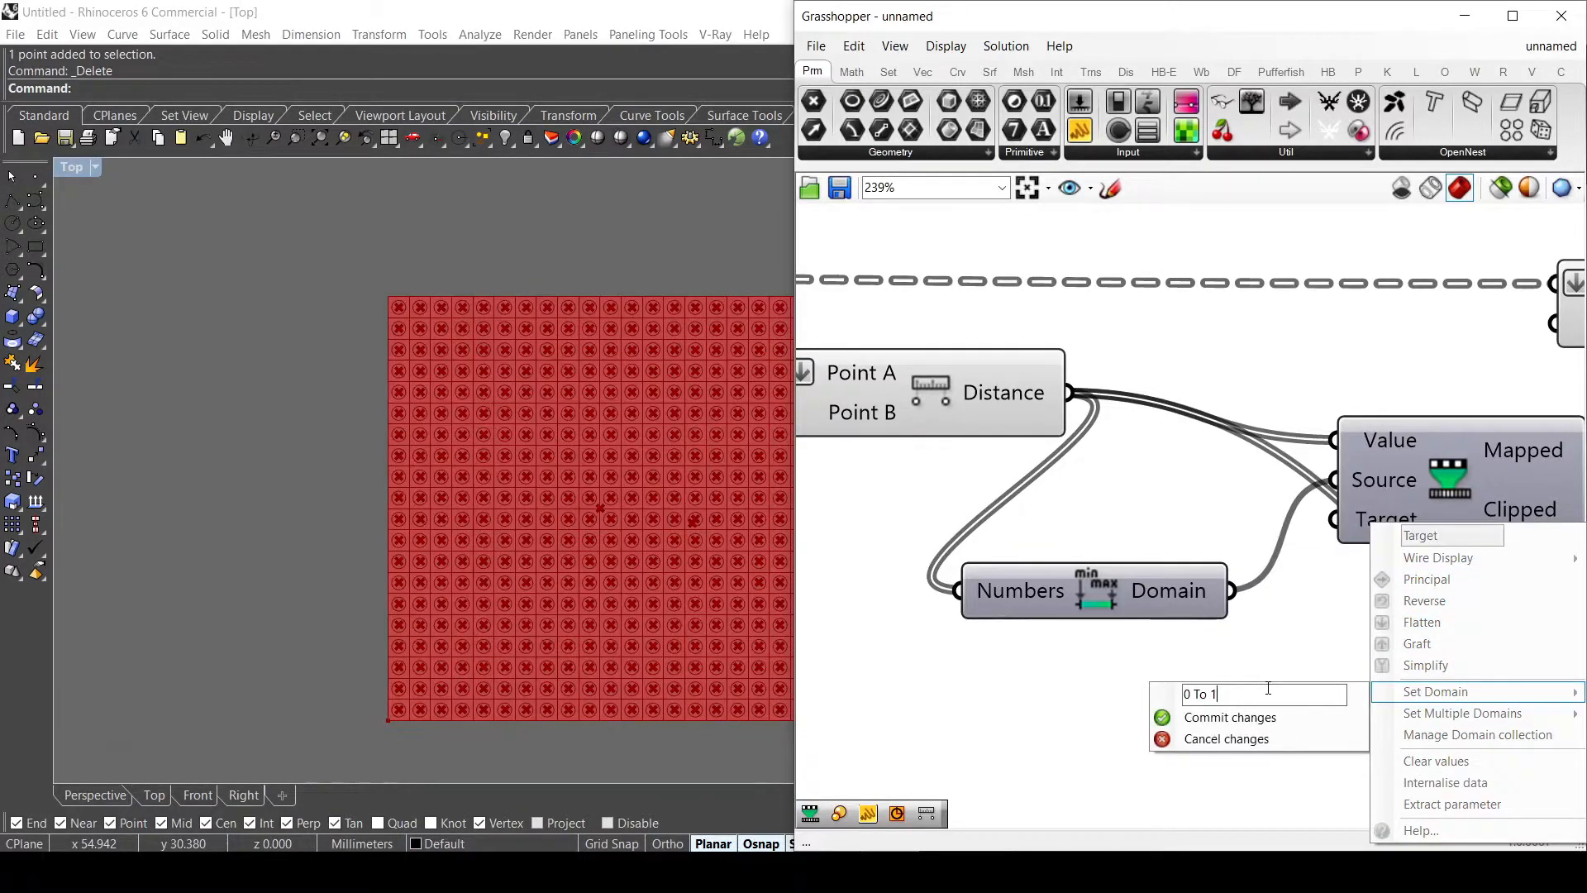
type(".5")
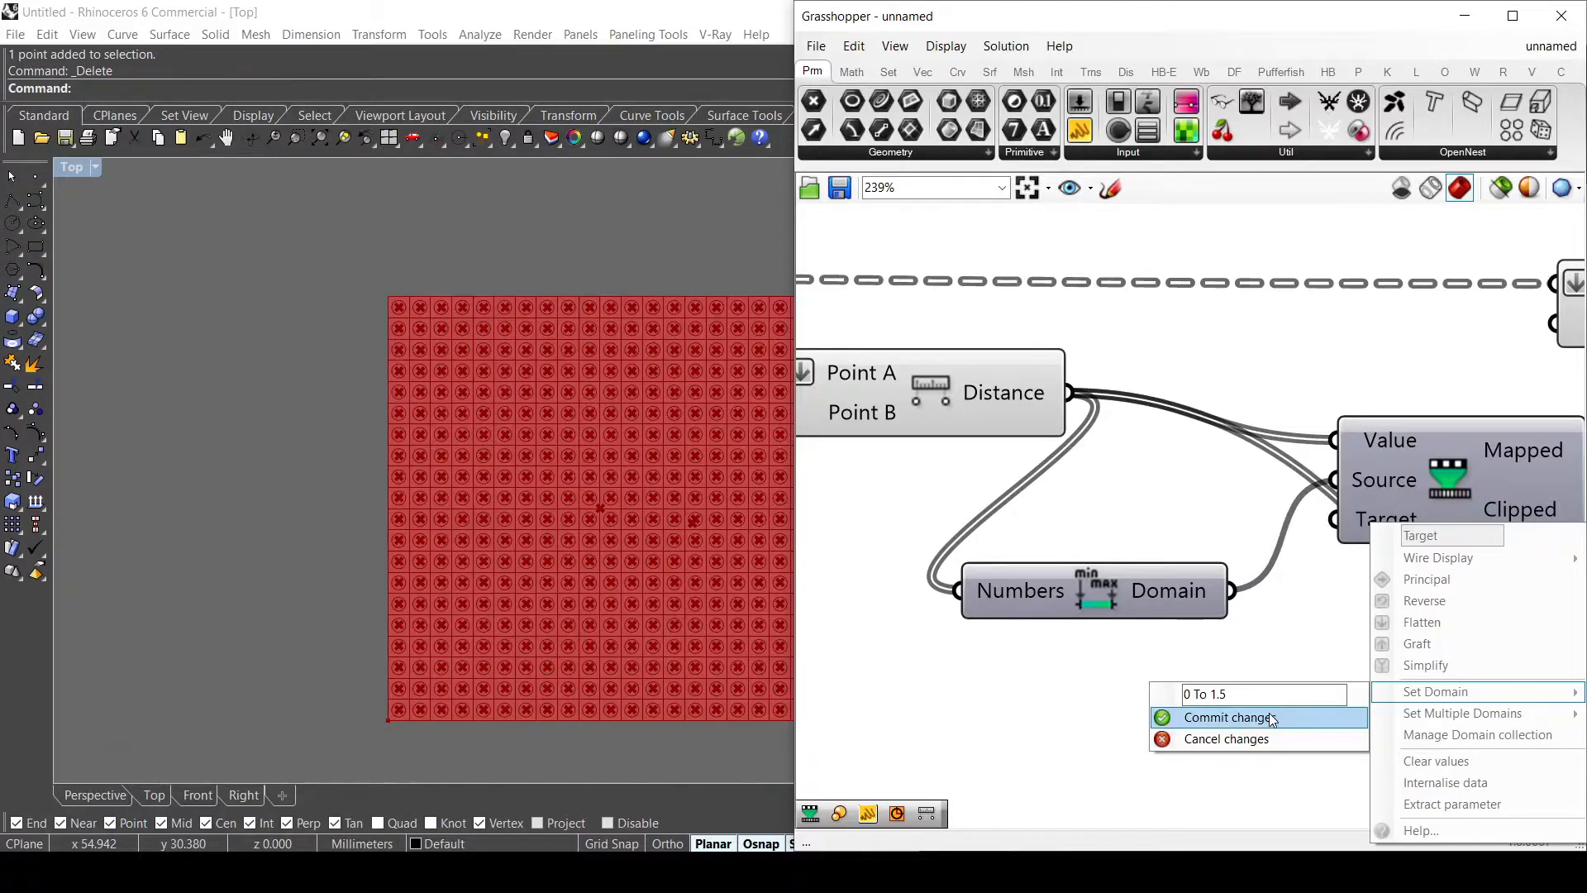
left_click(1229, 715)
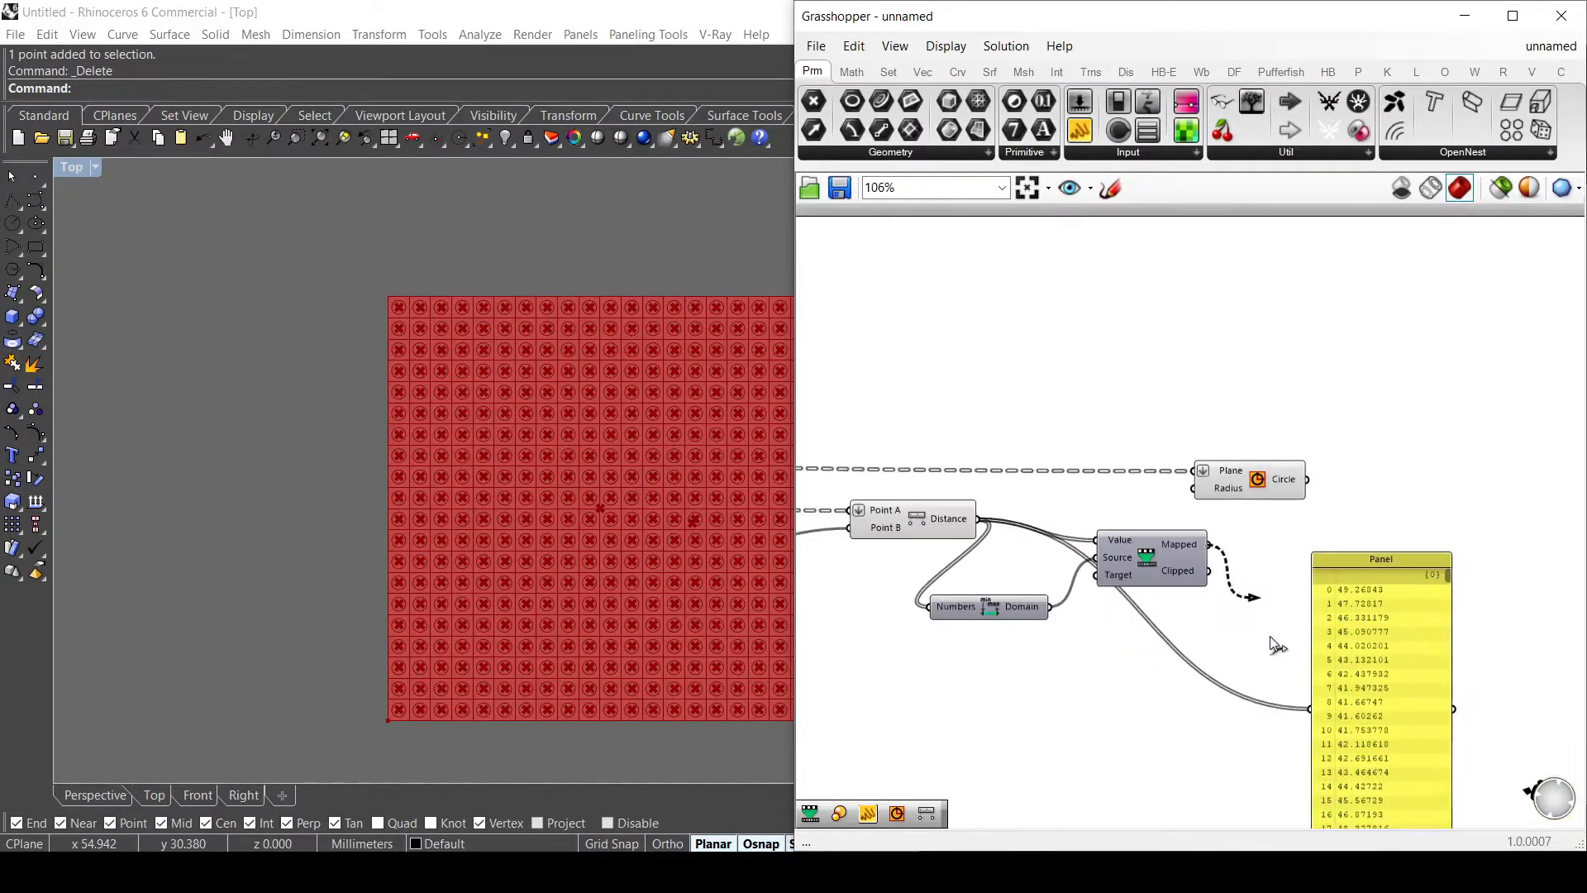
scroll("up", 3)
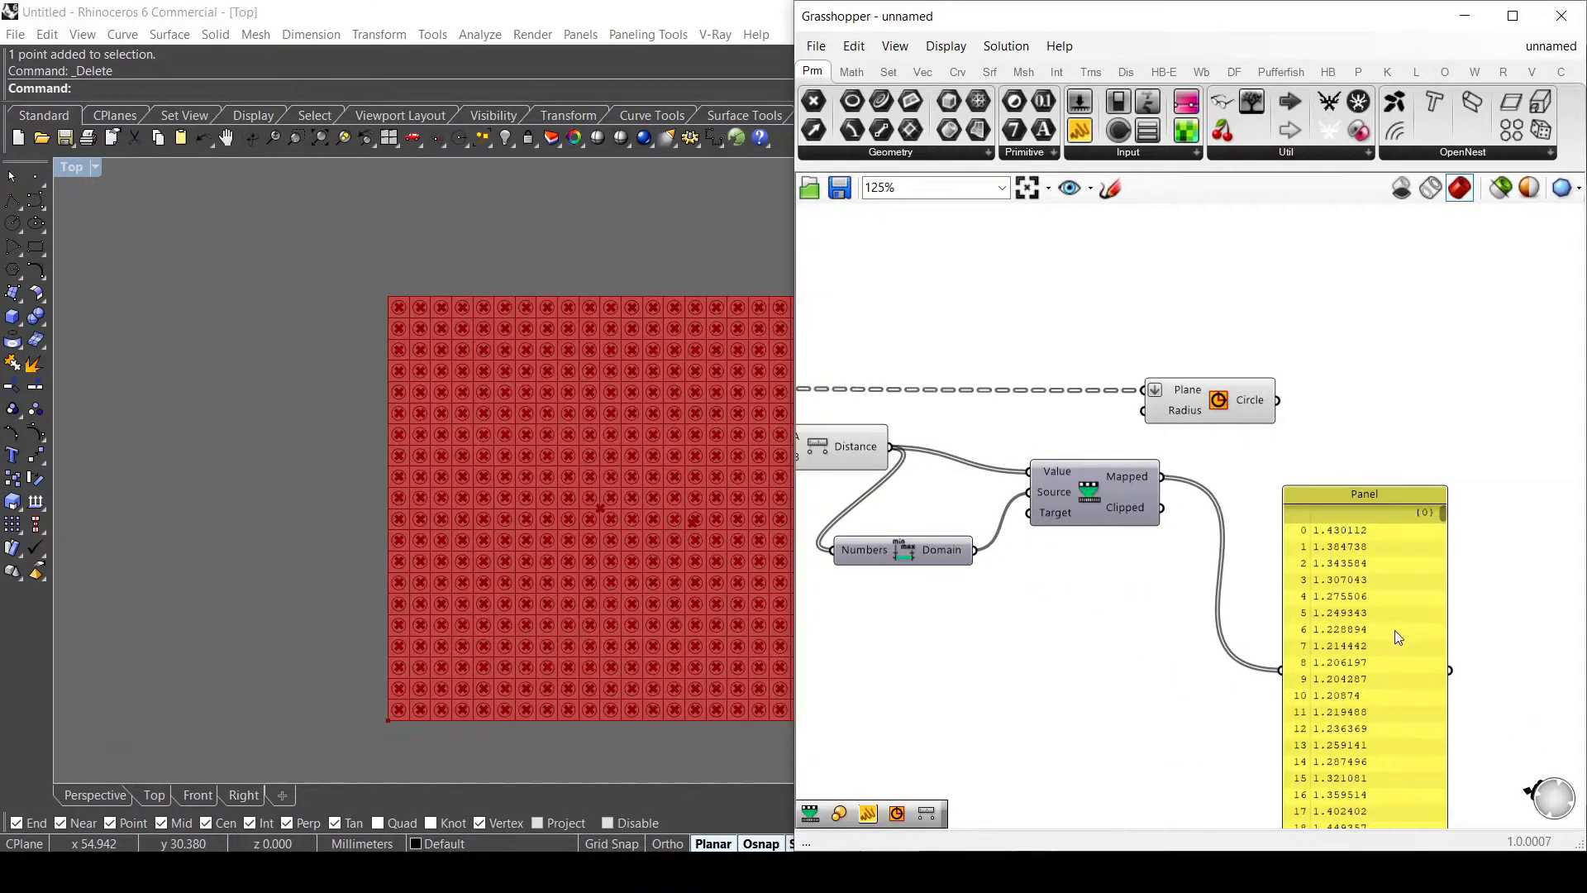
scroll("up", 3)
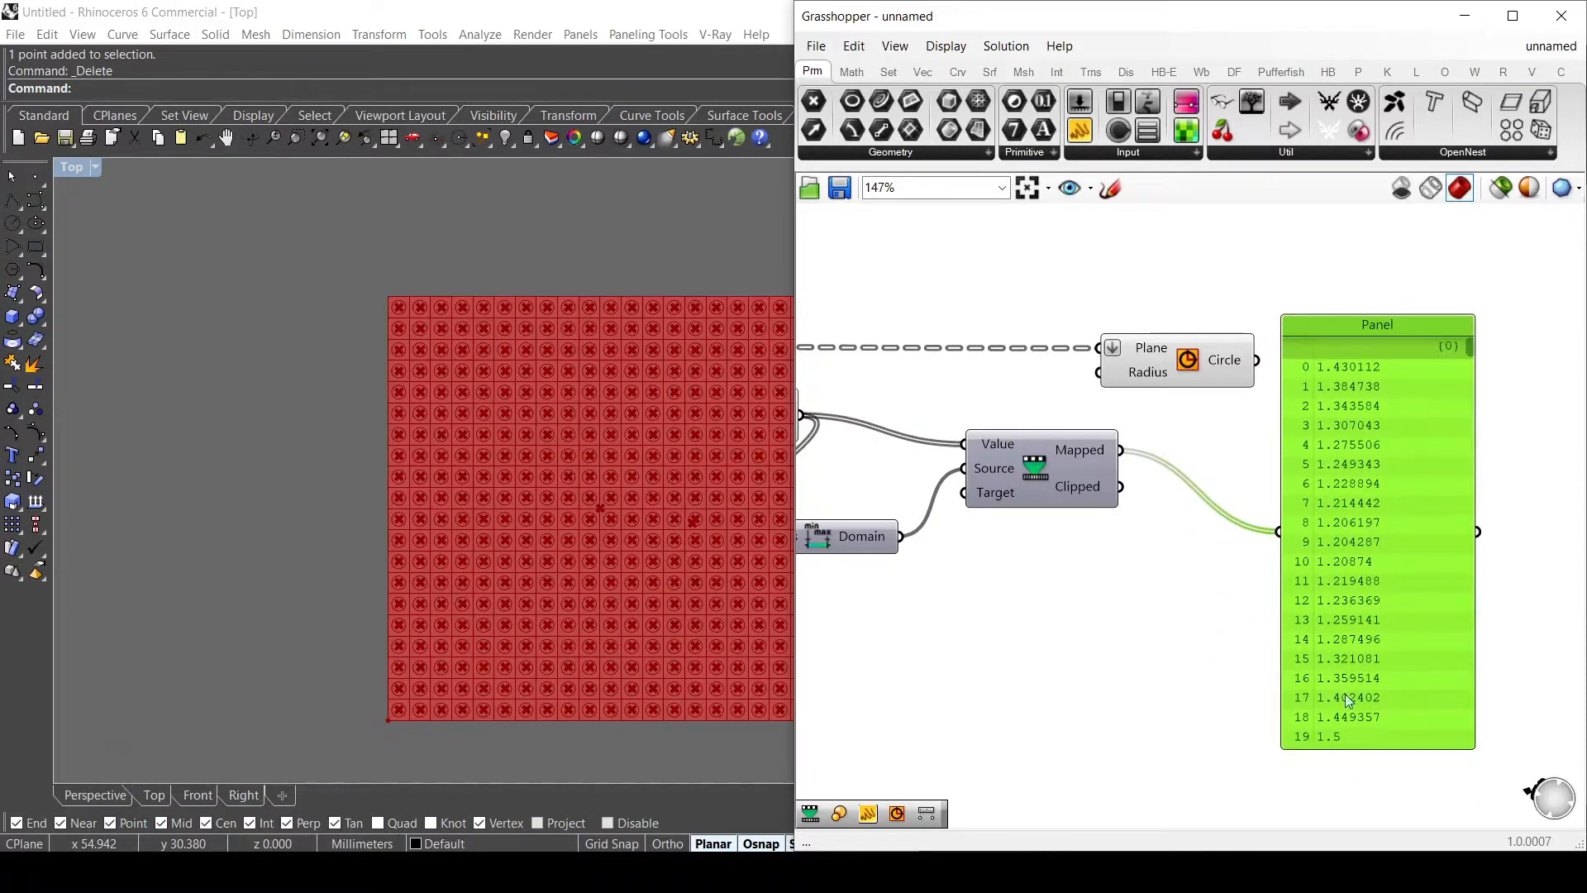
Step: Check the remapped values in the panel and wire Mapped into the circle radius
scroll("down", 3)
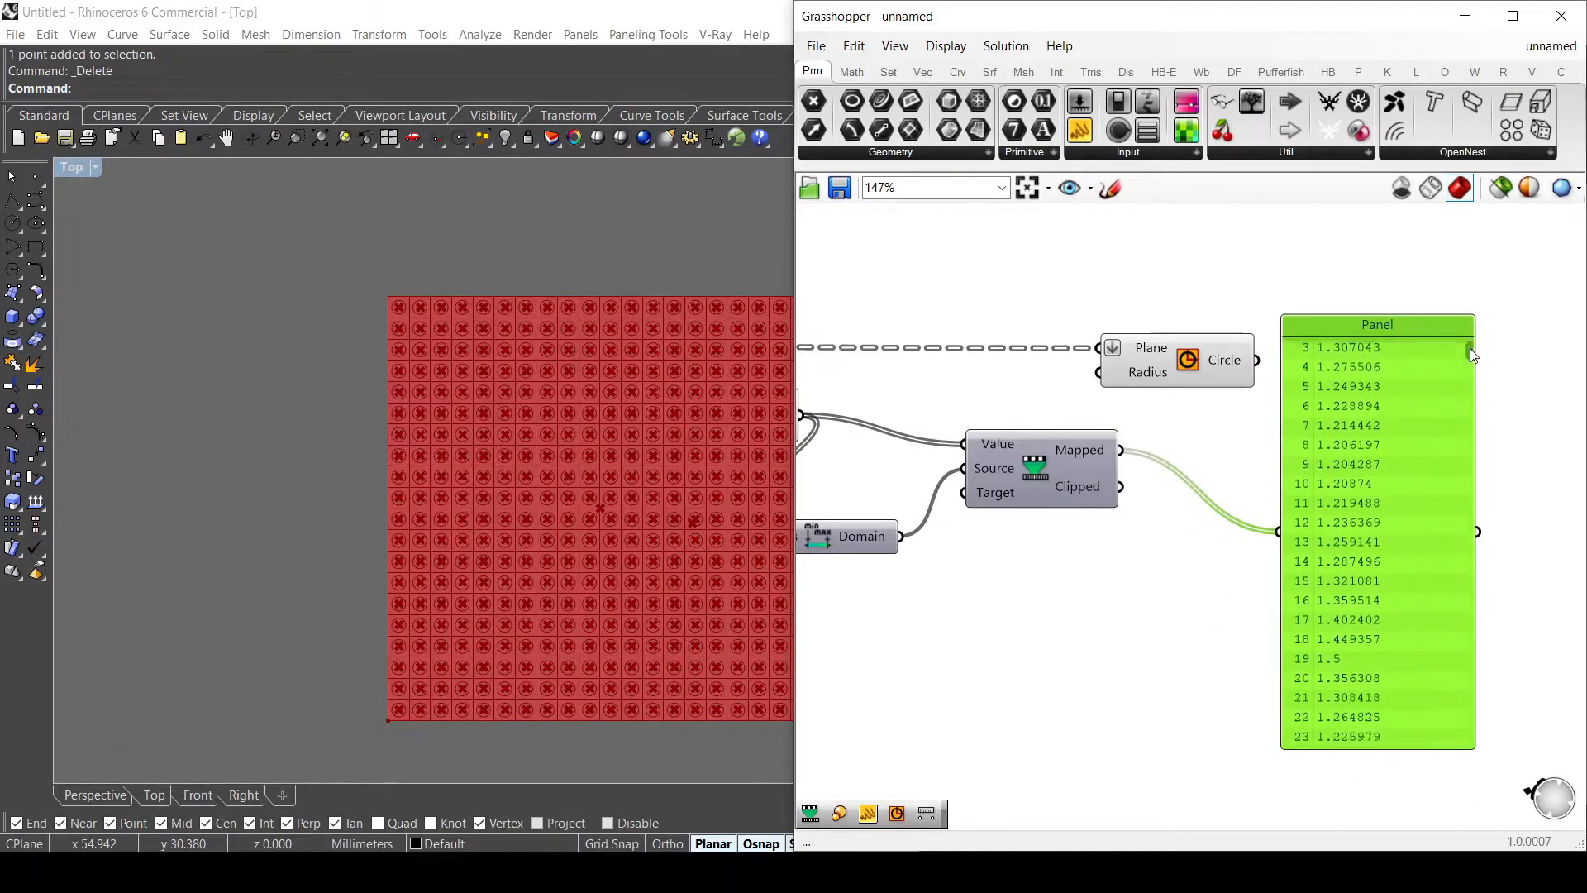
scroll("down", 3)
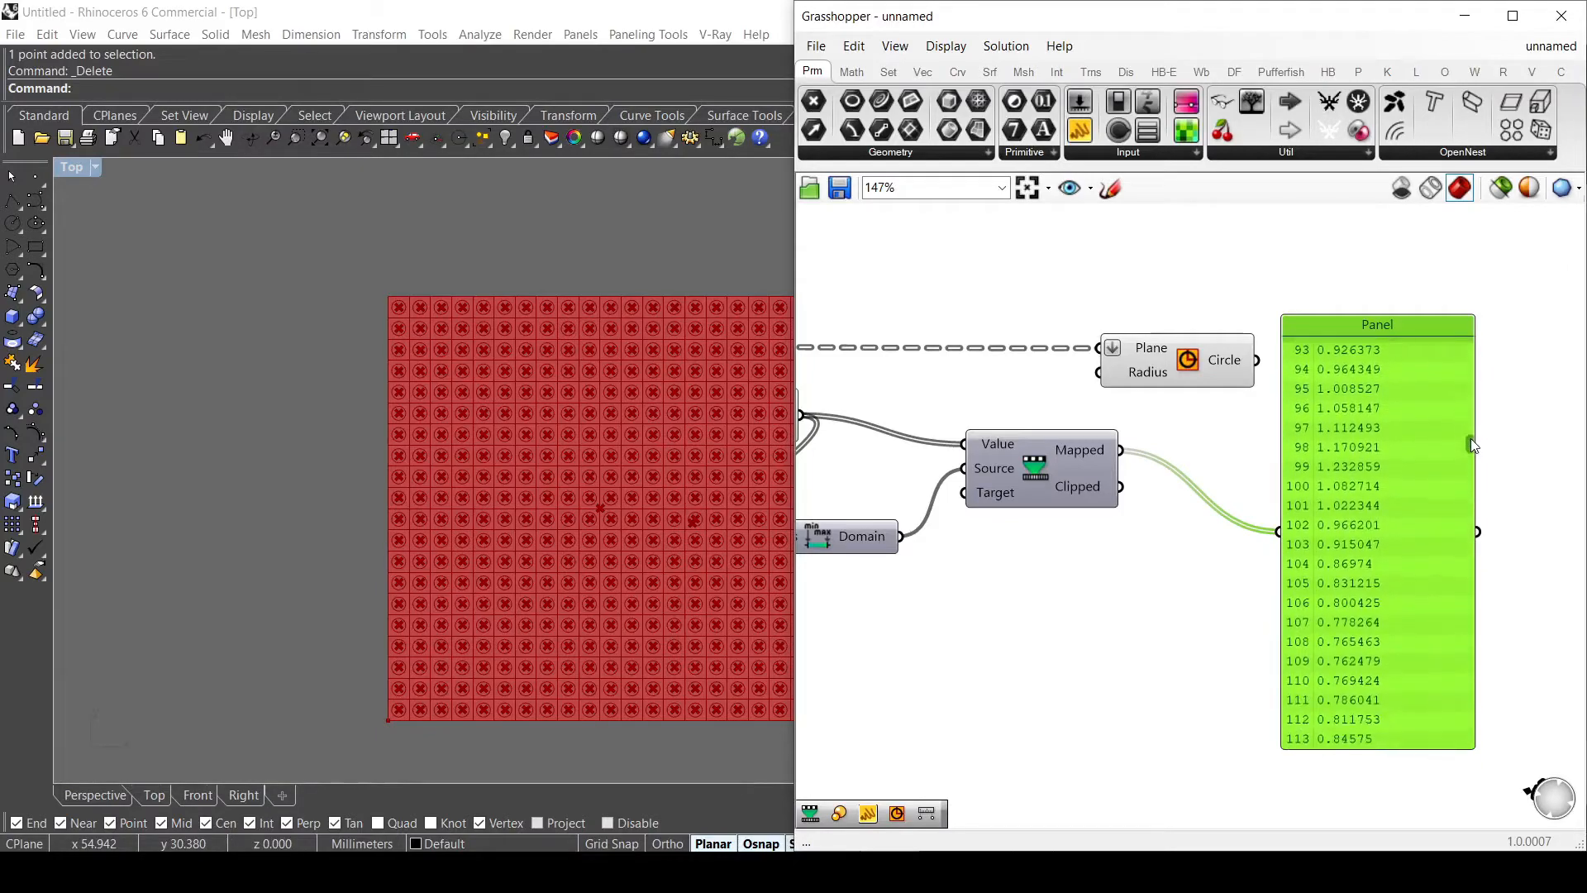
scroll("down", 3)
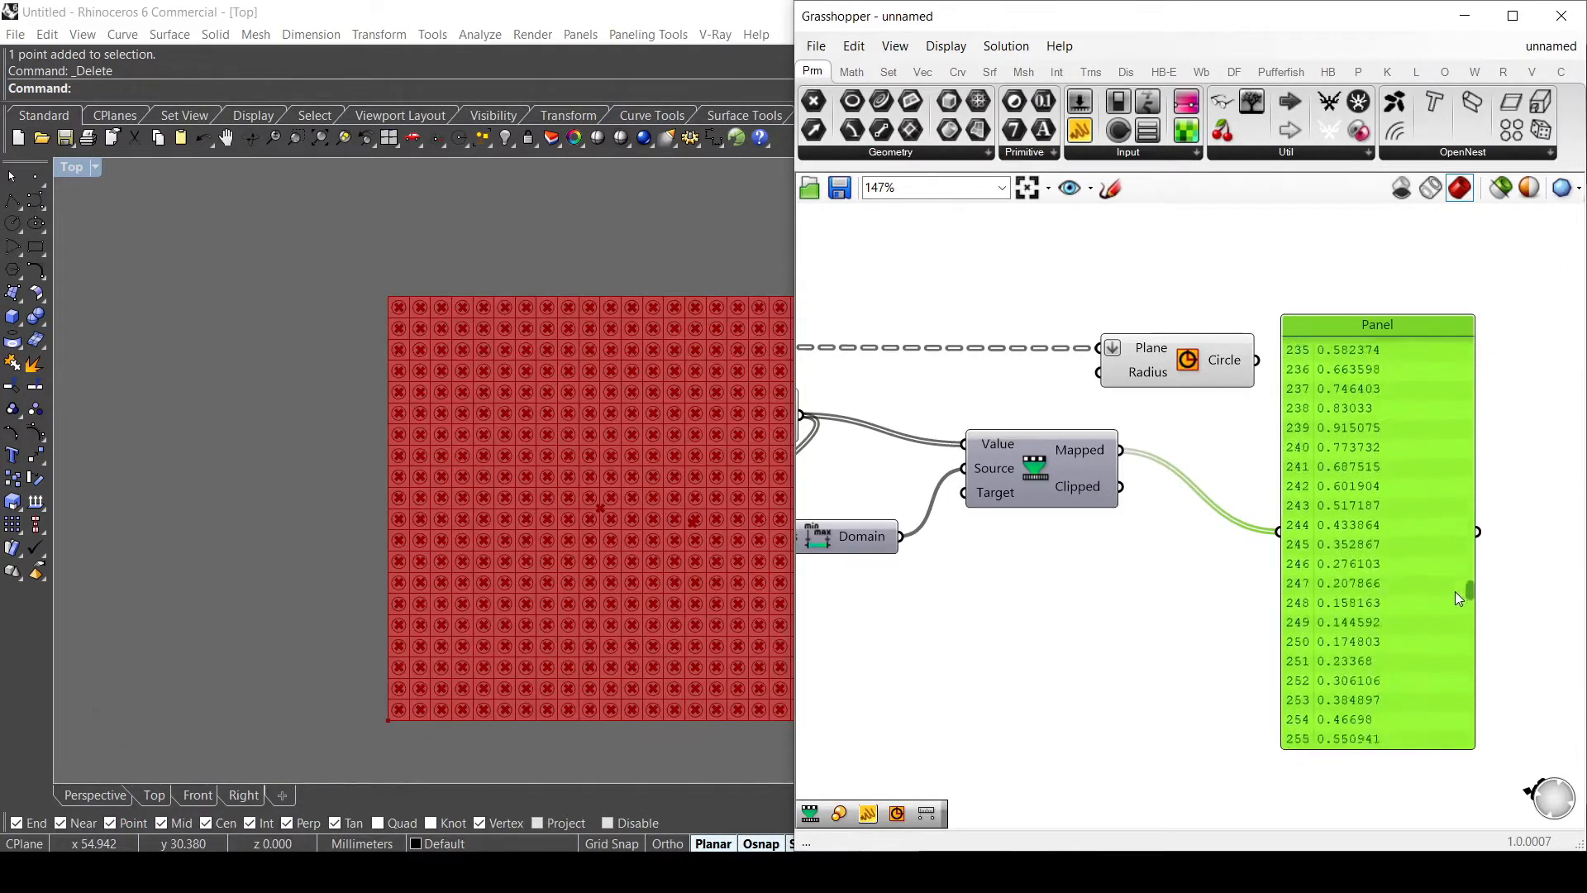
scroll("down", 3)
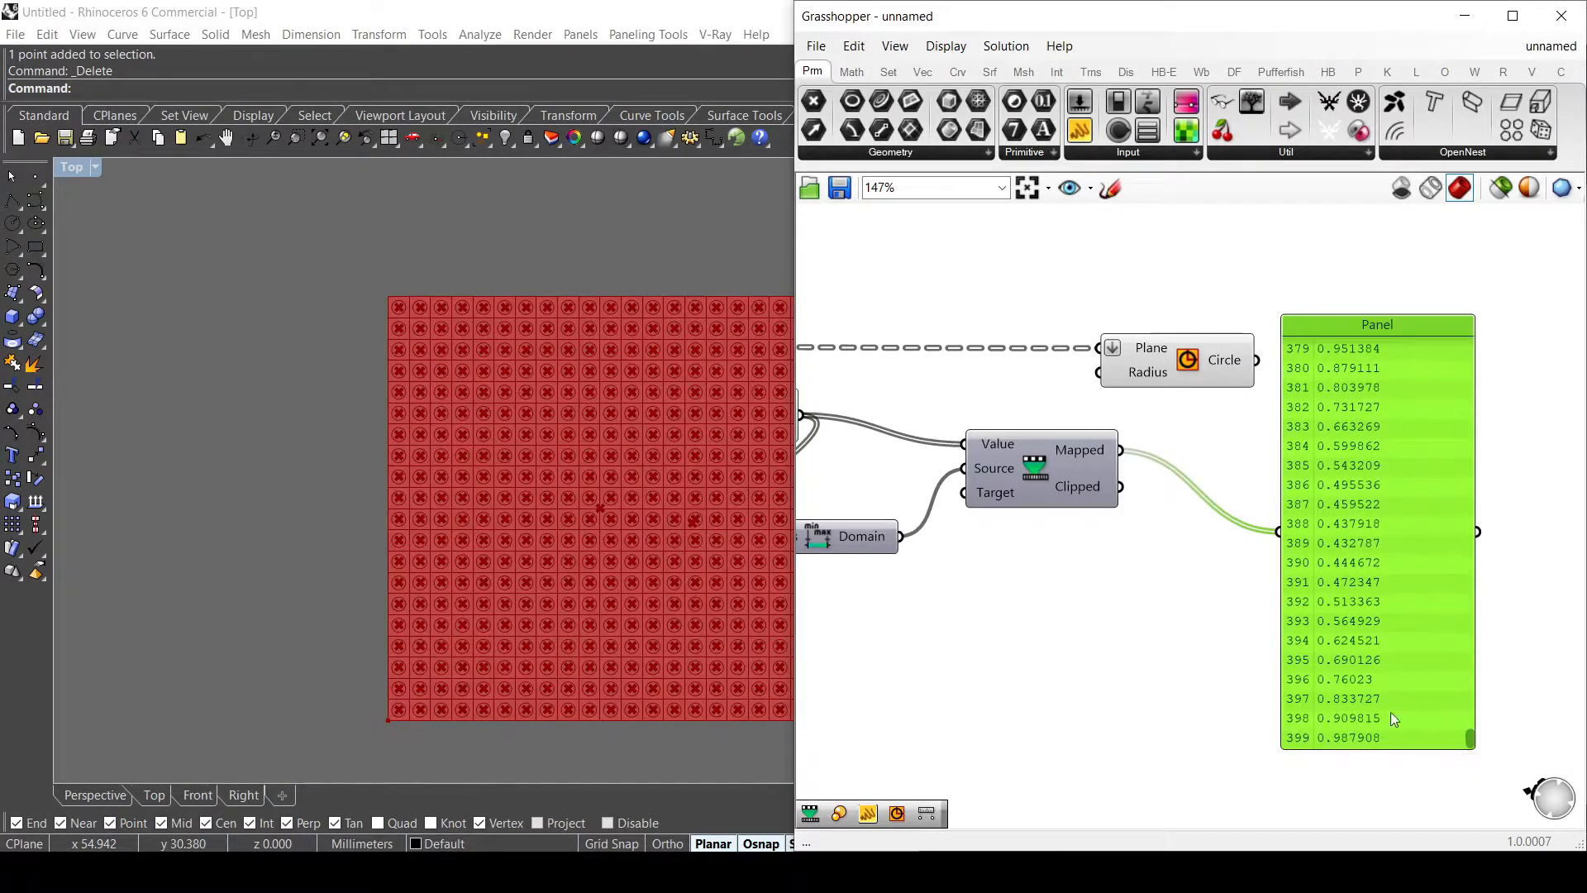
scroll("up", 3)
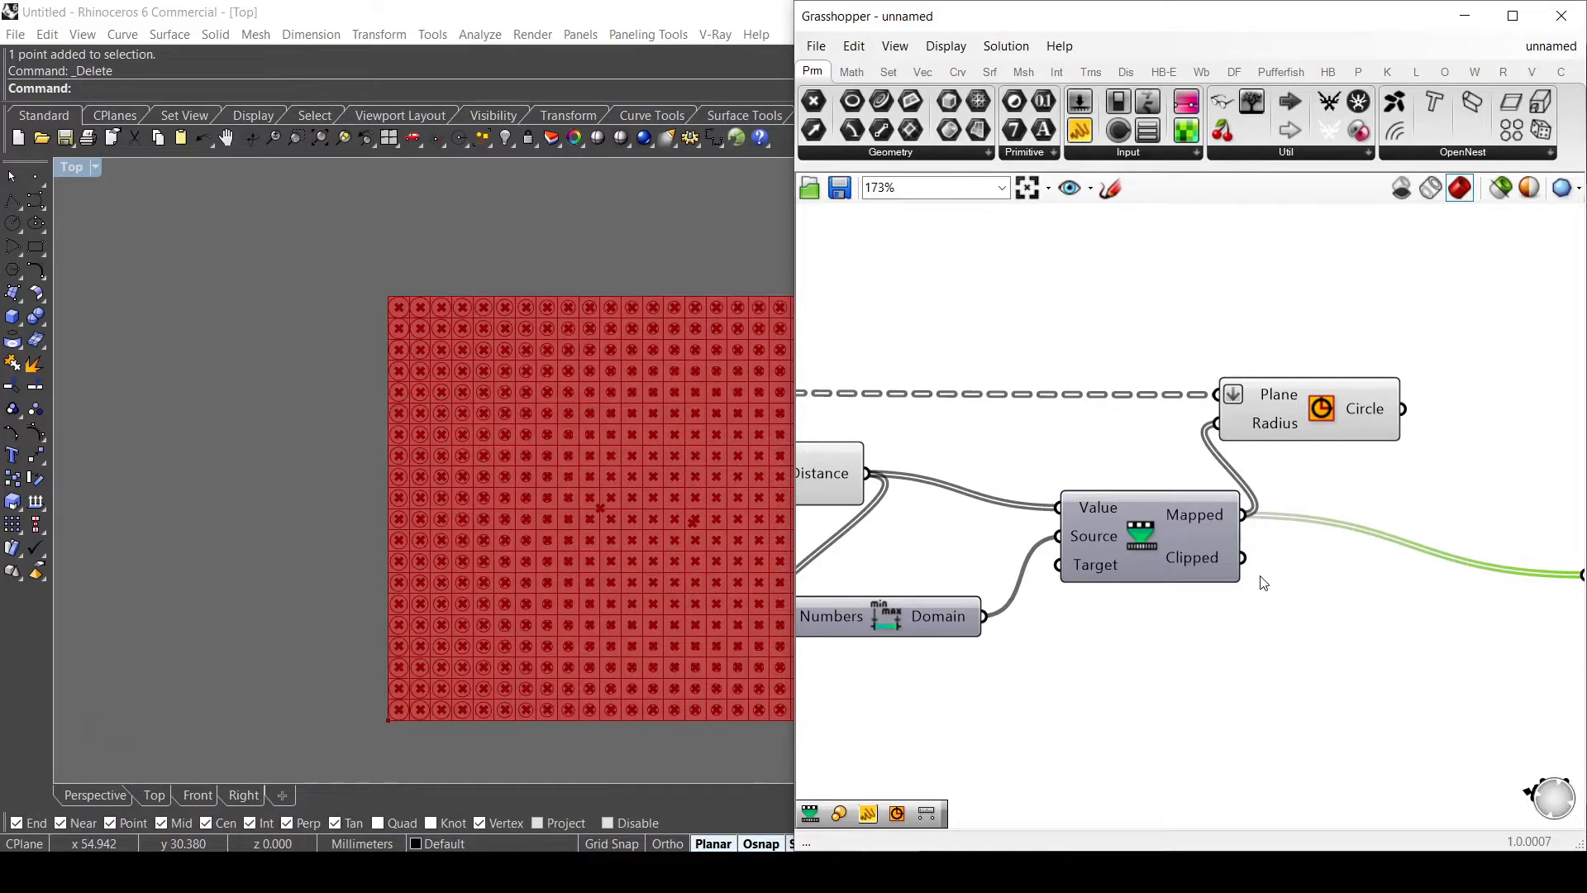
Step: Disable preview of the cell geometry from the radial menu and zoom to inspect the circles
scroll("down", 3)
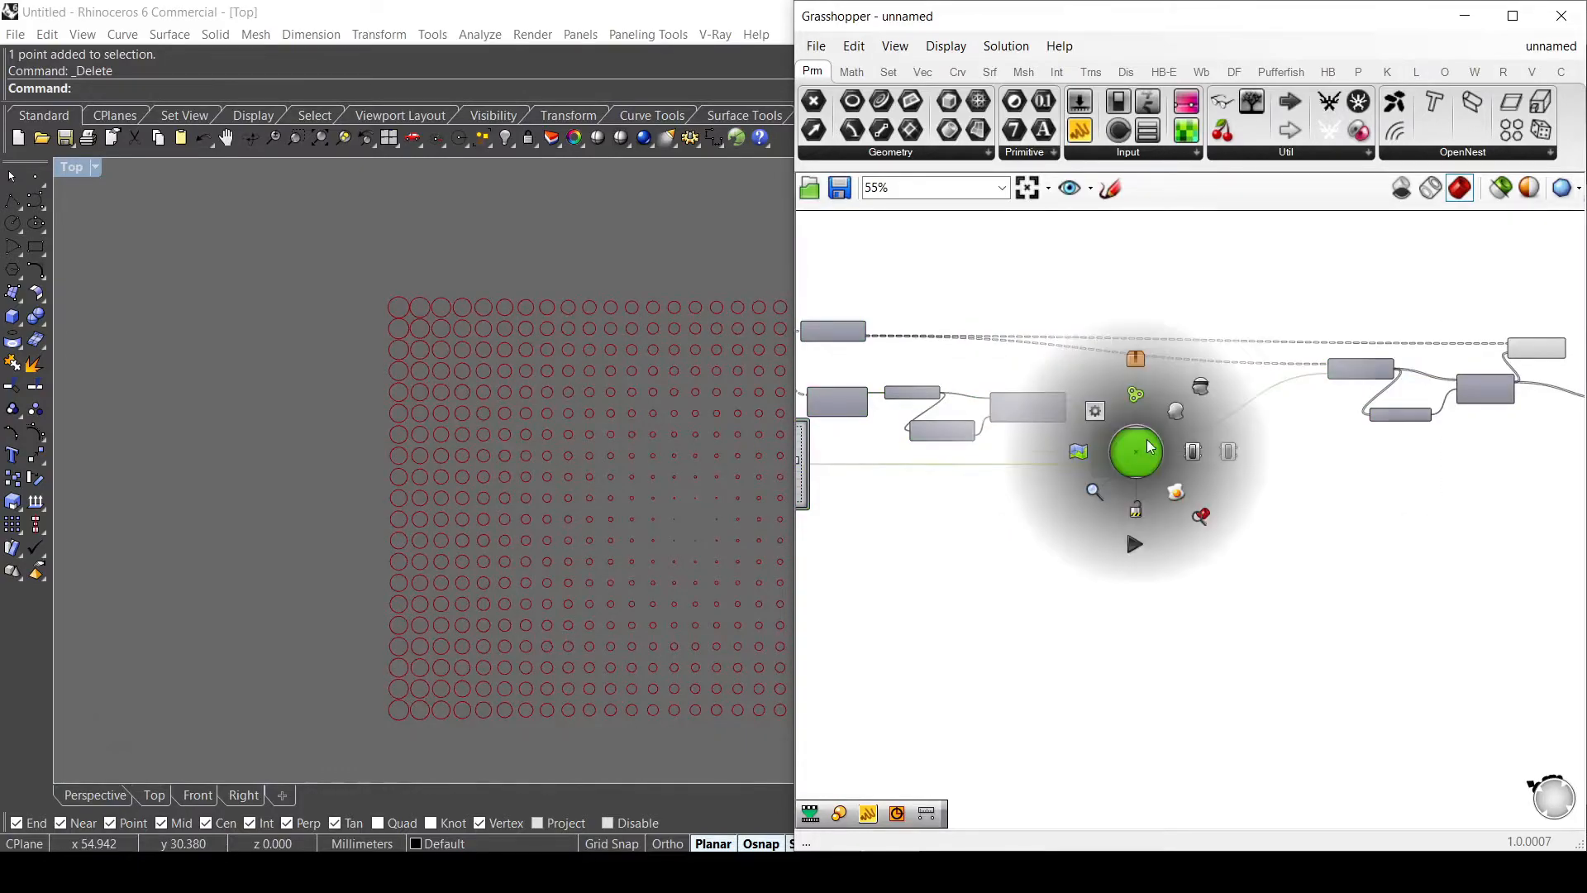
left_click(1136, 451)
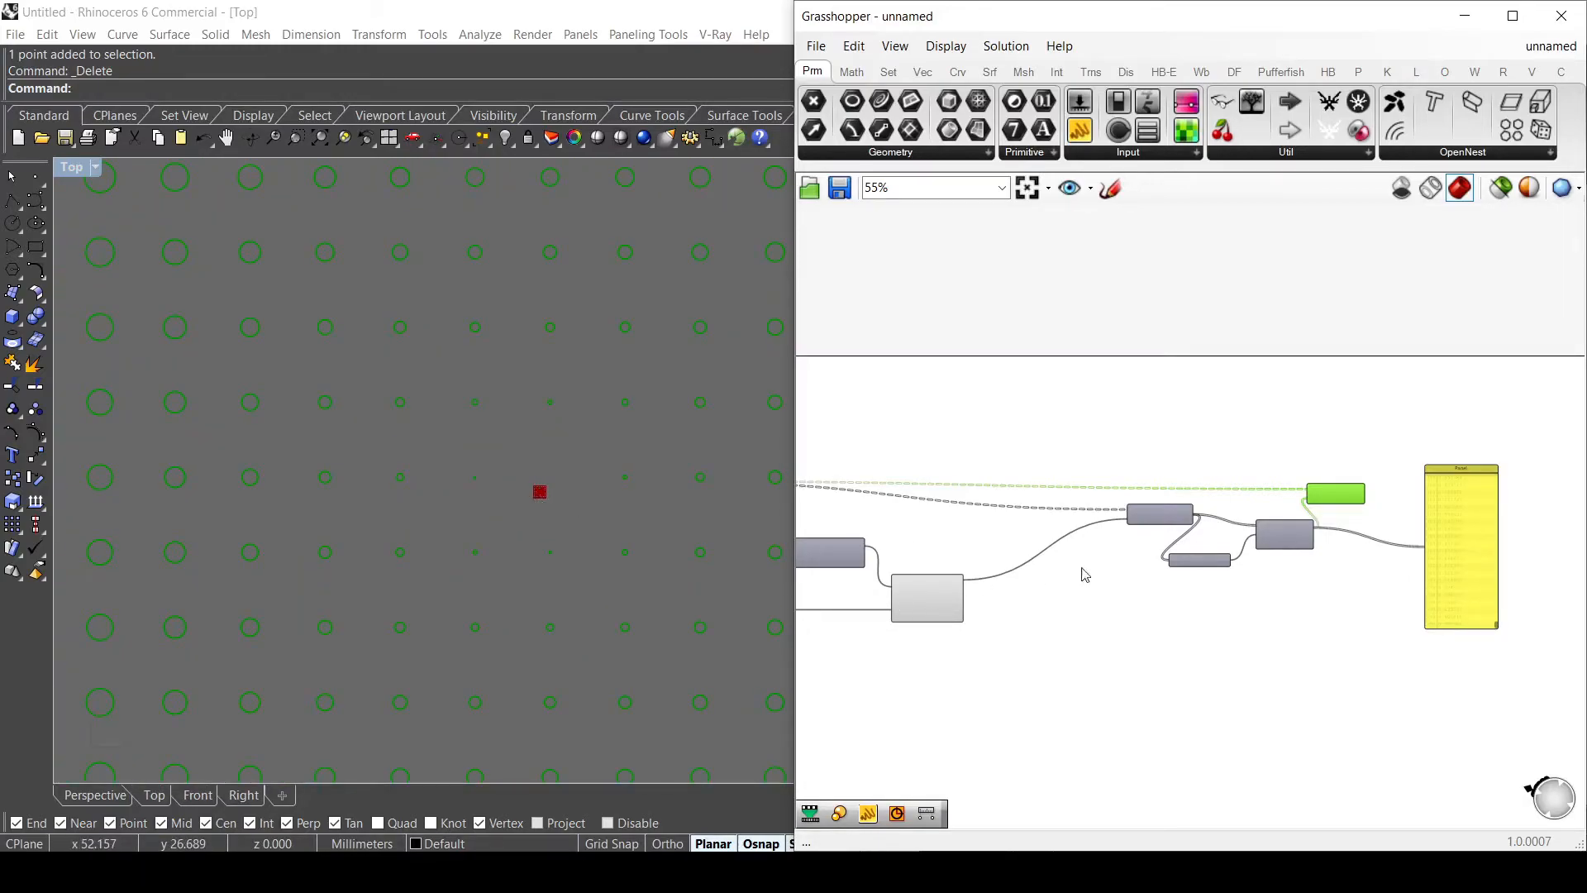
scroll("down", 3)
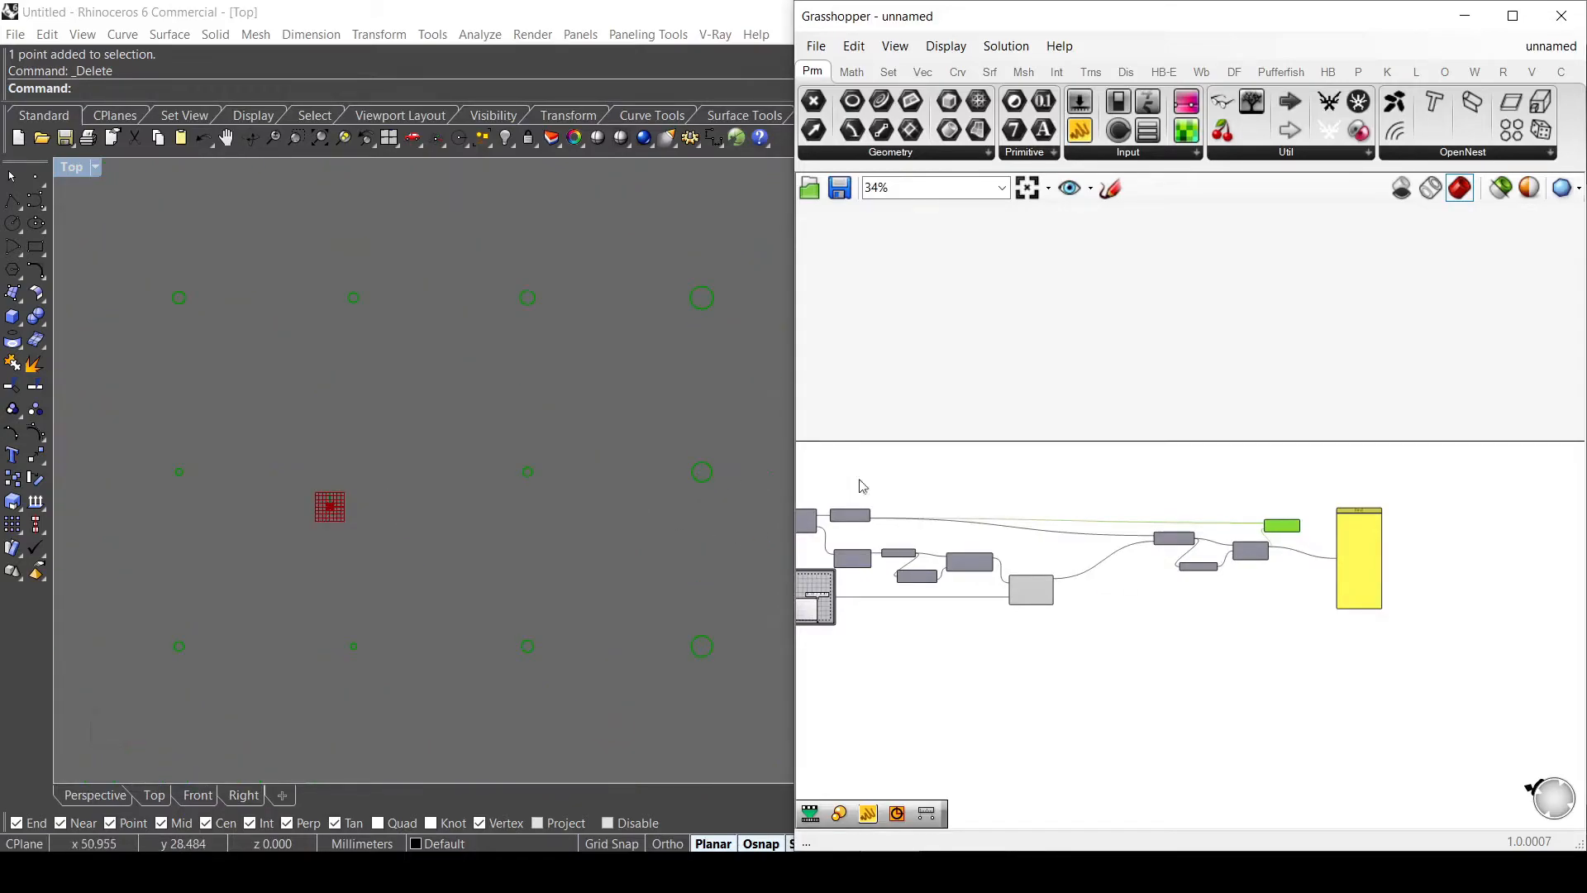
scroll("up", 3)
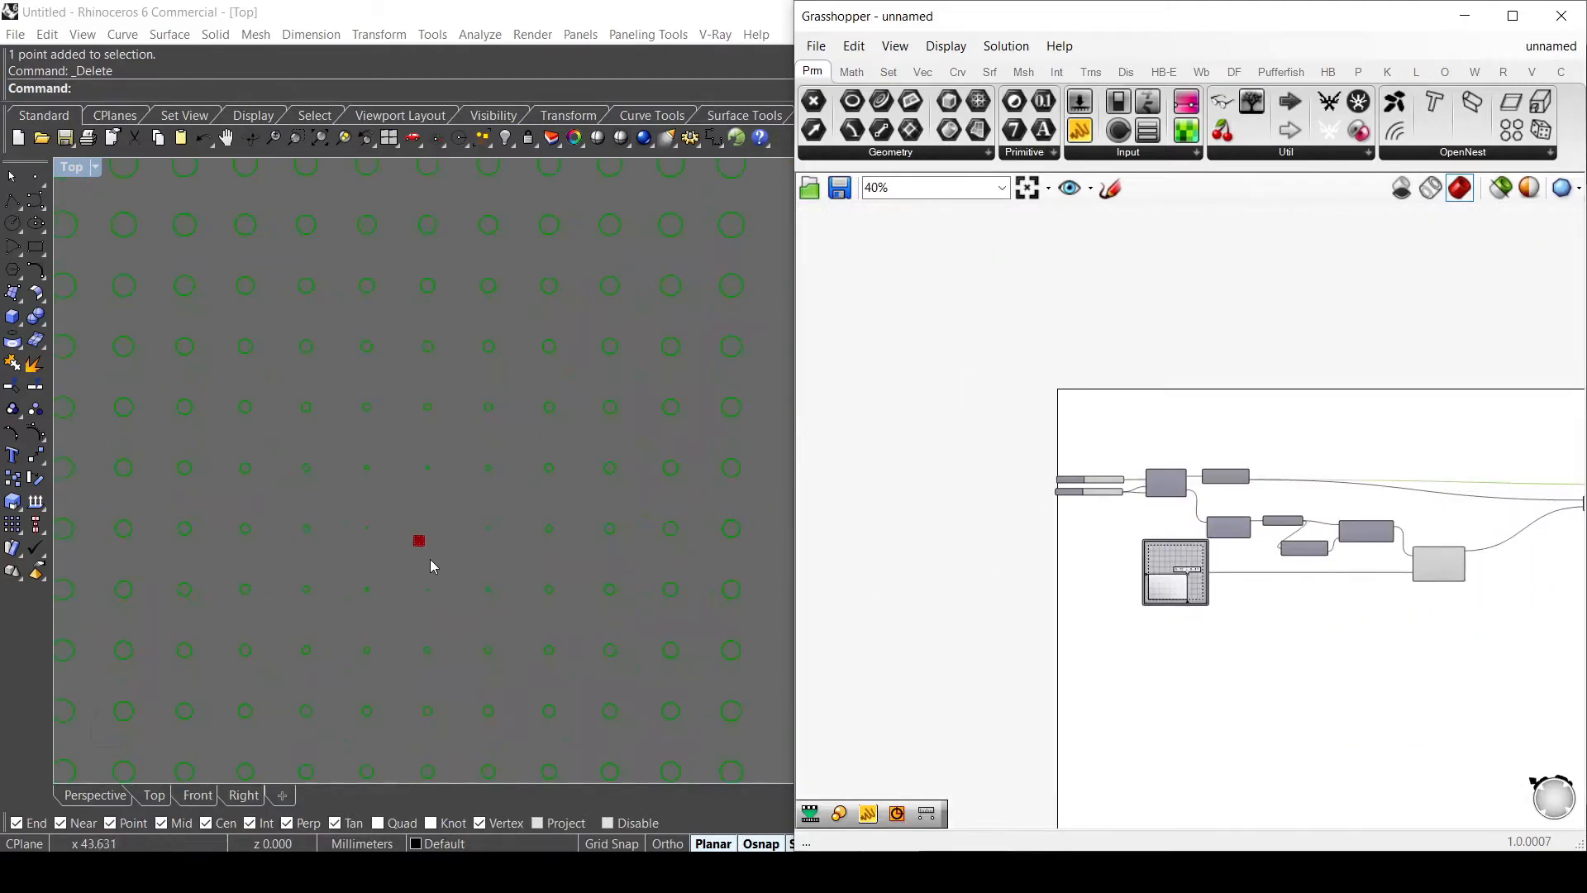
Step: Zoom to the MD Slider and move the attractor to about (0.38, 0.61)
scroll("down", 3)
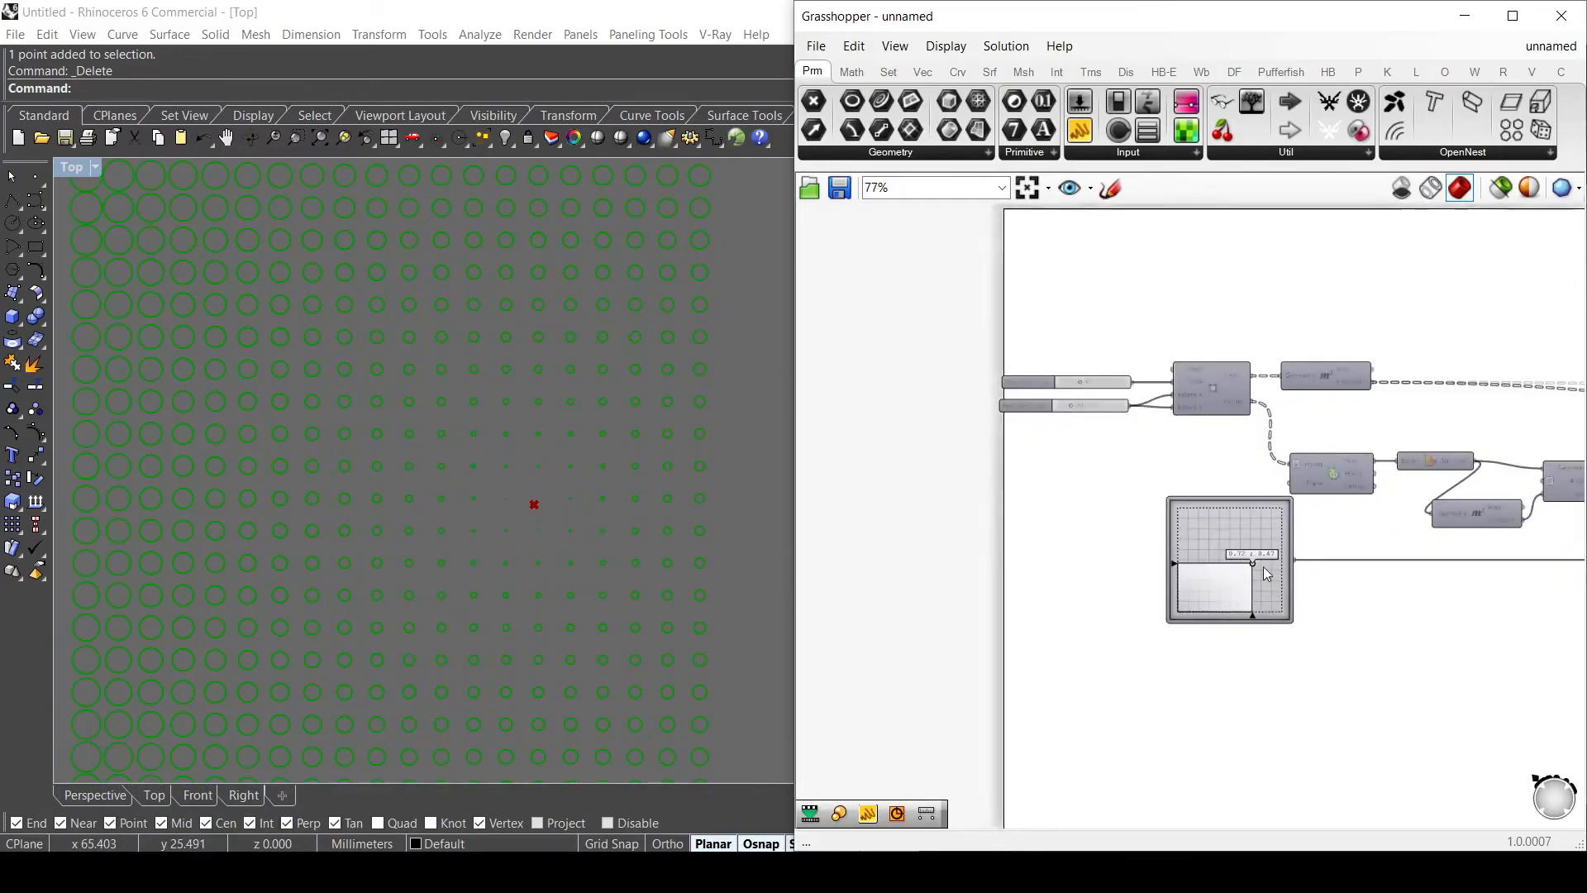
scroll("up", 3)
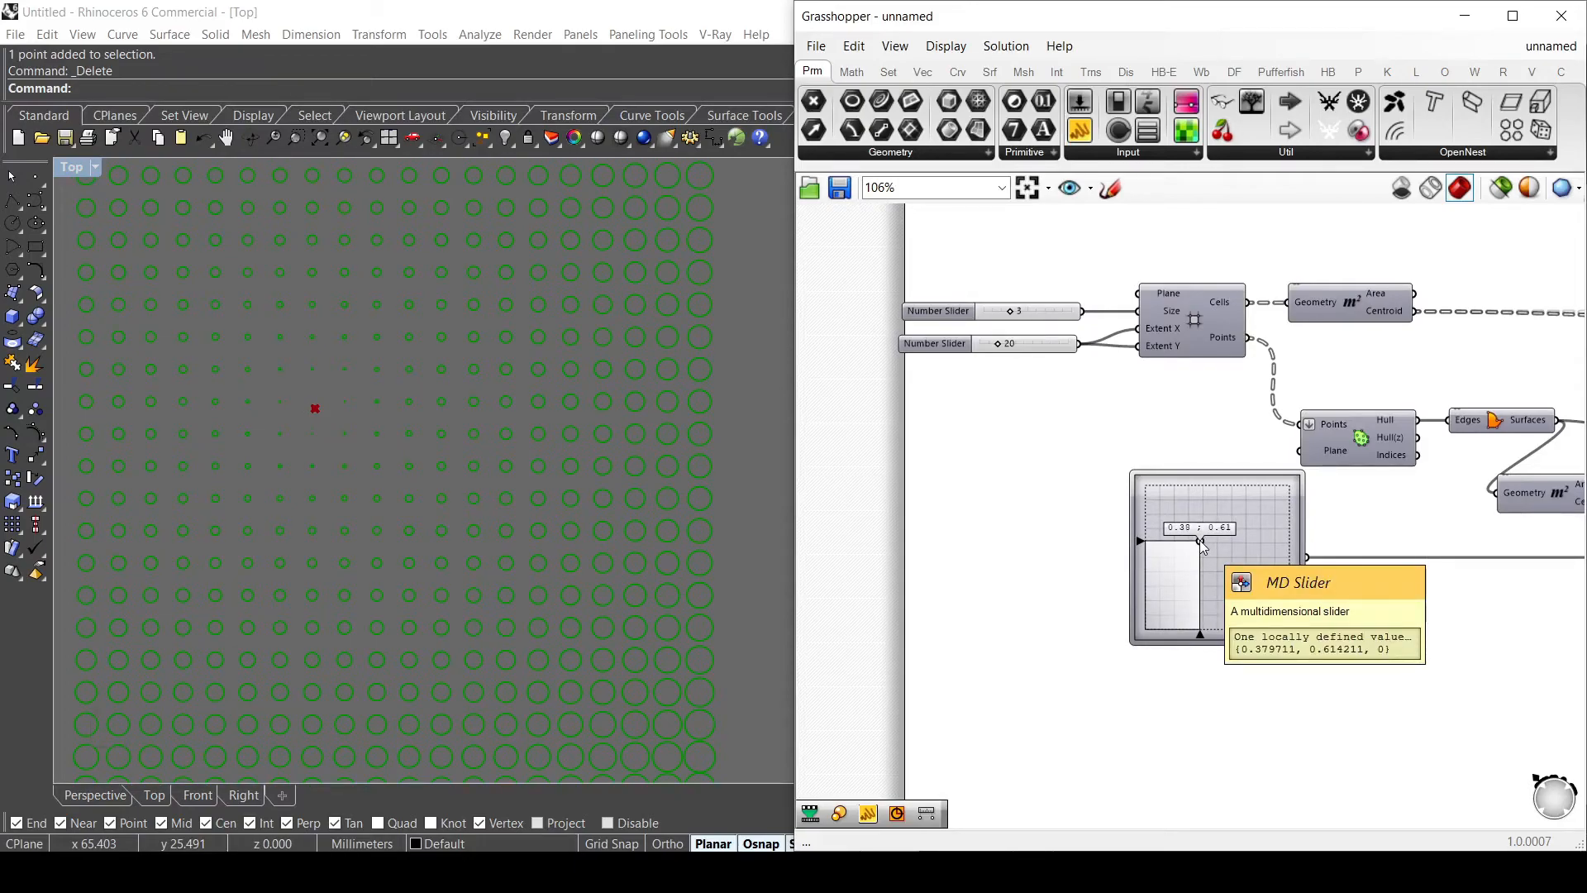
mouse_move(1200, 543)
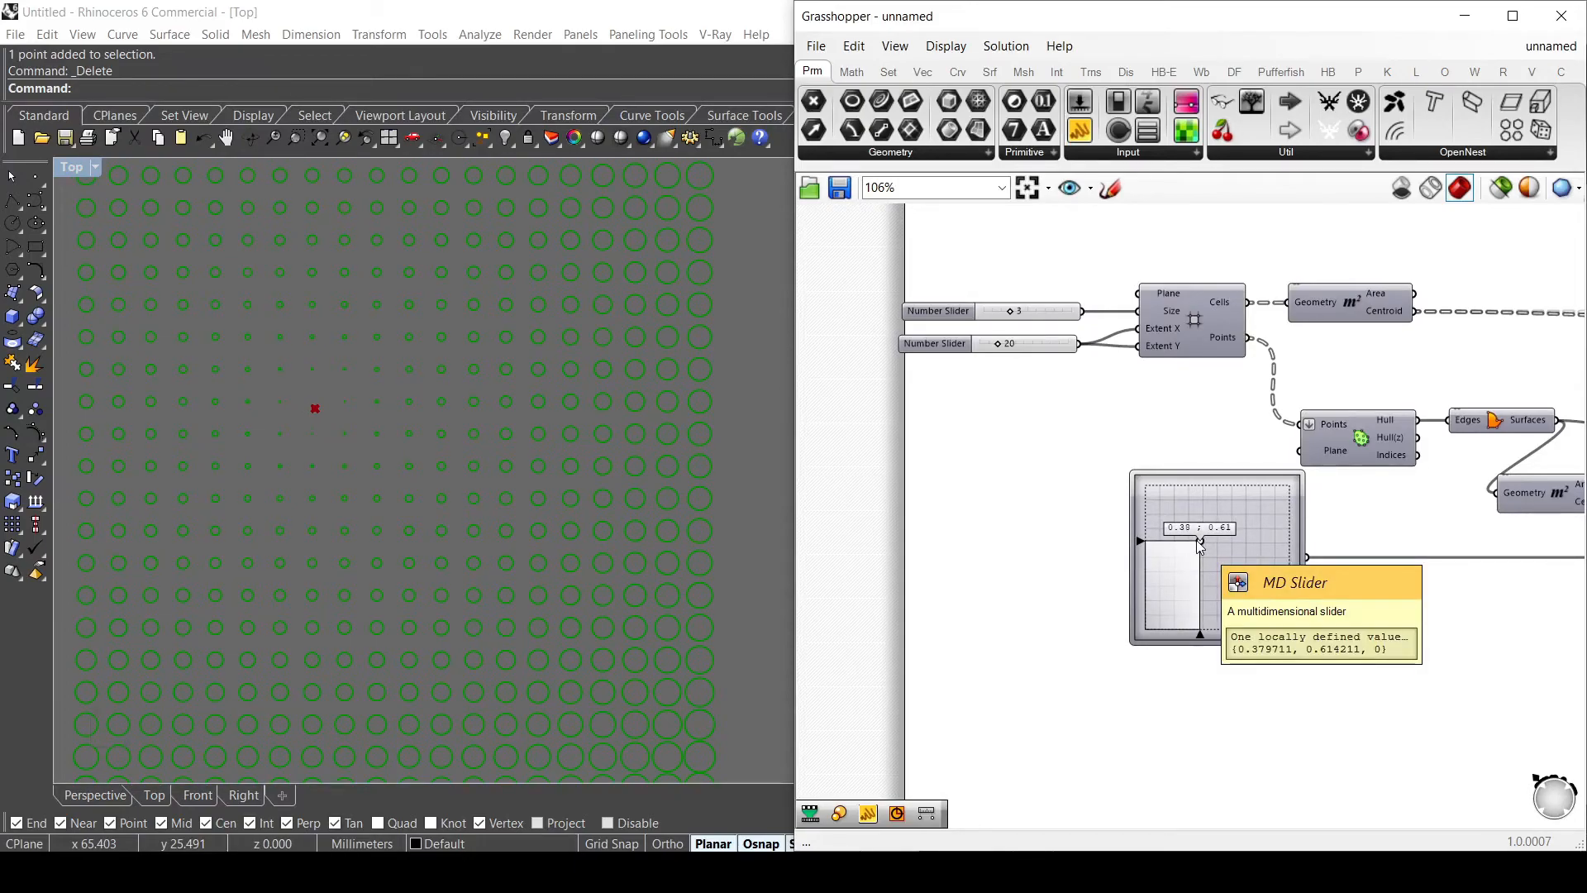